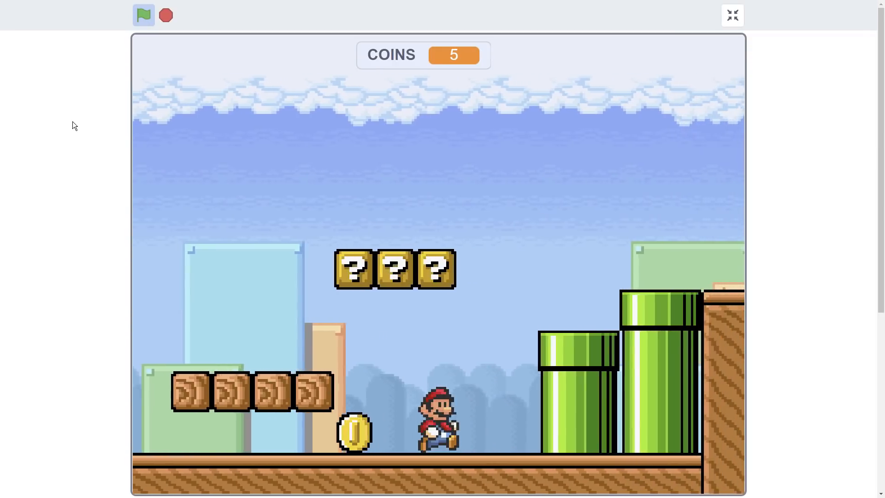
- Leave the full-screen game view and return to the editor
{"action": "left_click", "coordinate": [731, 16]}
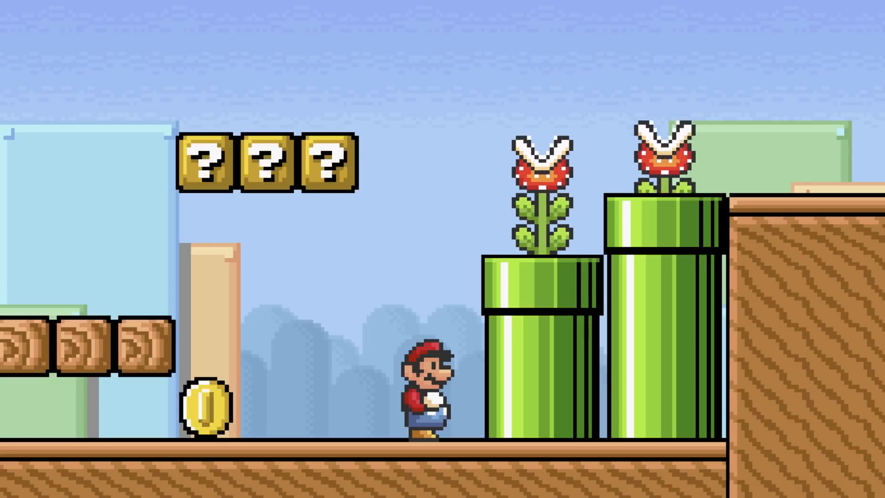
{"action": "key", "text": "space"}
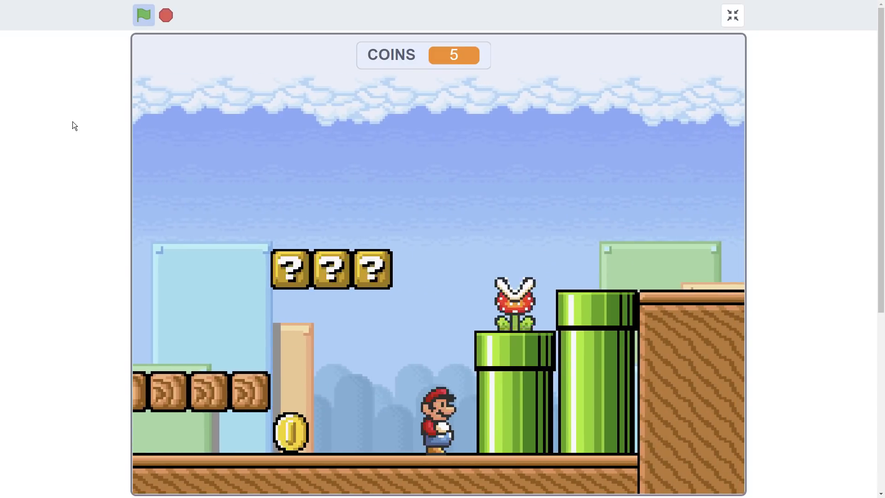
{"action": "left_click", "coordinate": [732, 16]}
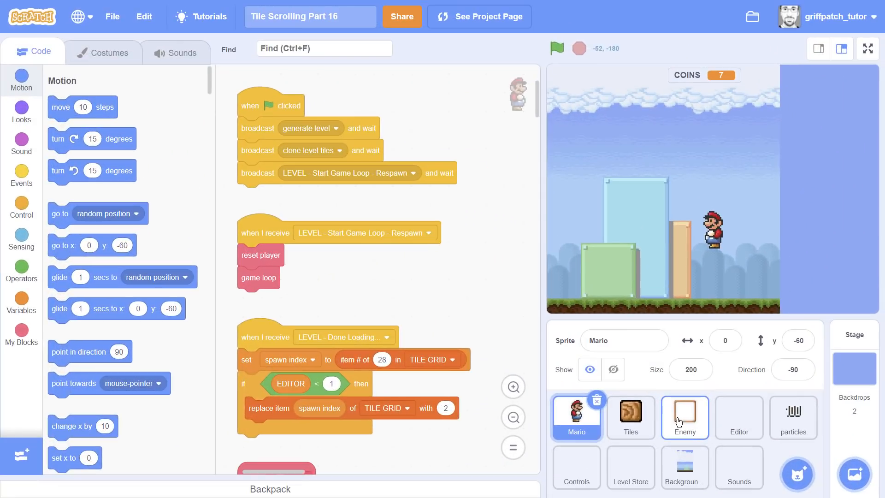
- Copy the Enemy sprite's PiranhaPlant1 costume into the Tiles sprite as costume 68
{"action": "left_click", "coordinate": [684, 418]}
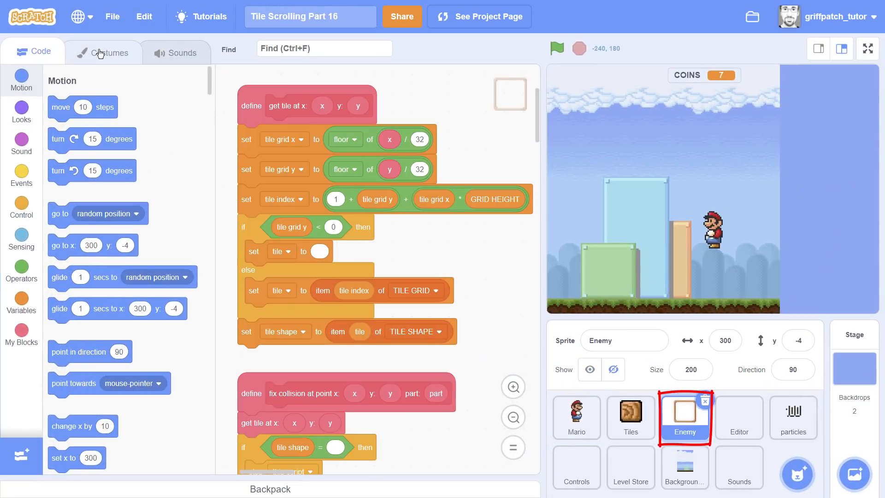
{"action": "left_click", "coordinate": [102, 51]}
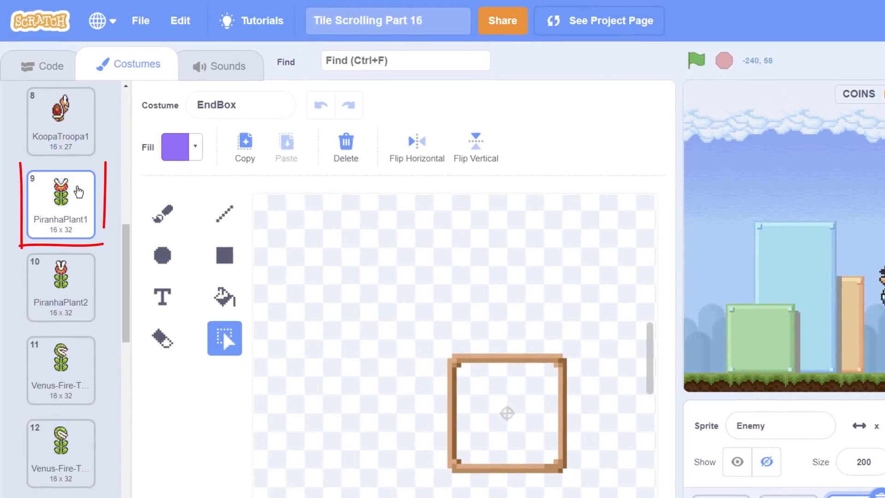
{"action": "scroll", "scroll_direction": "down", "scroll_amount": 3}
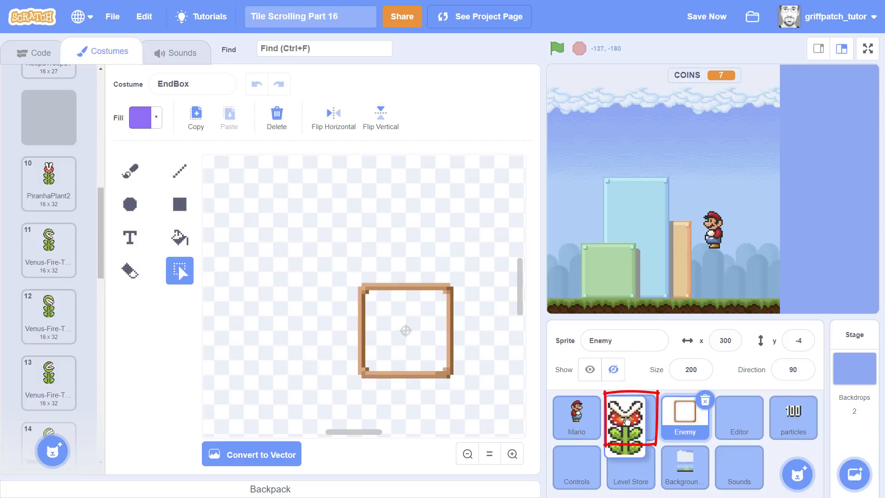
{"action": "left_click", "coordinate": [631, 416]}
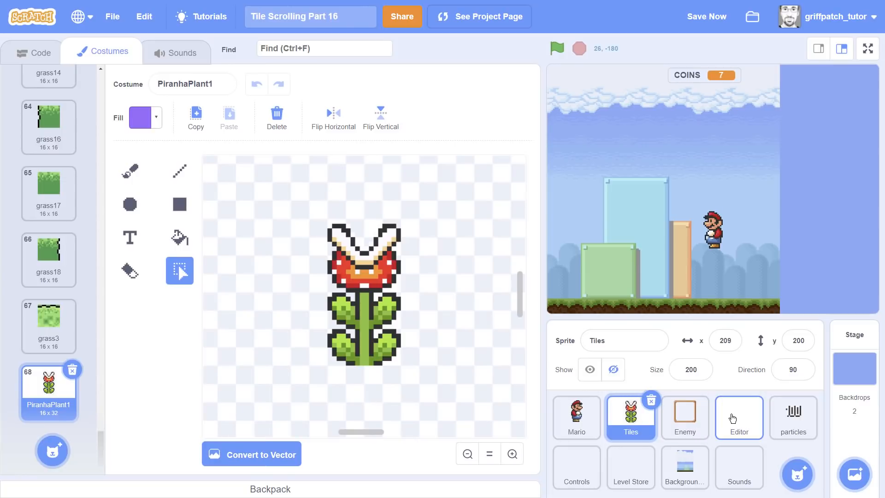
- In the Editor sprite, set item 68 of the tile keymap list to 9, then hide the list
{"action": "left_click", "coordinate": [738, 416]}
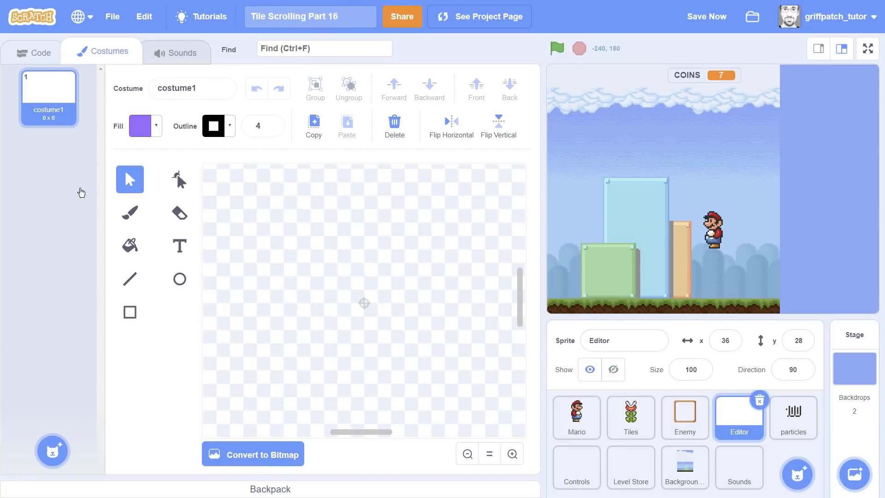
{"action": "left_click", "coordinate": [33, 52]}
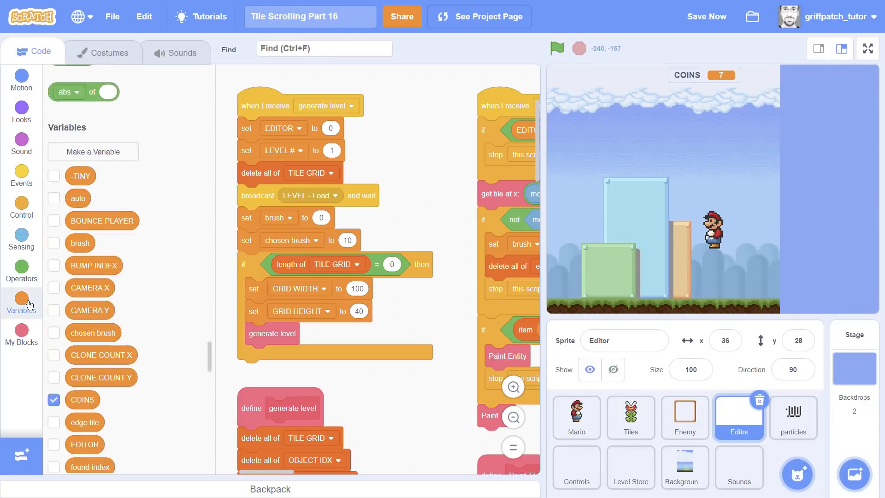
{"action": "scroll", "scroll_direction": "down", "scroll_amount": 3}
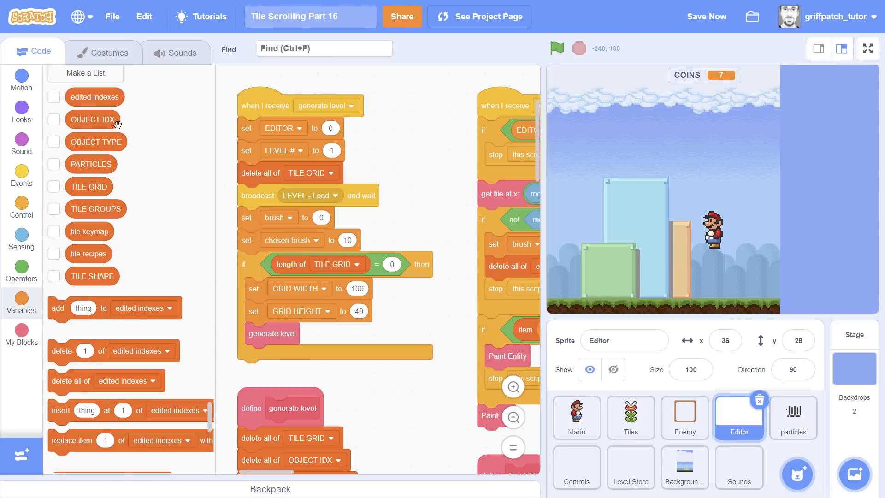
{"action": "left_click", "coordinate": [54, 230]}
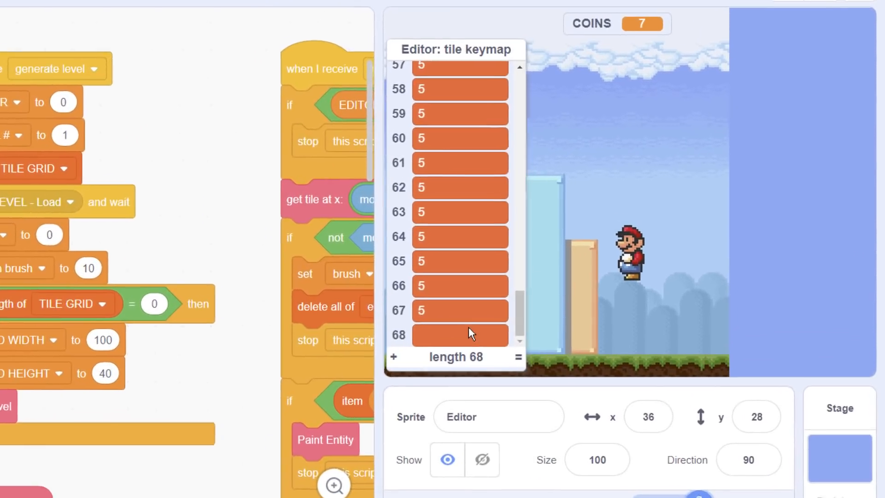
{"action": "left_click", "coordinate": [459, 337]}
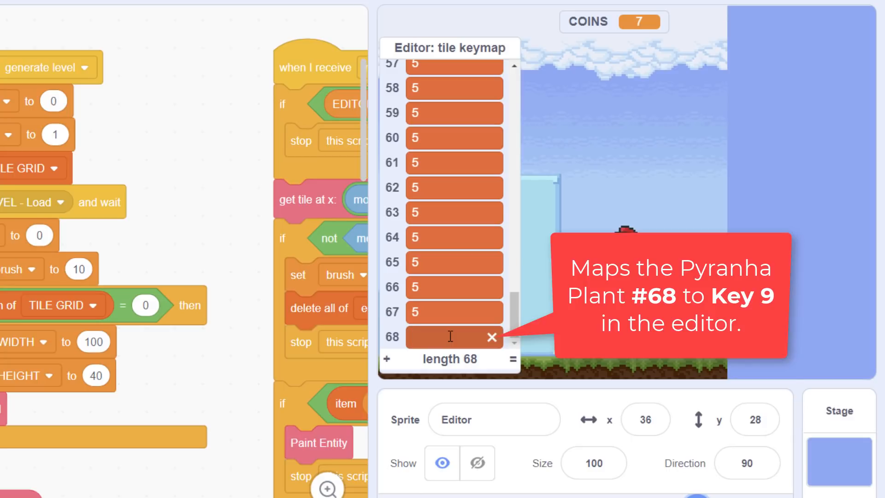
{"action": "type", "text": "9"}
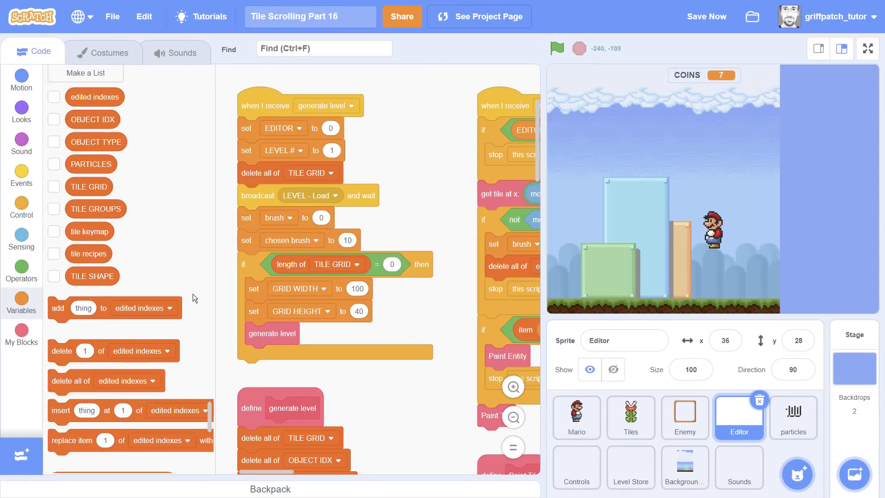
{"action": "left_click", "coordinate": [555, 48]}
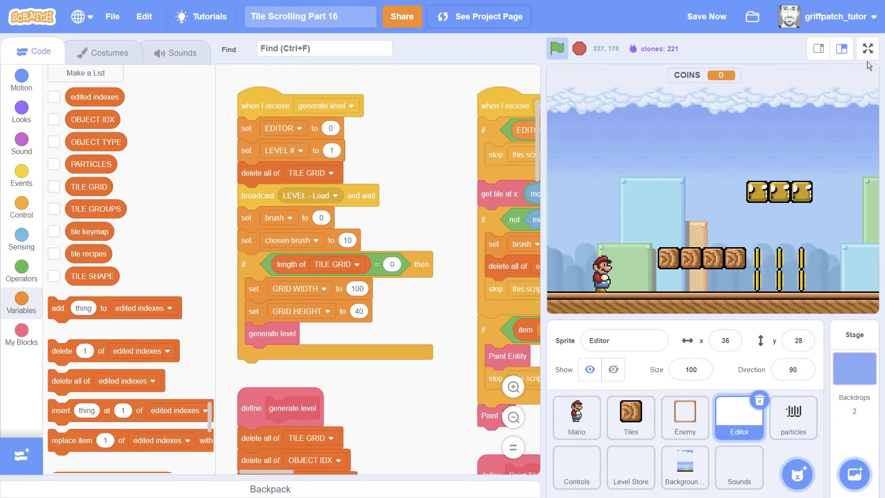
- Play the level full screen and preview the Piranha Plant tile above the pipe with key 9
{"action": "left_click", "coordinate": [867, 48]}
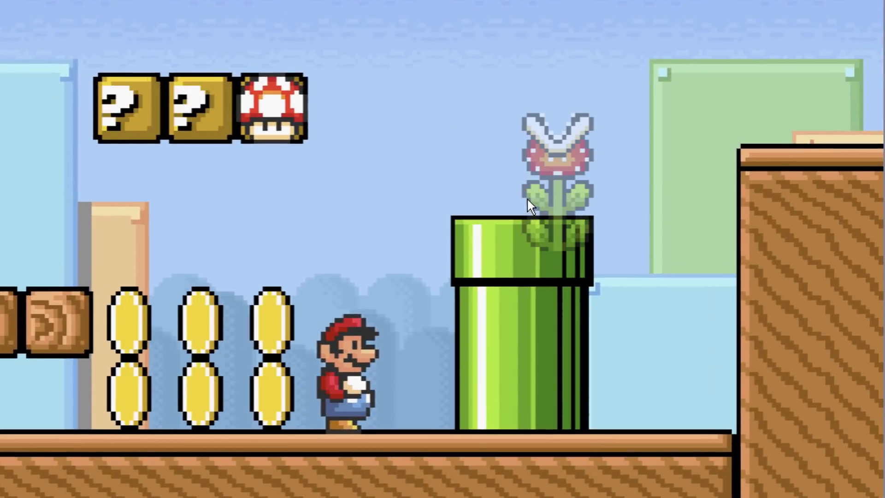
{"action": "mouse_move", "coordinate": [508, 202]}
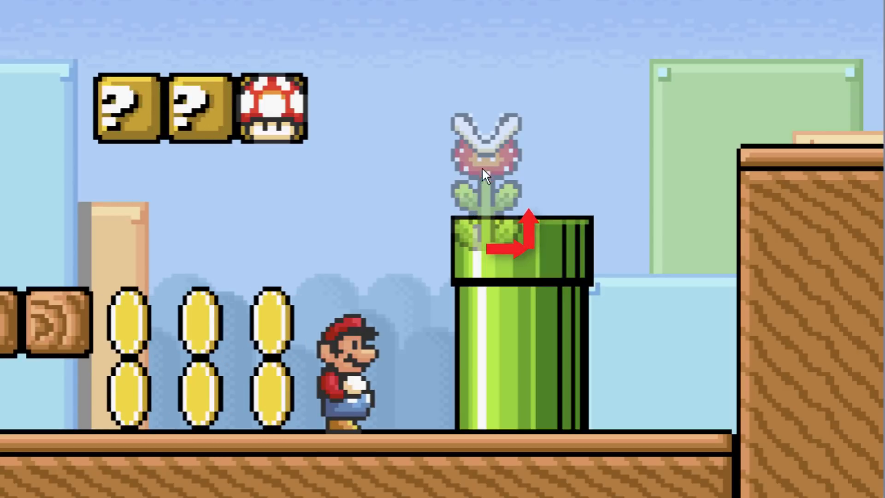
{"action": "mouse_move", "coordinate": [489, 156]}
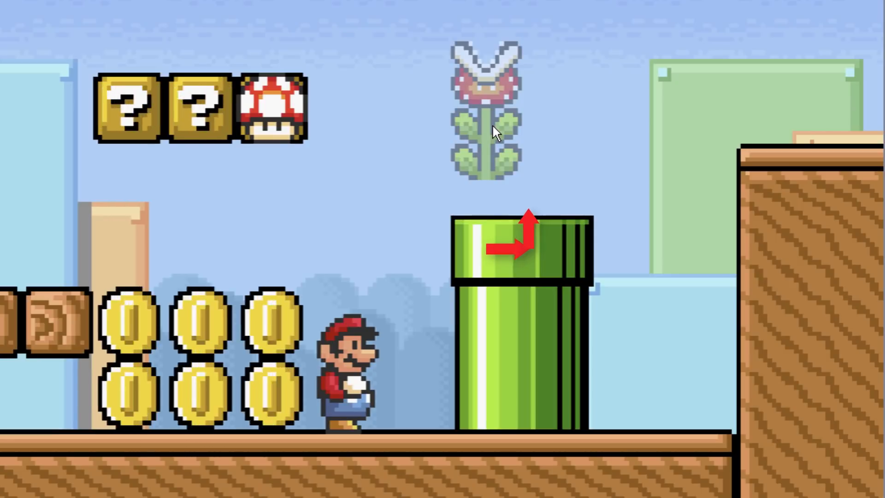
{"action": "left_click", "coordinate": [735, 15]}
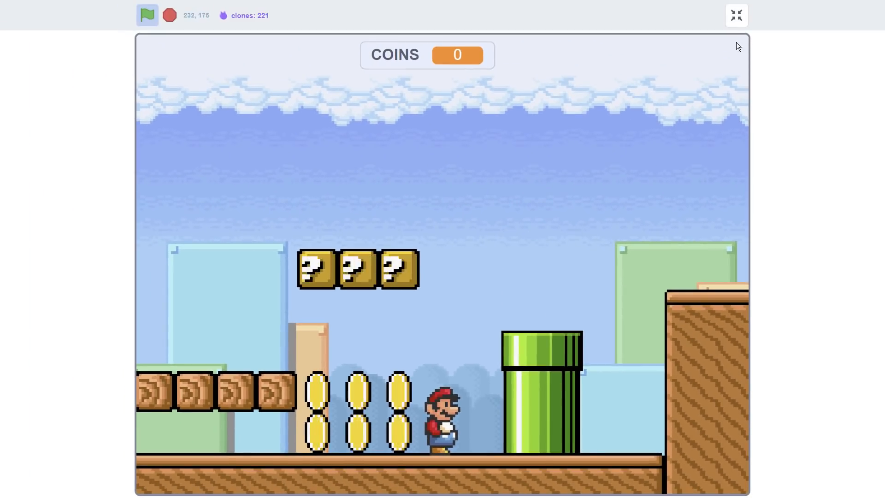
- Stop the game and show the Tiles sprite's costumes
{"action": "left_click", "coordinate": [736, 16]}
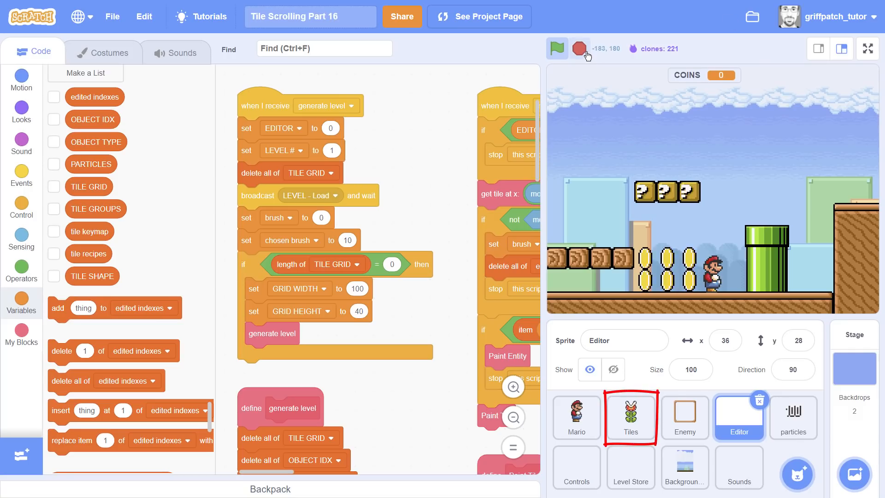
{"action": "left_click", "coordinate": [630, 417]}
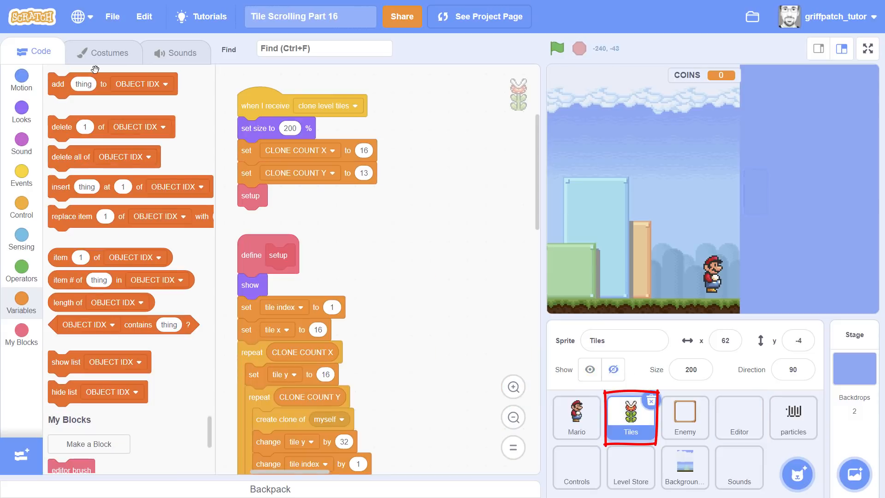
{"action": "left_click", "coordinate": [103, 51]}
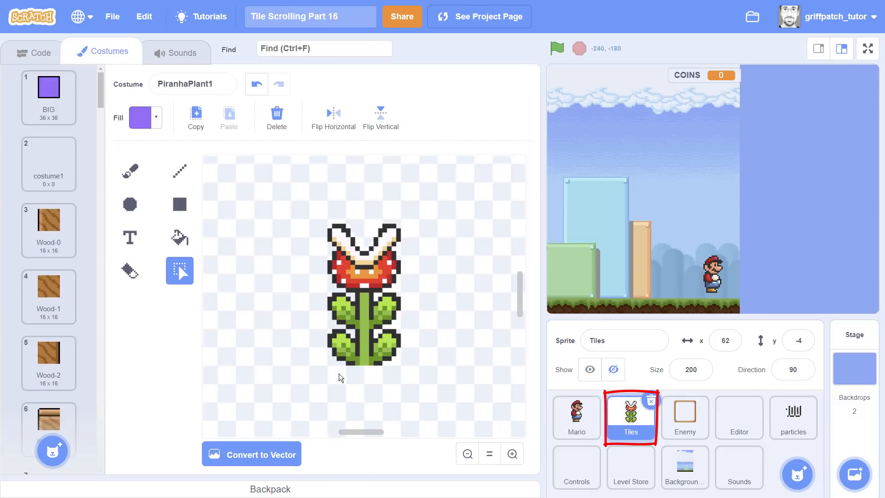
{"action": "mouse_move", "coordinate": [398, 334]}
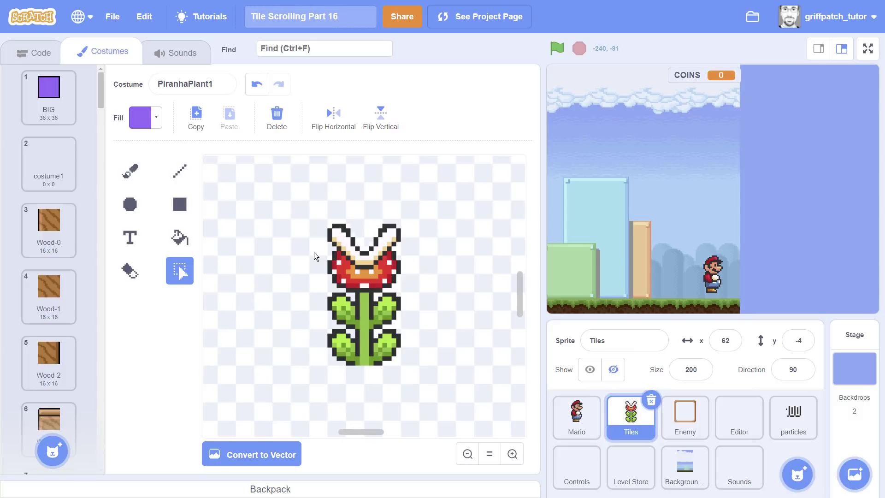
{"action": "mouse_move", "coordinate": [412, 330]}
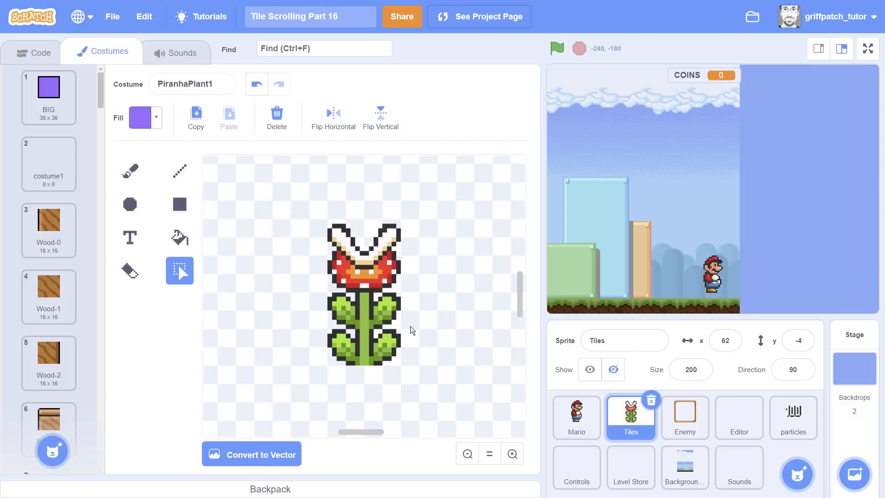
{"action": "mouse_move", "coordinate": [340, 368]}
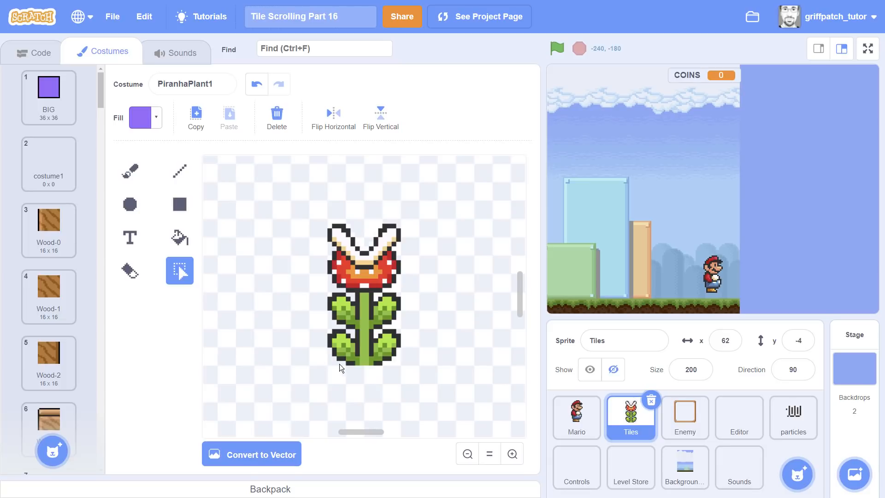
{"action": "mouse_move", "coordinate": [366, 322]}
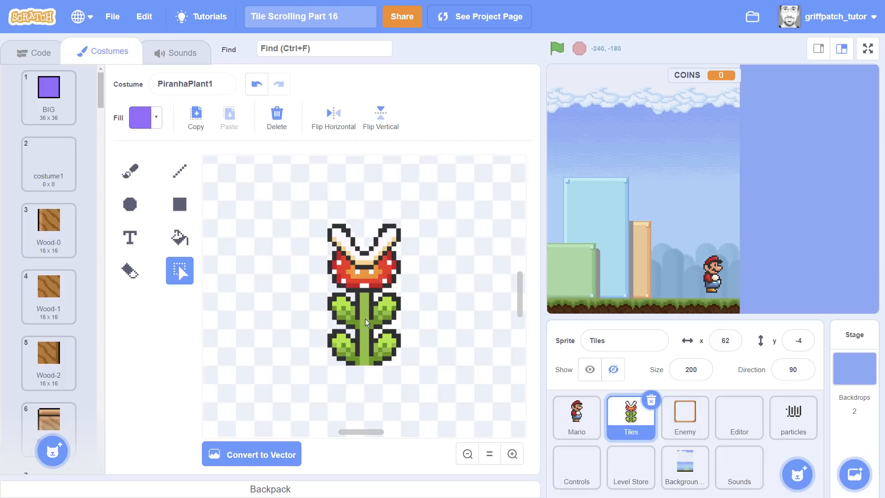
- Zoom out, select the piranha plant drawing, and run the game again
{"action": "left_click", "coordinate": [466, 454]}
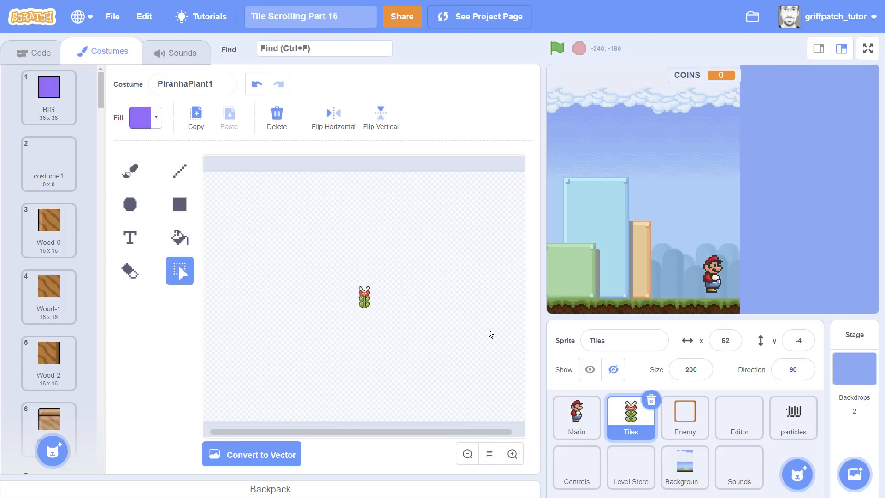
{"action": "left_click", "coordinate": [365, 297]}
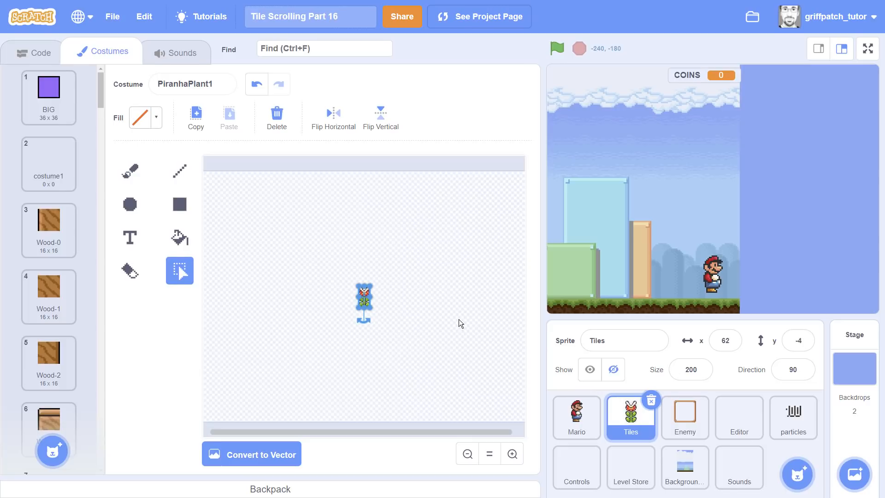
{"action": "left_click", "coordinate": [556, 47]}
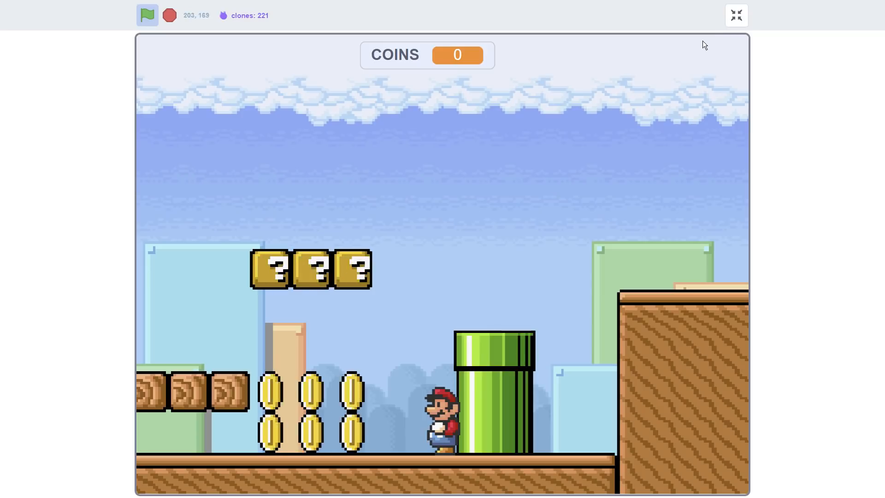
- Return from full-screen play to the editor with the PiranhaPlant1 costume shown
{"action": "left_click", "coordinate": [736, 16]}
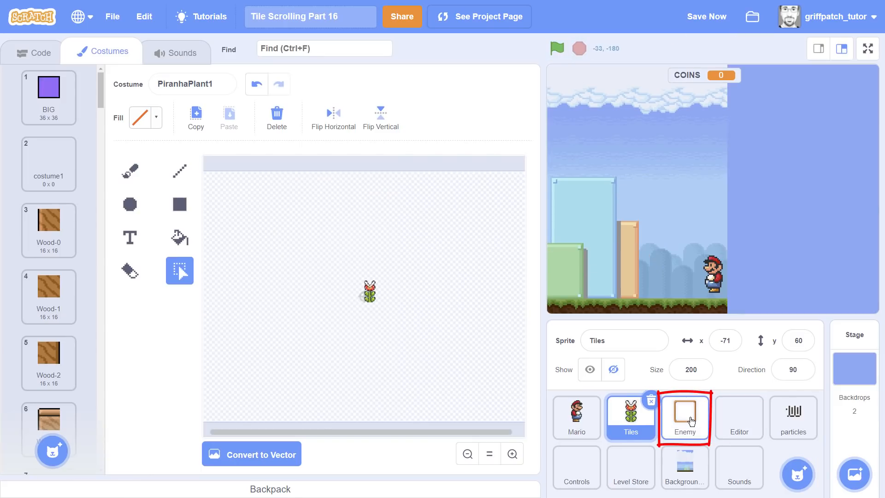
- Find the Enemy sprite's 'define spawn type' script via block search
{"action": "left_click", "coordinate": [683, 417]}
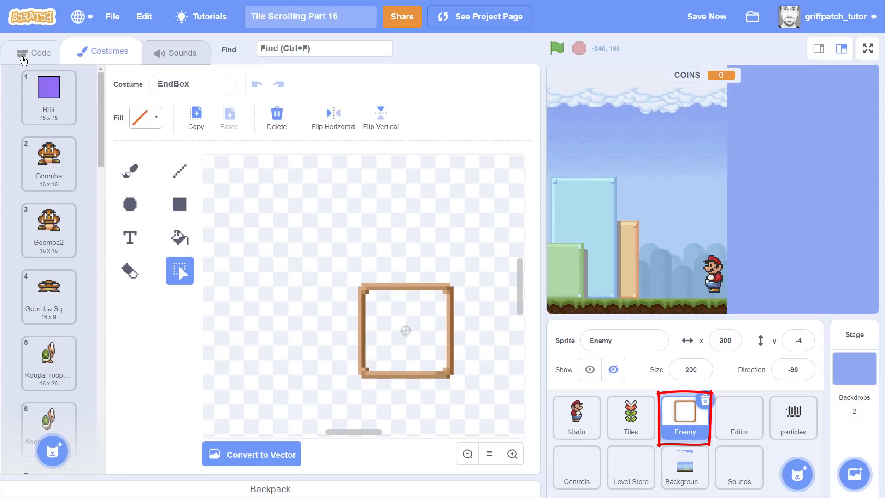
{"action": "left_click", "coordinate": [33, 52]}
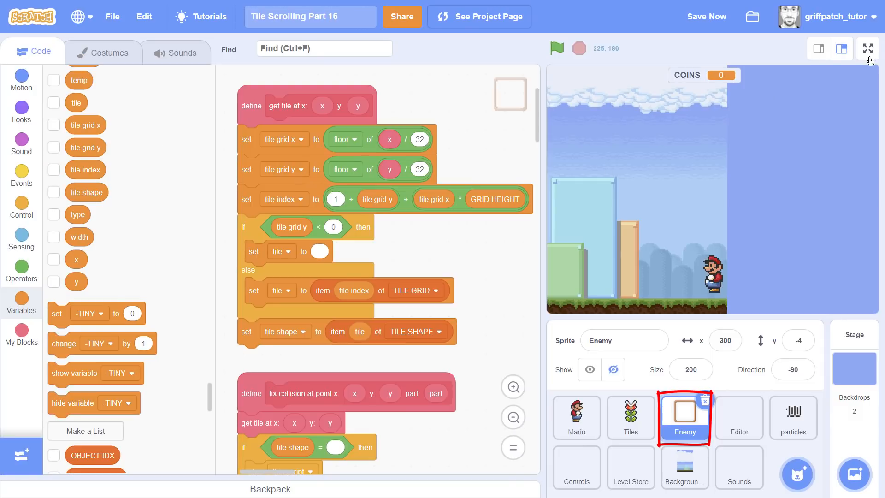
{"action": "mouse_move", "coordinate": [482, 115]}
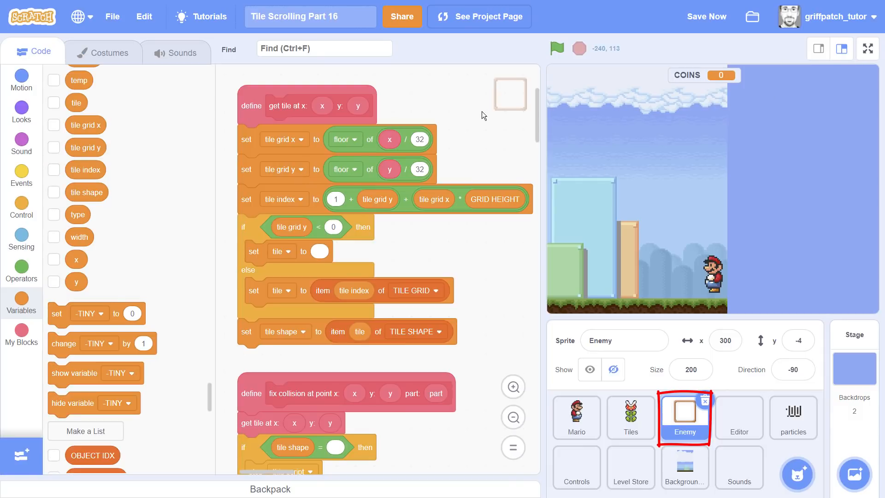
{"action": "type", "text": "spawn"}
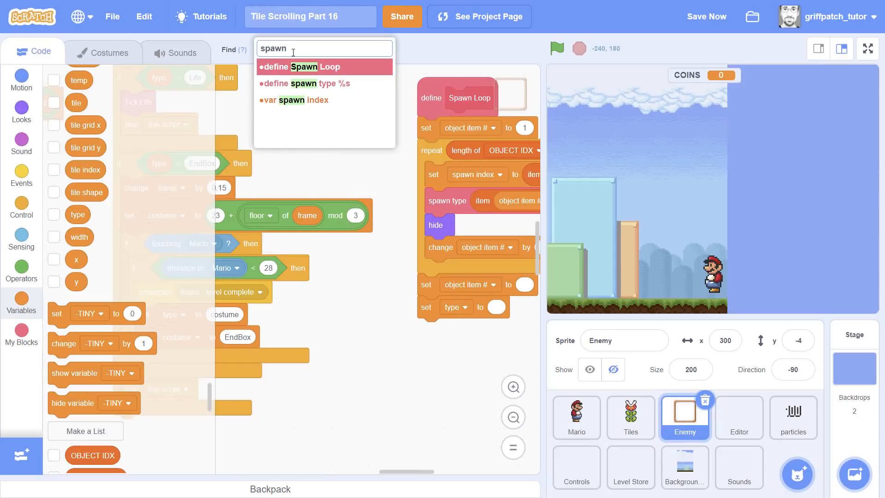
{"action": "left_click", "coordinate": [305, 84]}
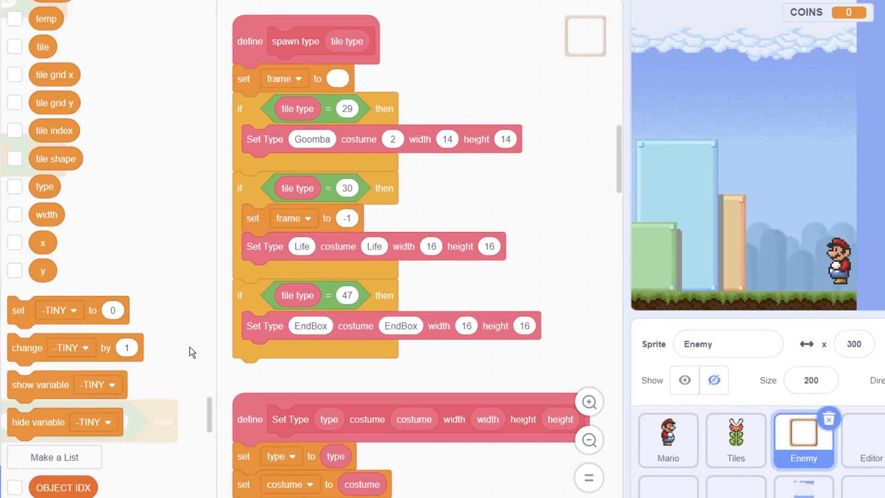
{"action": "mouse_move", "coordinate": [301, 306]}
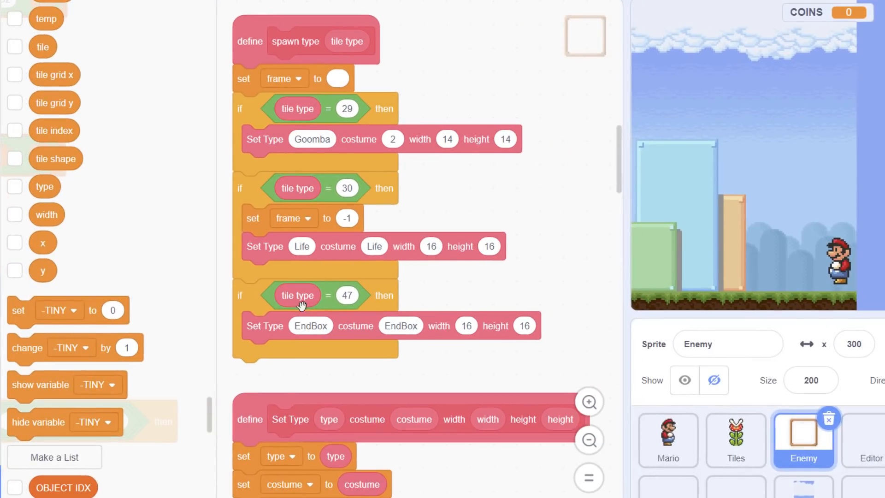
{"action": "mouse_move", "coordinate": [446, 191]}
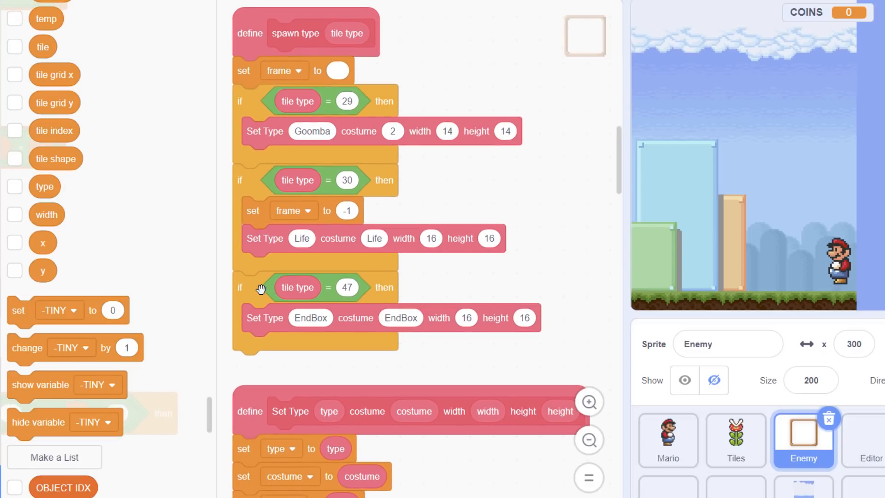
- Duplicate the tile type 47 case as a tile 68 Piranha case, then check the PiranhaPlant costume numbers
{"action": "scroll", "scroll_direction": "down", "scroll_amount": 3}
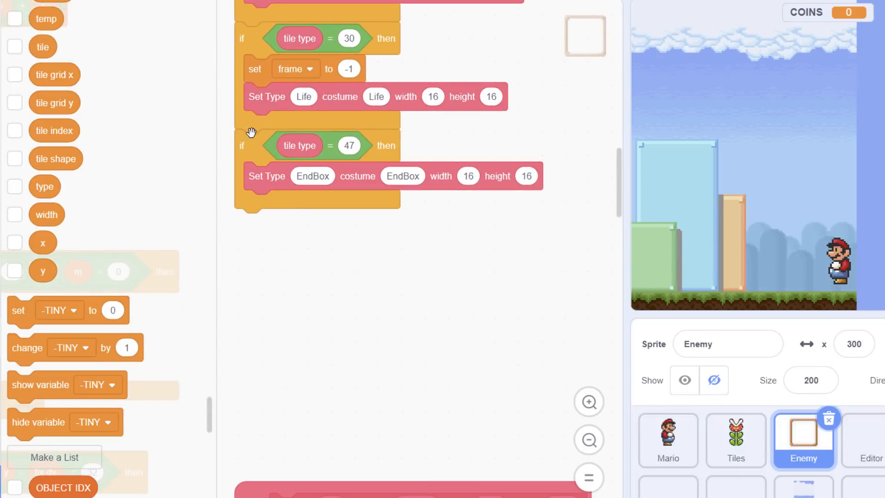
{"action": "left_click", "coordinate": [589, 400]}
{"action": "type", "text": "Piranha"}
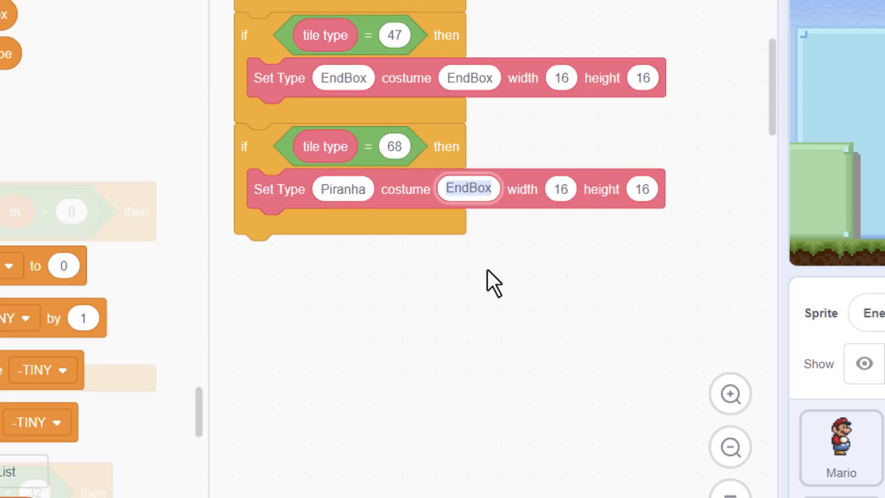
{"action": "left_click", "coordinate": [109, 51]}
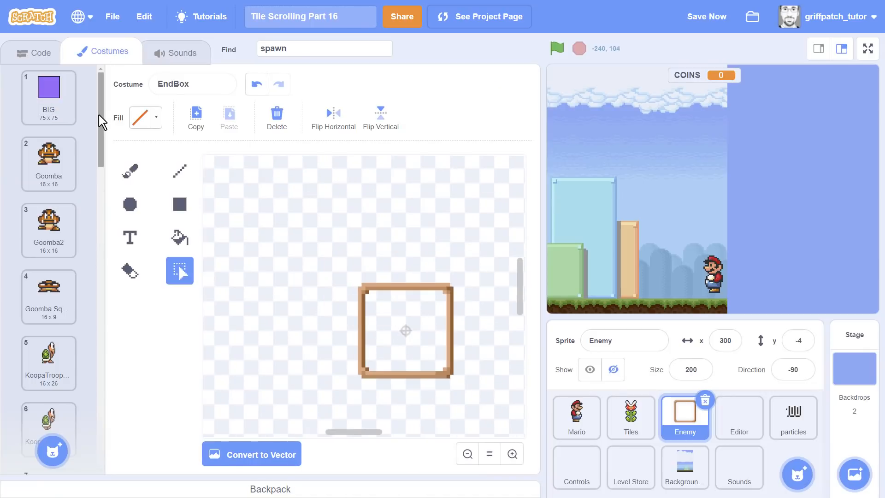
{"action": "scroll", "scroll_direction": "down", "scroll_amount": 3}
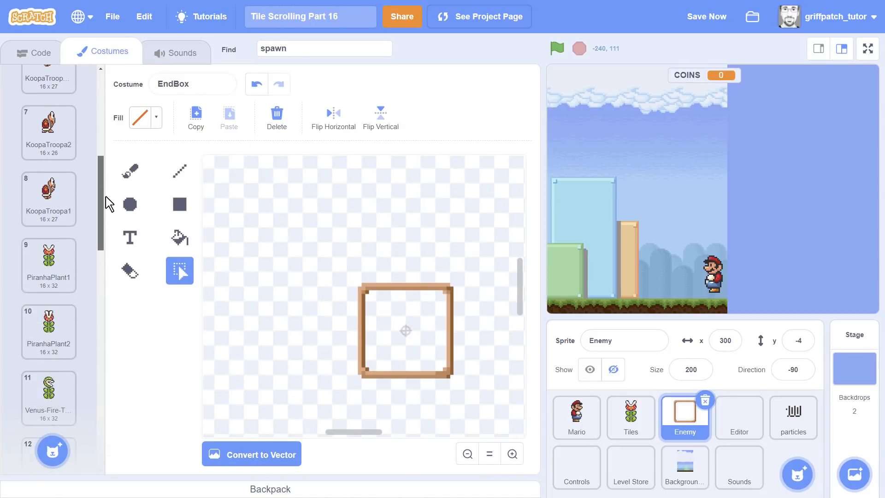
{"action": "mouse_move", "coordinate": [244, 213]}
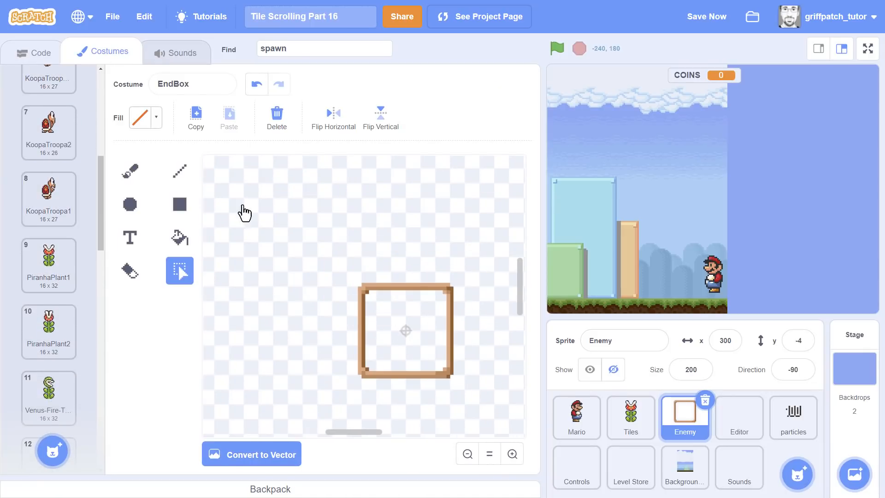
- Set the Piranha Set Type to costume 9 with width 16 and height 32
{"action": "left_click", "coordinate": [32, 52]}
{"action": "type", "text": "9"}
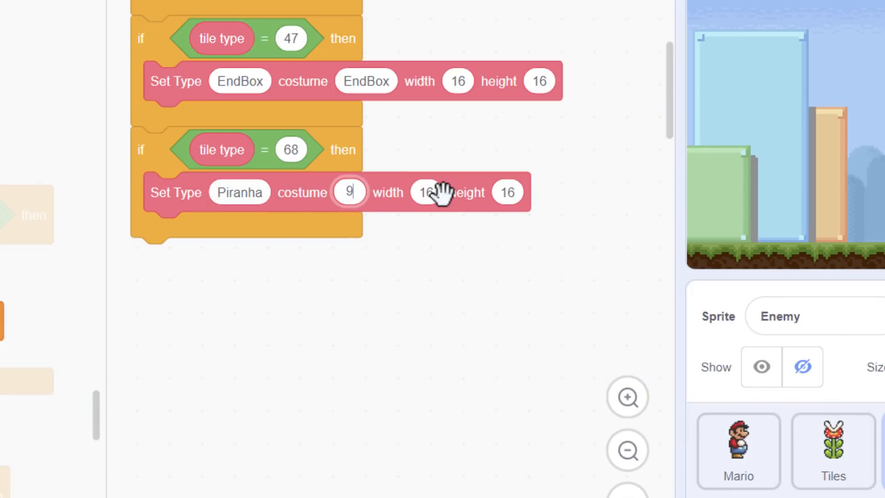
{"action": "left_click", "coordinate": [505, 191]}
{"action": "type", "text": "32"}
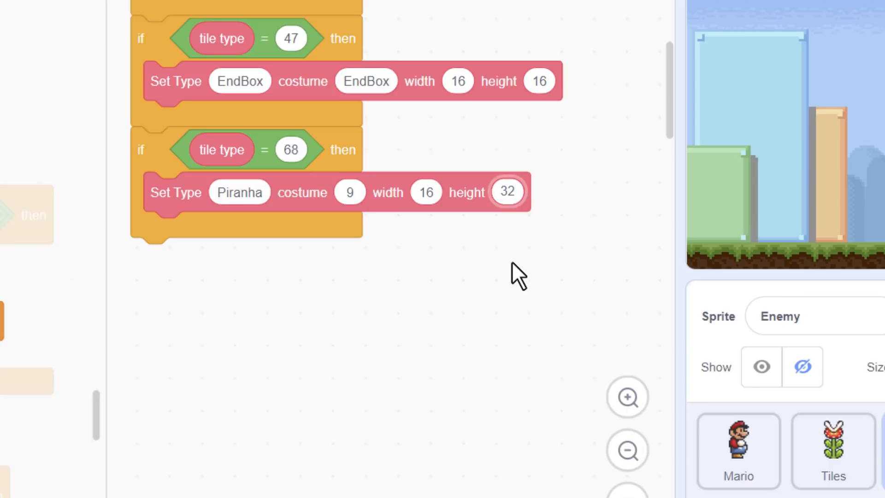
{"action": "left_click", "coordinate": [831, 444]}
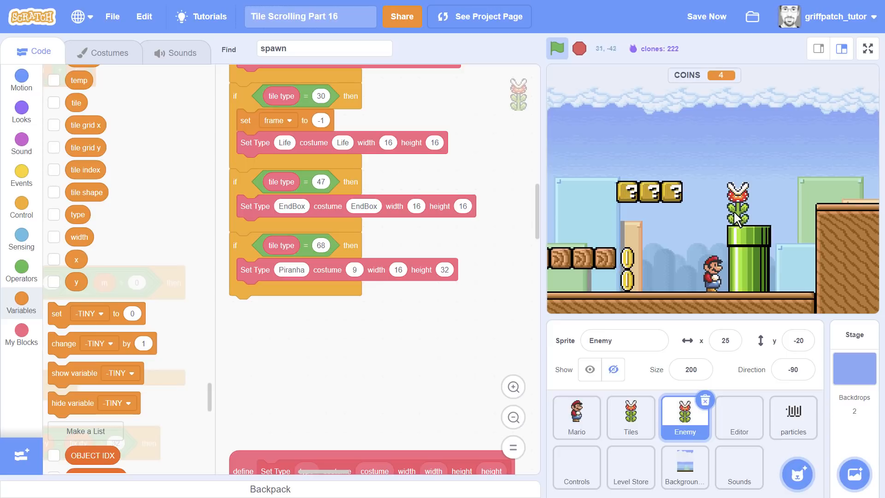
{"action": "mouse_move", "coordinate": [755, 221]}
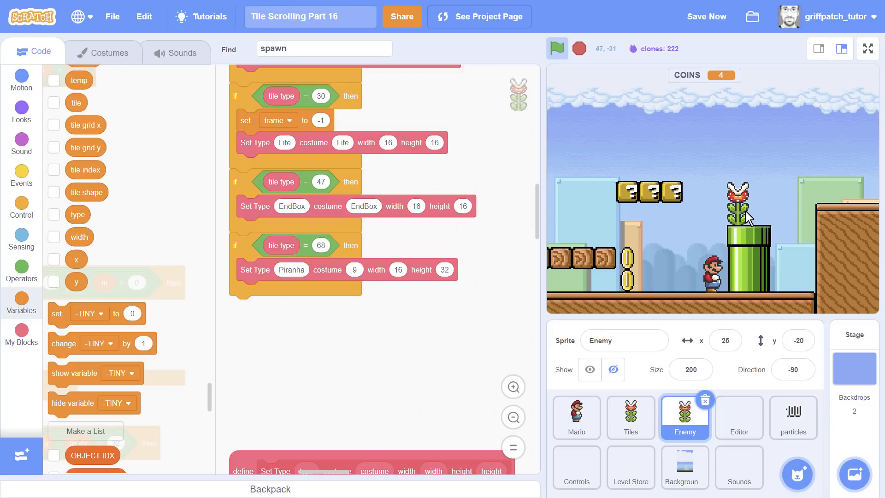
- Watch the level full screen to confirm the Piranha Plant sits atop the green pipe
{"action": "left_click", "coordinate": [867, 48]}
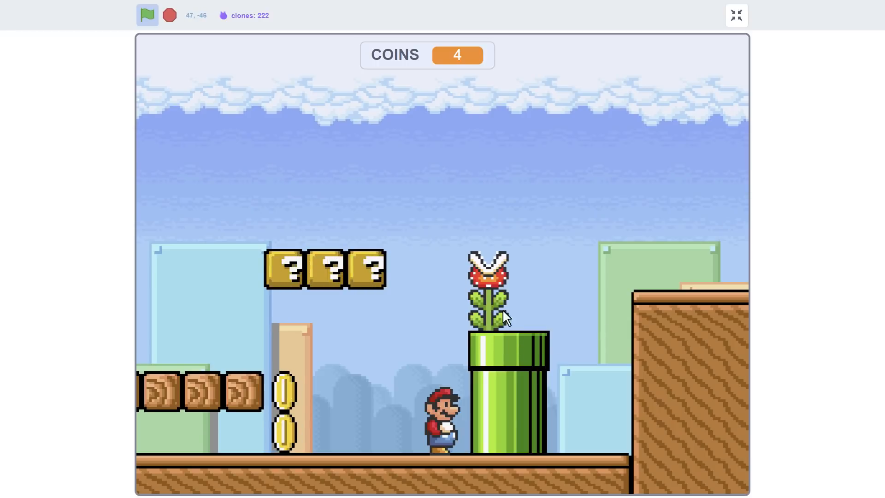
{"action": "mouse_move", "coordinate": [486, 339]}
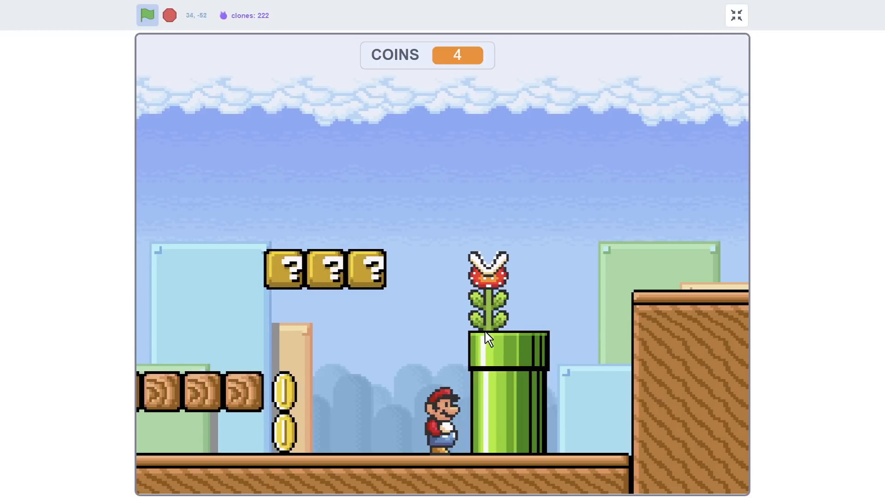
{"action": "mouse_move", "coordinate": [510, 336]}
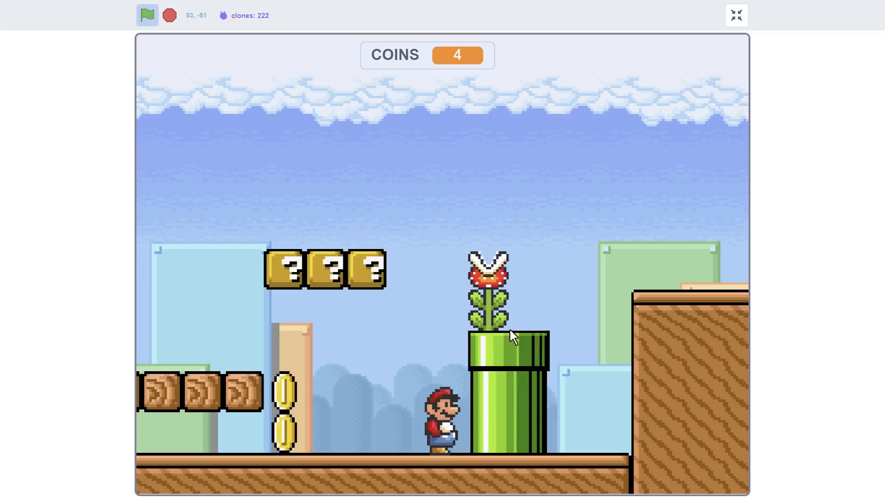
{"action": "left_click", "coordinate": [735, 16]}
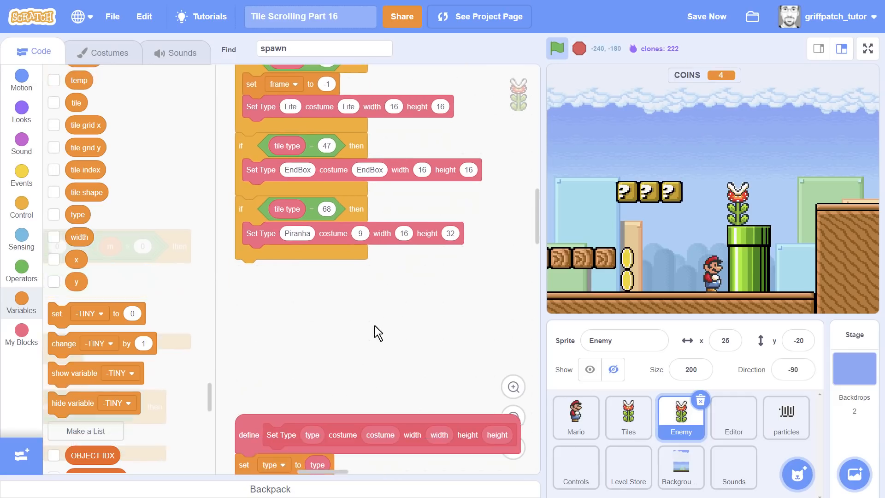
- Add a clone-start script with 'if type = Piranha' containing 'change x by 16'
{"action": "scroll", "scroll_direction": "down", "scroll_amount": 3}
{"action": "type", "text": "P"}
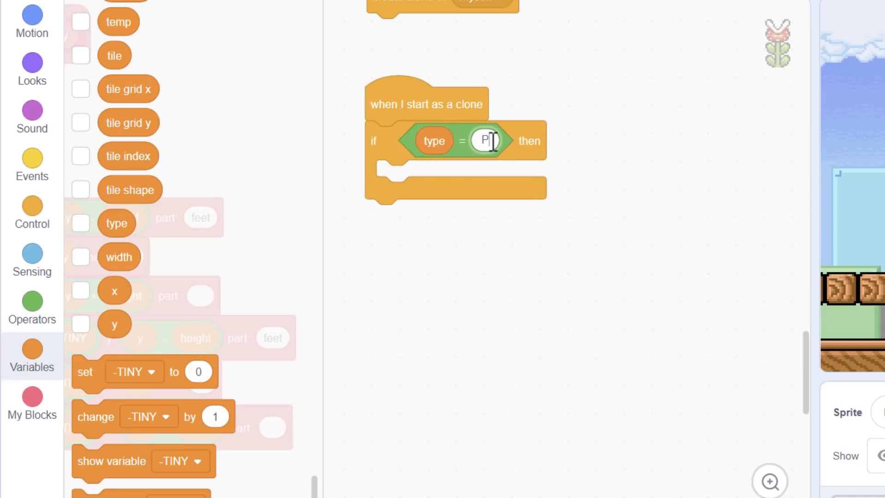
{"action": "type", "text": "iranha"}
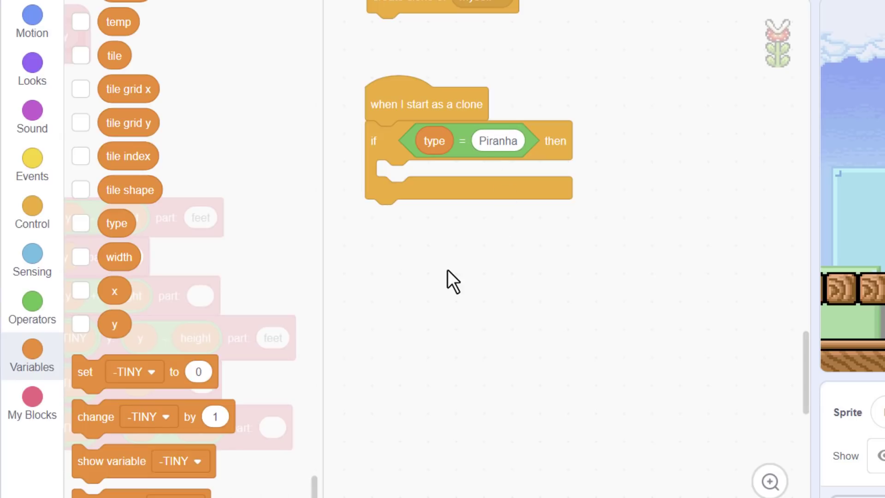
{"action": "type", "text": "ch x"}
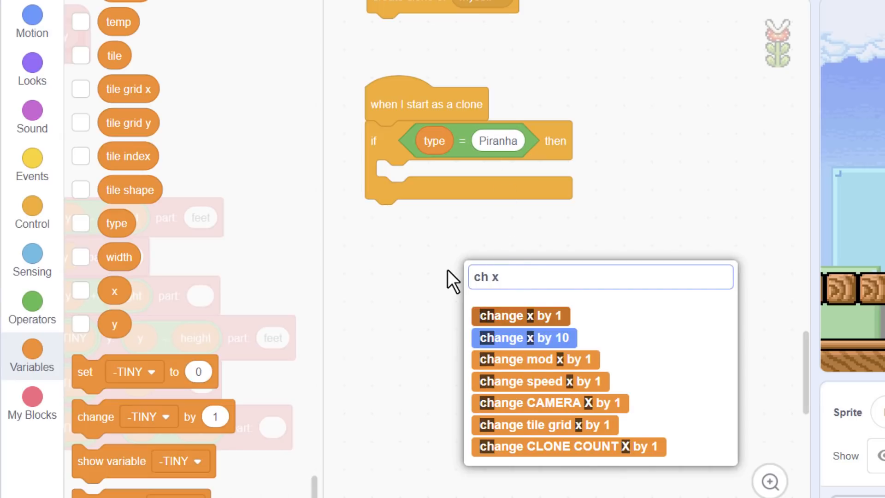
{"action": "left_click", "coordinate": [520, 315]}
{"action": "type", "text": "16"}
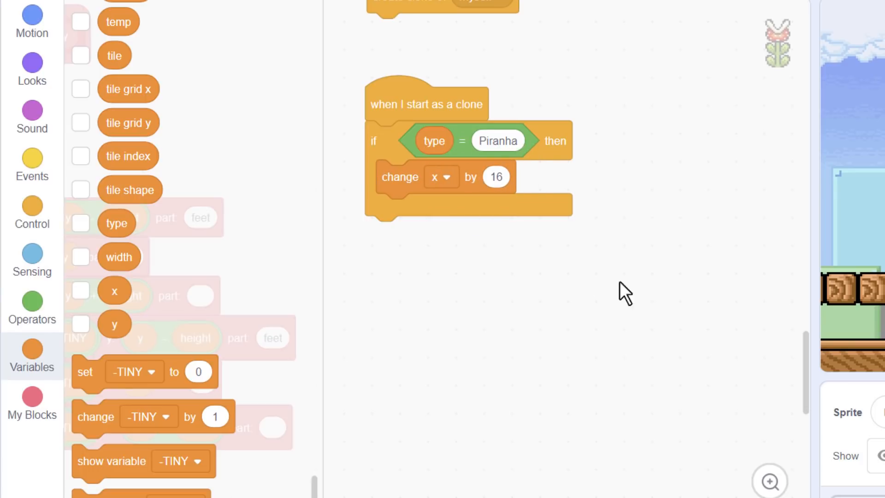
{"action": "mouse_move", "coordinate": [596, 245]}
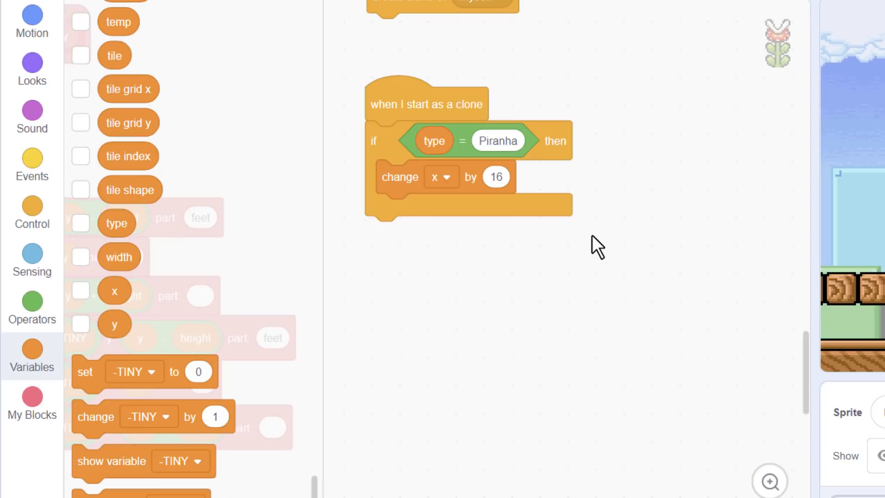
{"action": "left_click", "coordinate": [512, 416]}
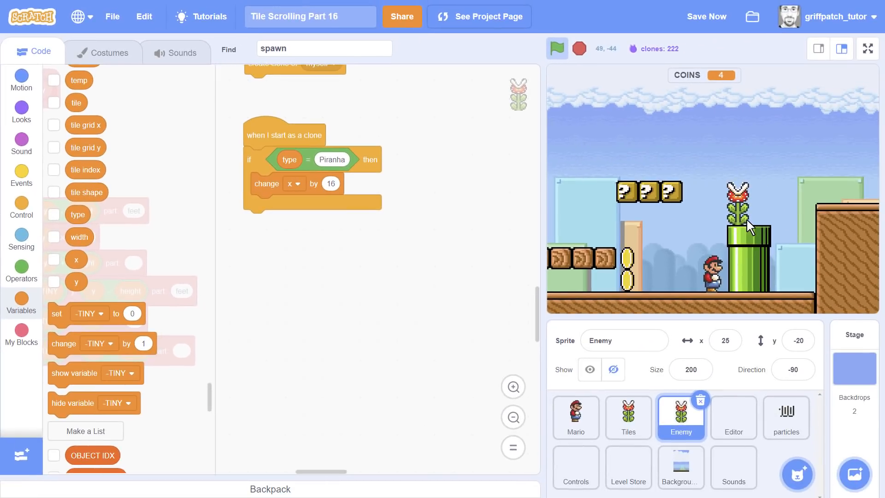
- Run the game to check the Piranha Plant is centred on its pipe after the offsets
{"action": "left_click", "coordinate": [555, 47]}
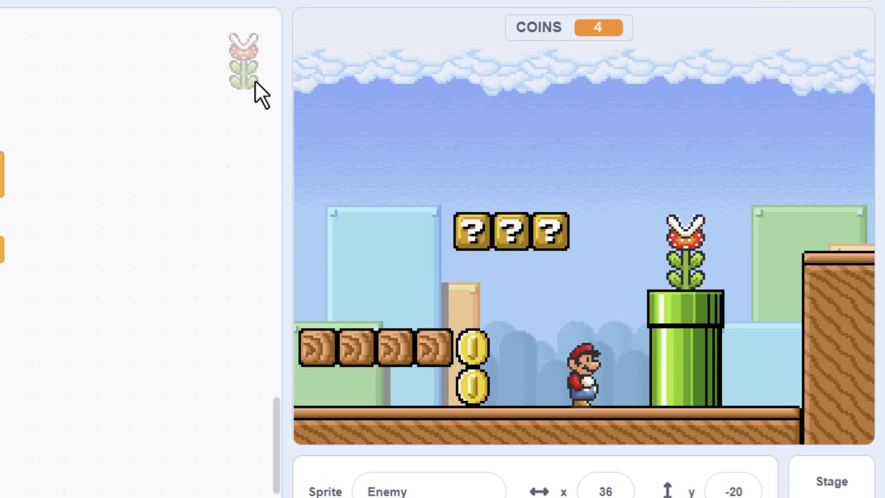
{"action": "mouse_move", "coordinate": [708, 282]}
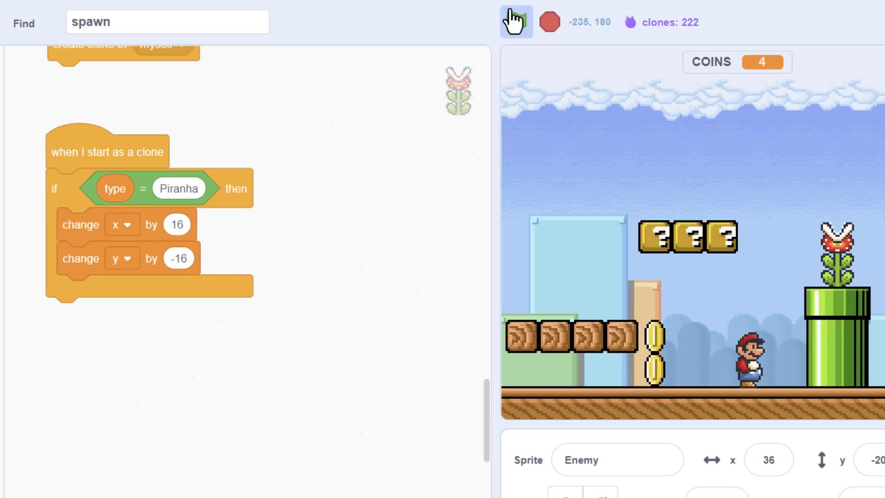
- Restart the level and watch it full screen to check the Piranha Plant's position
{"action": "left_click", "coordinate": [395, 23]}
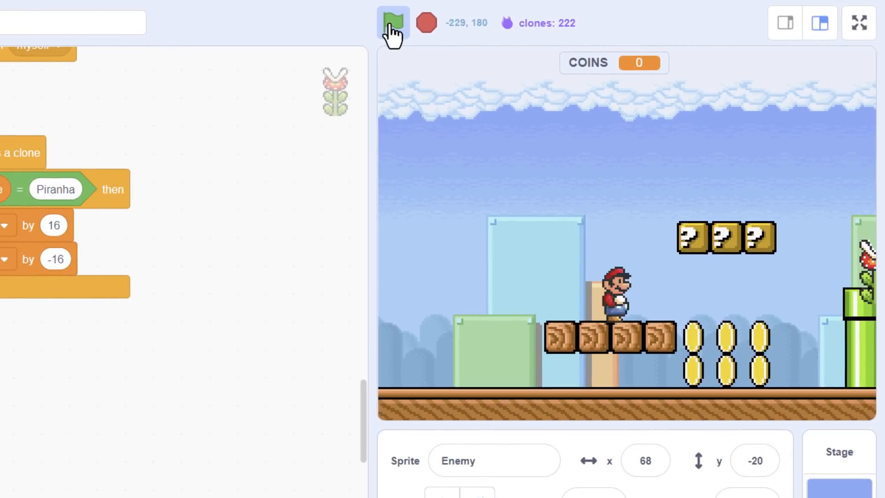
{"action": "left_click", "coordinate": [393, 23]}
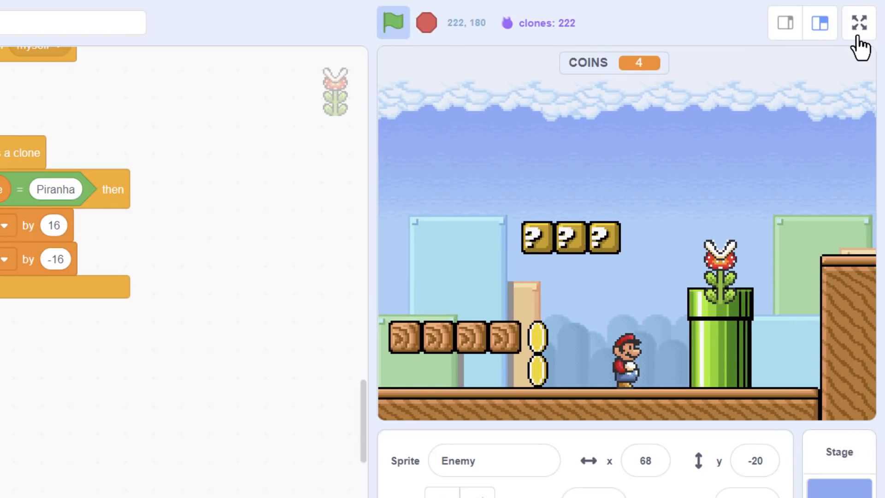
{"action": "left_click", "coordinate": [858, 22]}
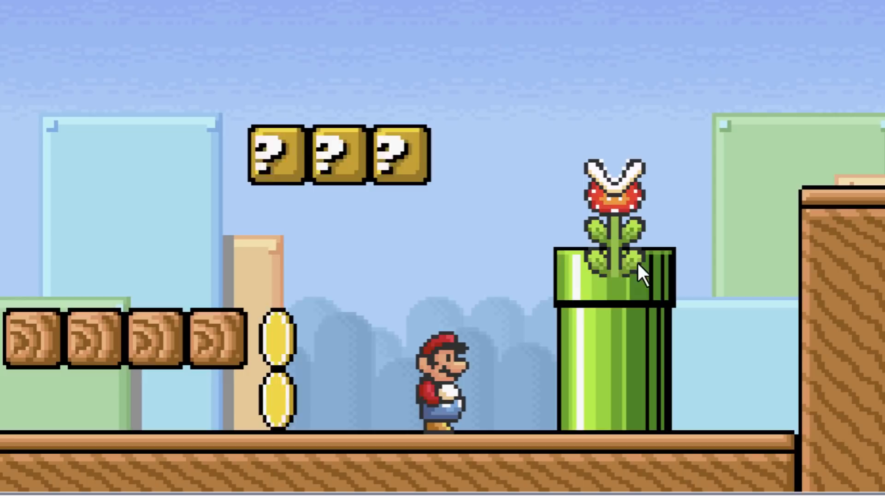
{"action": "mouse_move", "coordinate": [575, 298]}
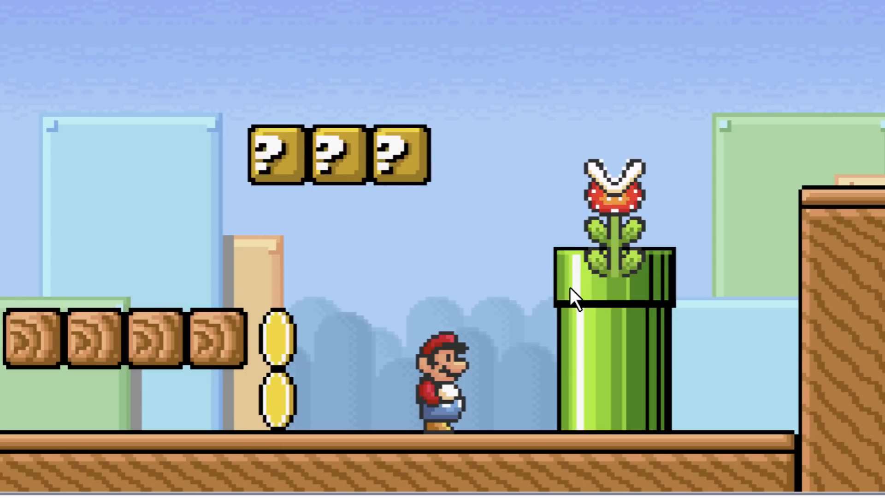
{"action": "mouse_move", "coordinate": [609, 287]}
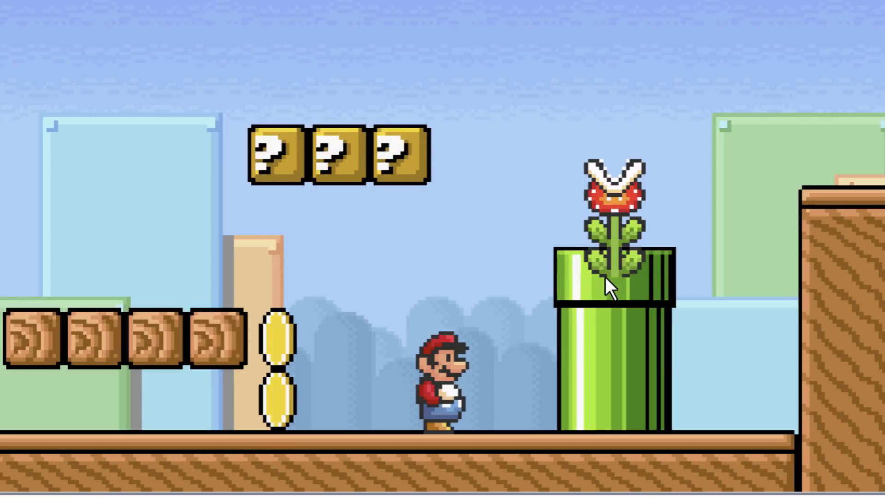
{"action": "mouse_move", "coordinate": [629, 290]}
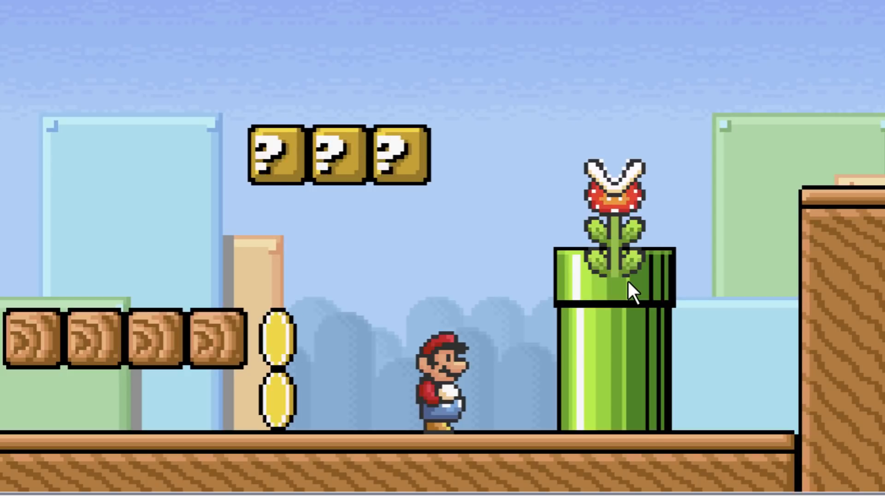
{"action": "mouse_move", "coordinate": [696, 251]}
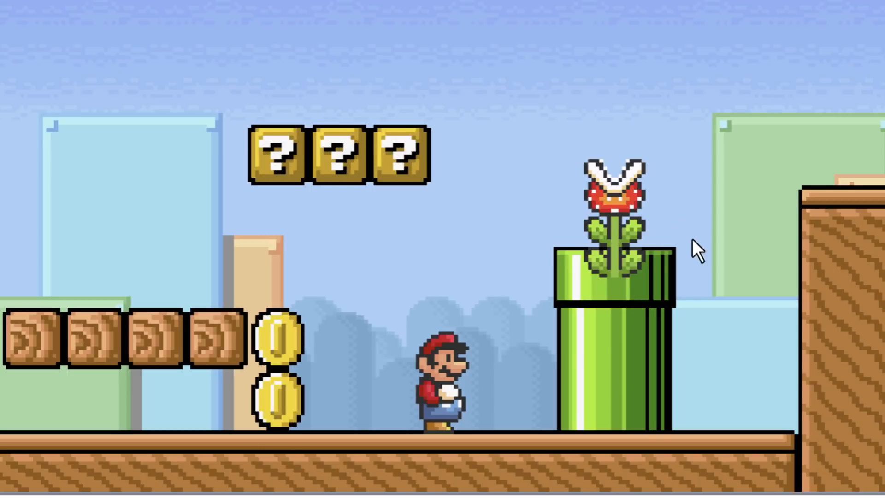
{"action": "mouse_move", "coordinate": [611, 431]}
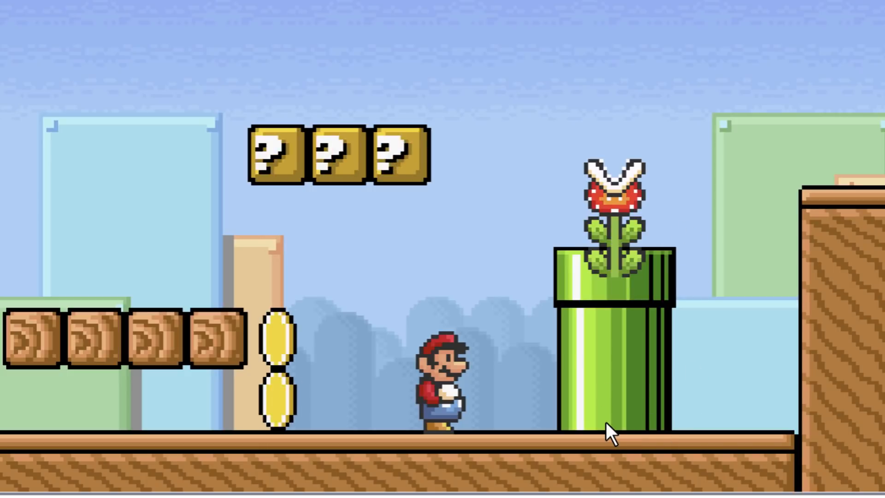
{"action": "mouse_move", "coordinate": [728, 180]}
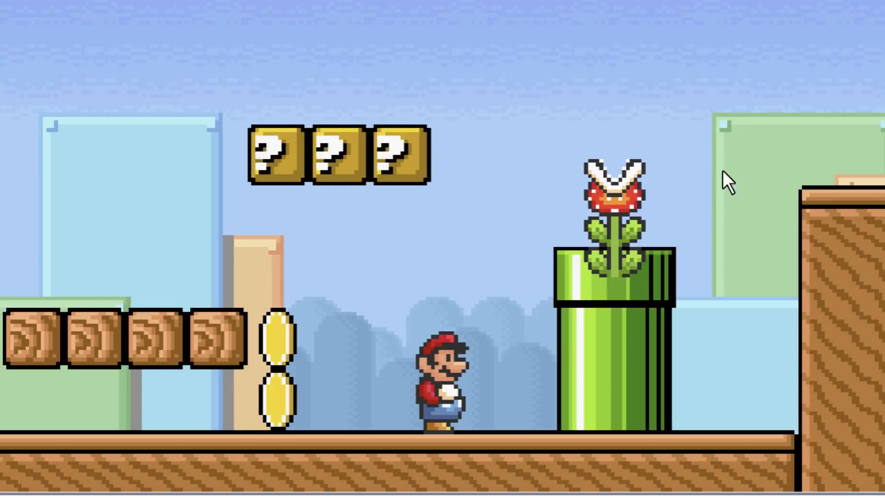
{"action": "mouse_move", "coordinate": [562, 27]}
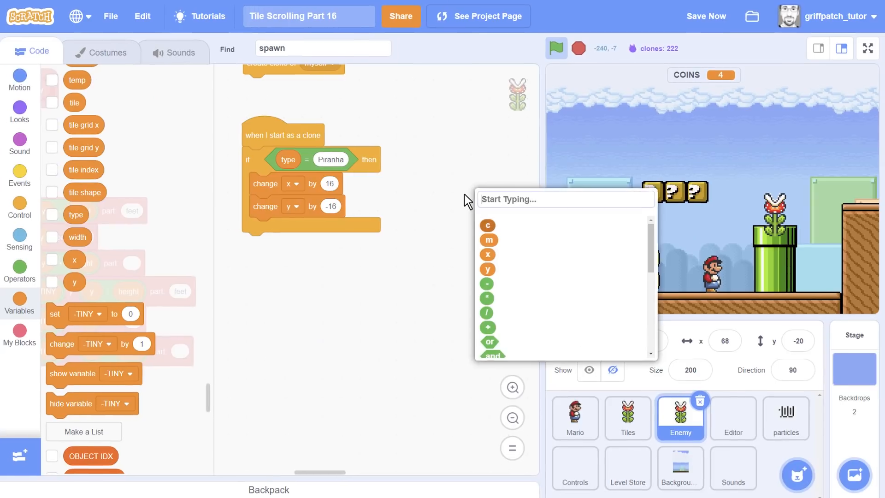
- Add a go to back layer block for Piranha clones and rerun the level
{"action": "type", "text": "back"}
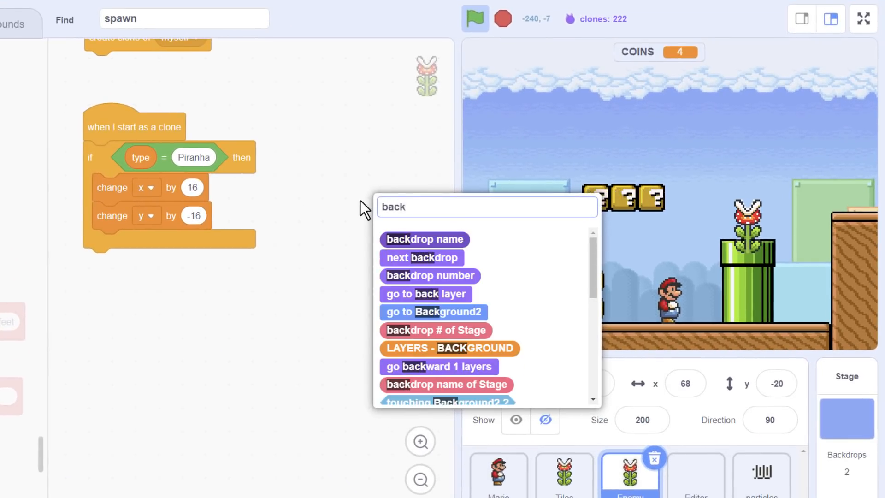
{"action": "left_click", "coordinate": [424, 293]}
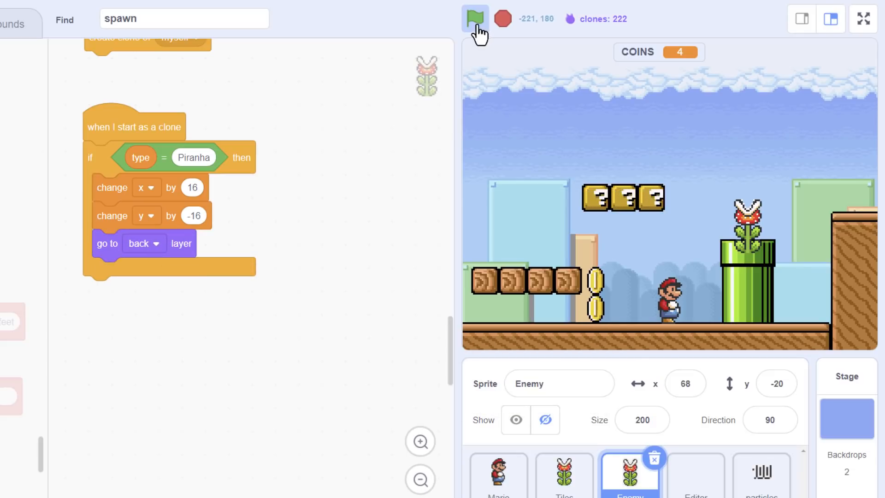
{"action": "left_click", "coordinate": [475, 17]}
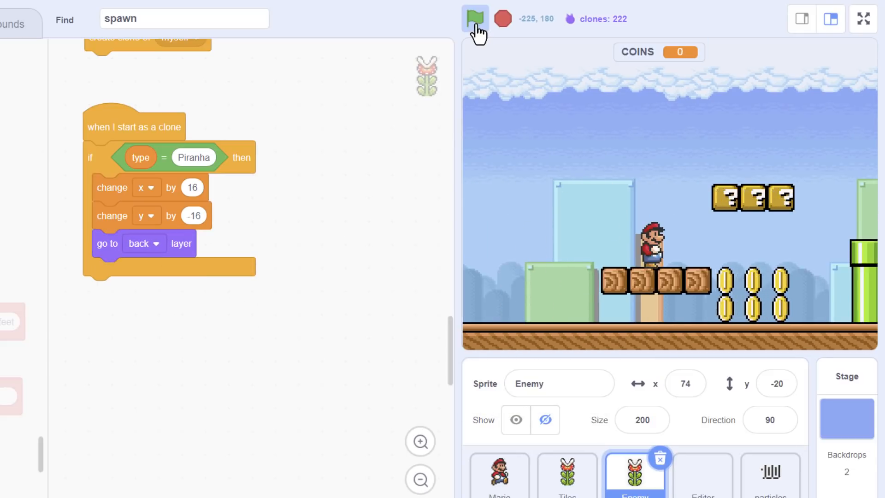
{"action": "left_click", "coordinate": [475, 19]}
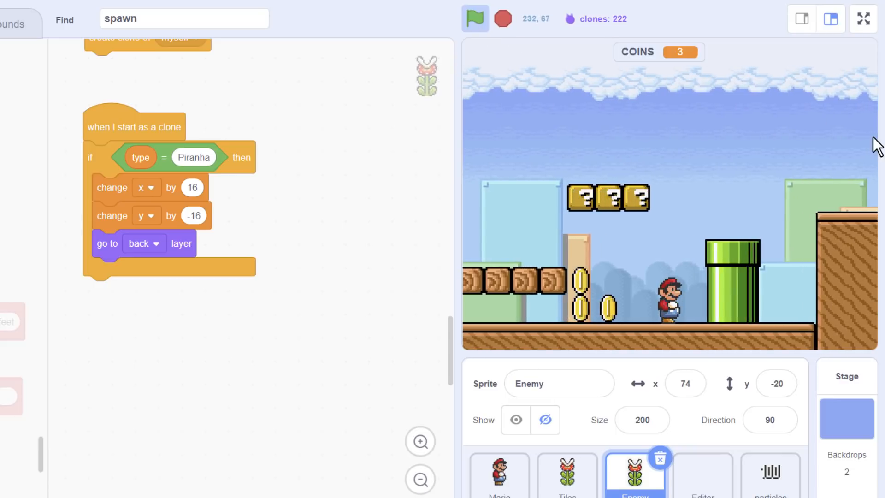
{"action": "mouse_move", "coordinate": [781, 188]}
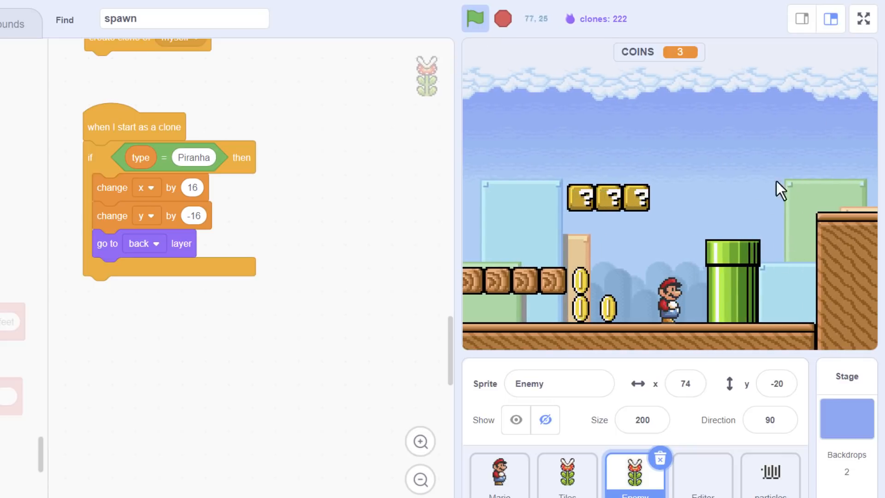
{"action": "mouse_move", "coordinate": [389, 234]}
{"action": "type", "text": "back"}
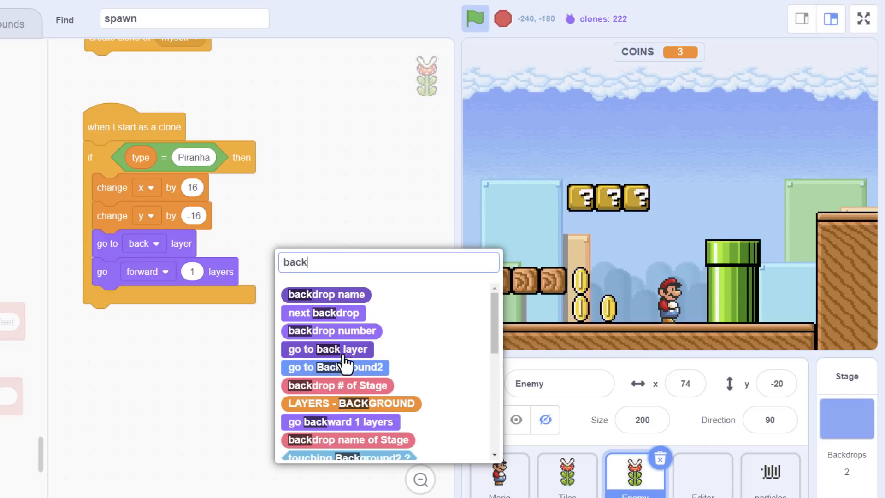
- Make clones go forward LAYERS - BACKGROUND layers and rerun to check the plant sits behind the pipe
{"action": "left_click", "coordinate": [351, 403]}
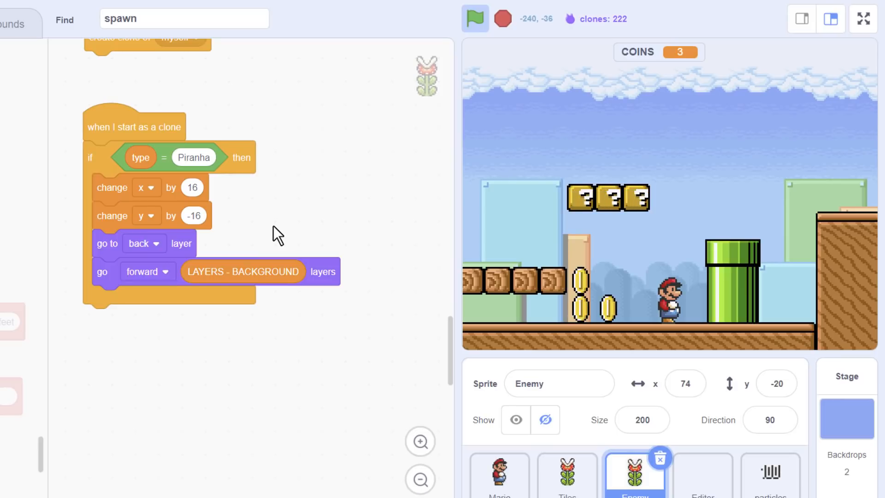
{"action": "mouse_move", "coordinate": [717, 134]}
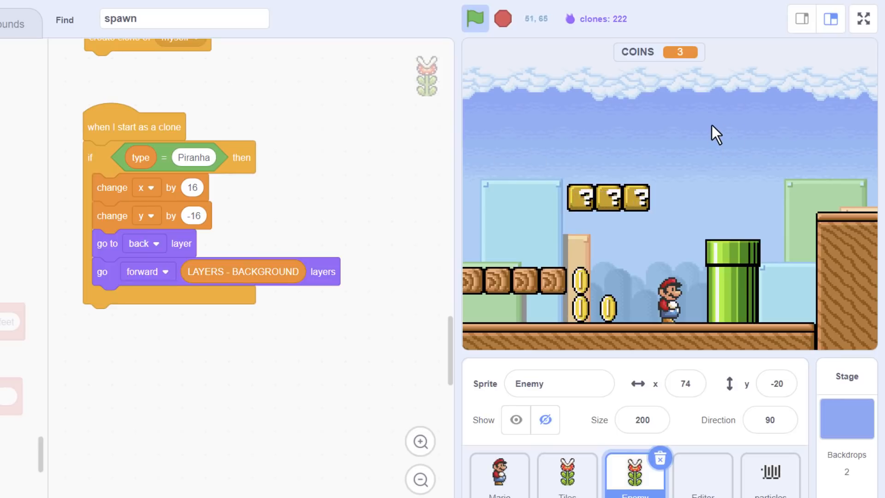
{"action": "left_click", "coordinate": [476, 19]}
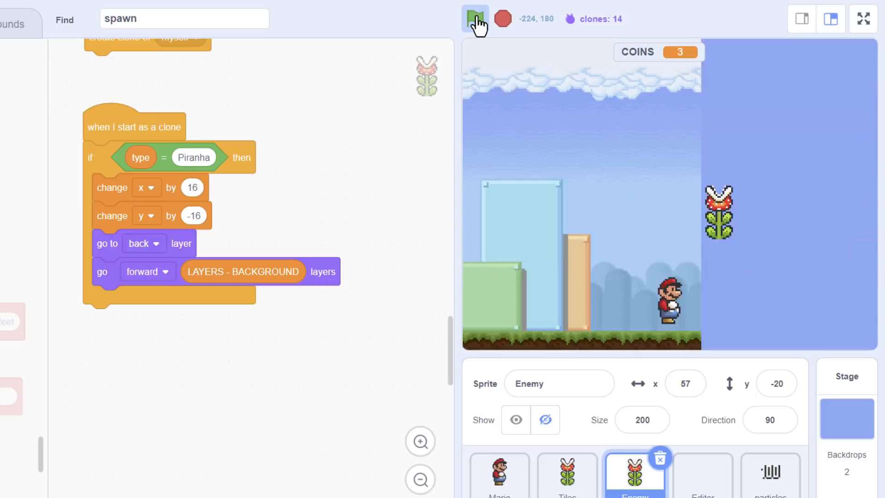
{"action": "left_click", "coordinate": [474, 19]}
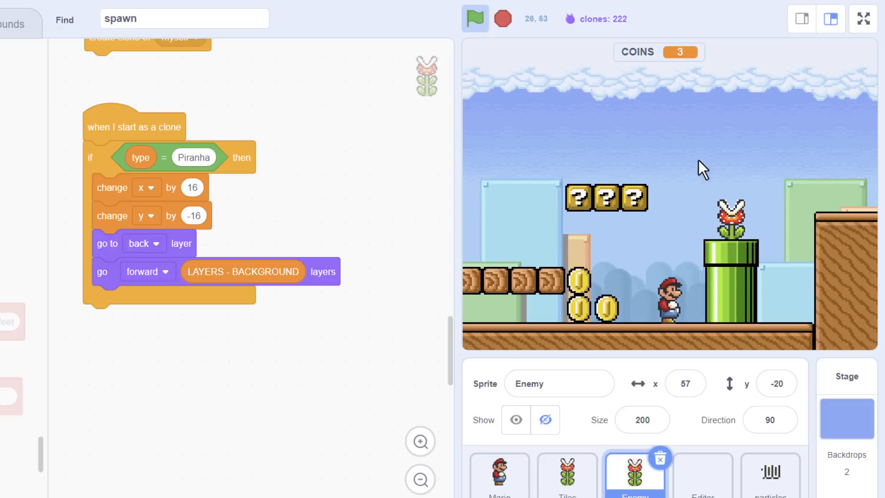
{"action": "left_click", "coordinate": [863, 18]}
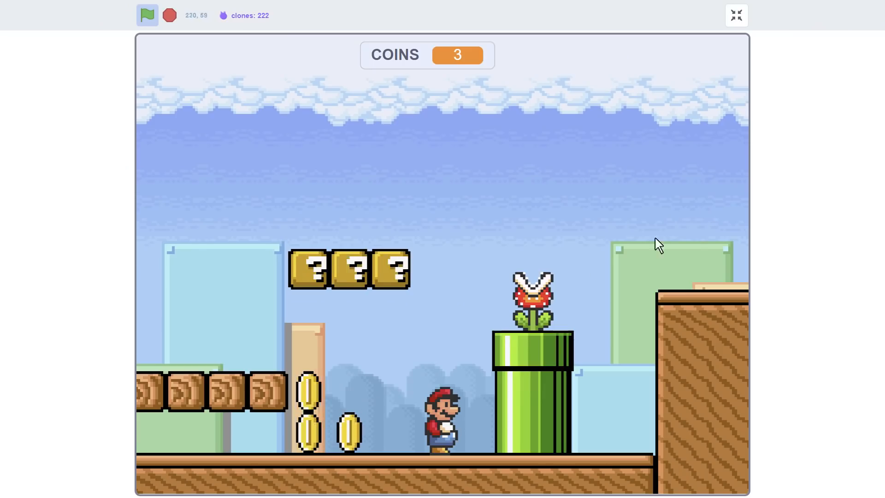
{"action": "mouse_move", "coordinate": [535, 352]}
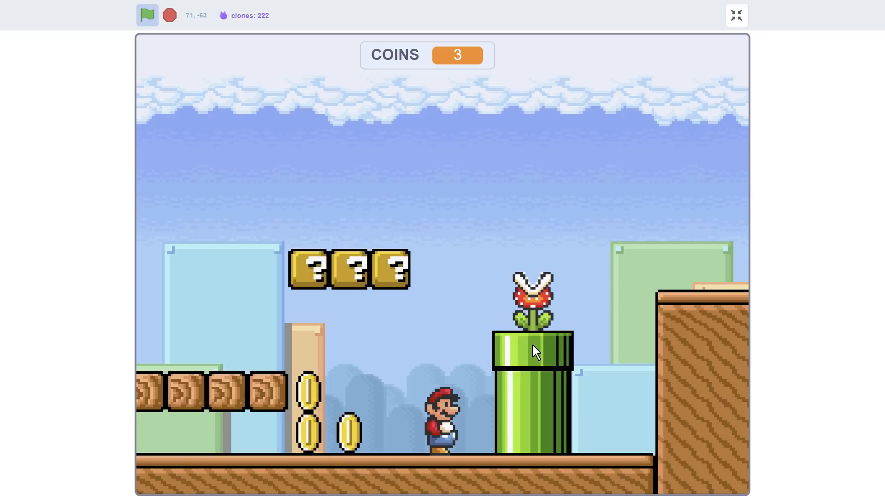
{"action": "mouse_move", "coordinate": [701, 123]}
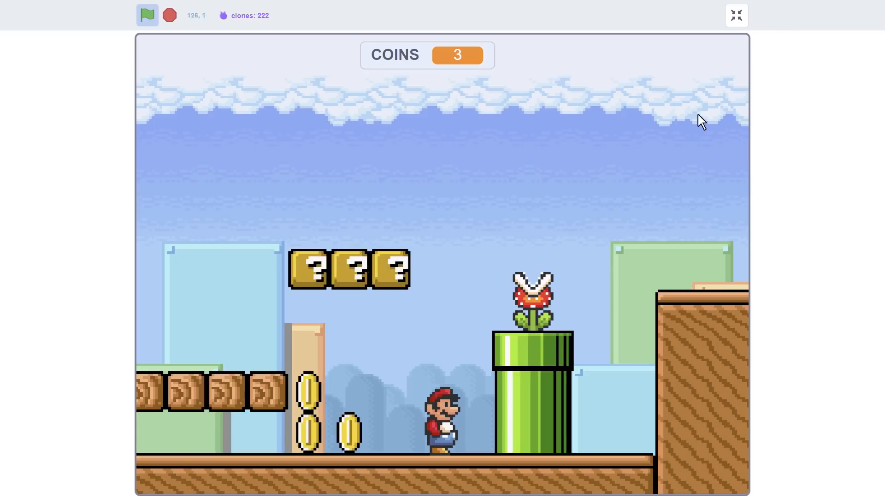
{"action": "left_click", "coordinate": [736, 15]}
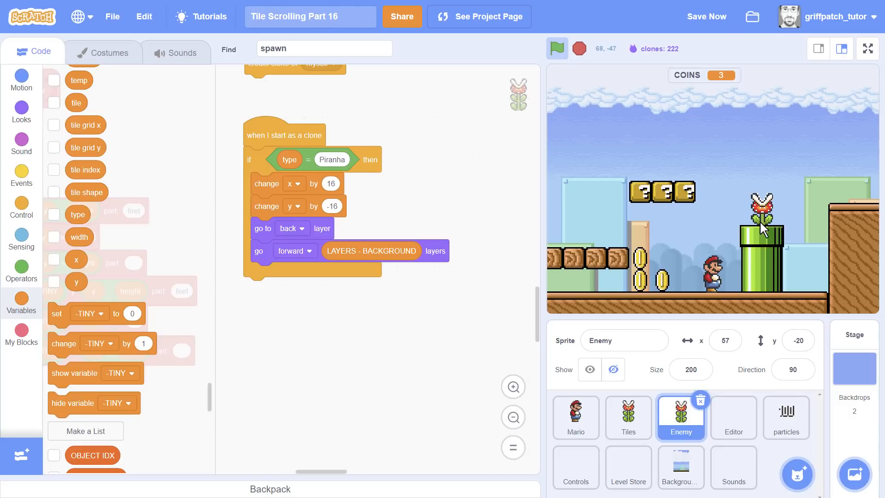
{"action": "mouse_move", "coordinate": [589, 91]}
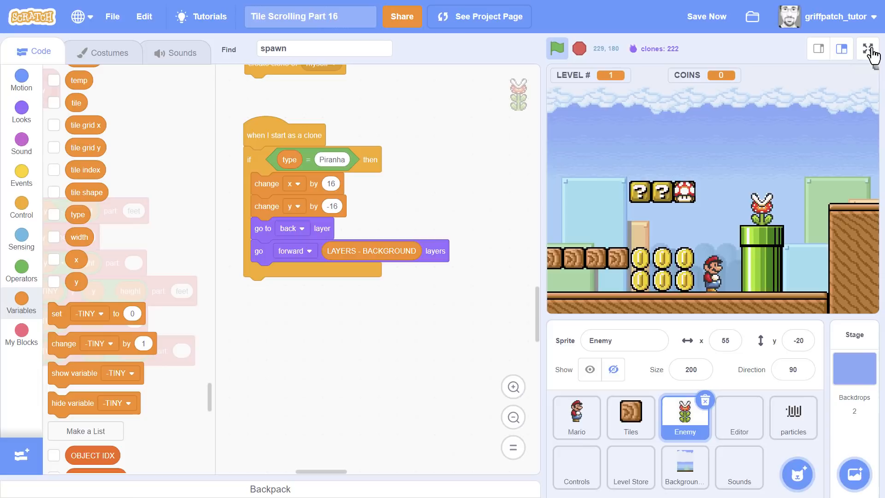
- Watch the restarted level full screen, then return to the editor
{"action": "left_click", "coordinate": [868, 48]}
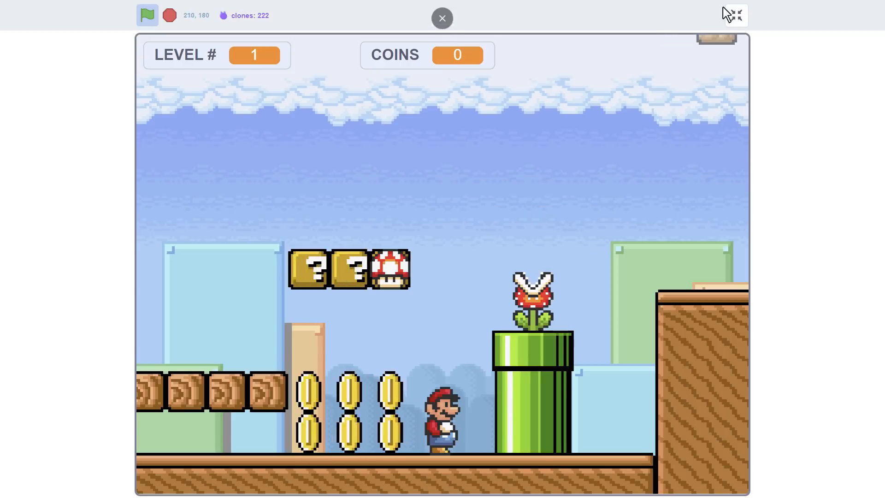
{"action": "left_click", "coordinate": [441, 19]}
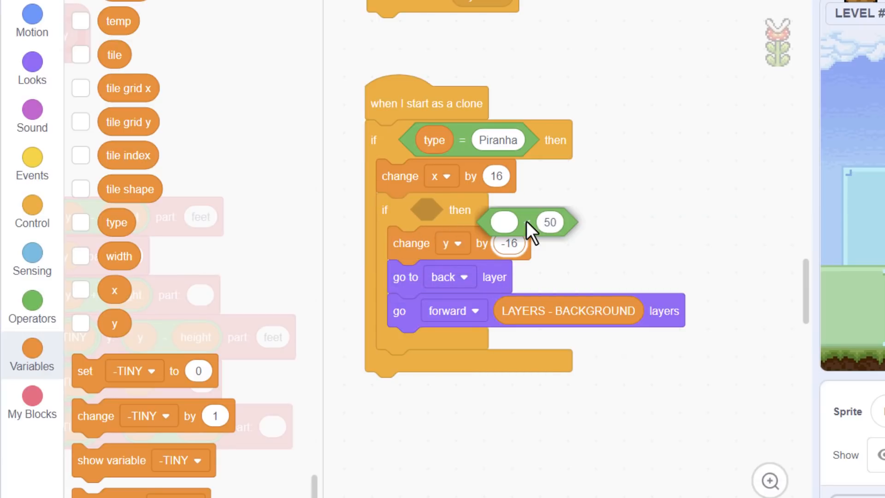
- Find the EDITOR variable for the inner if's less-than-1 condition
{"action": "type", "text": "edi"}
{"action": "type", "text": "1"}
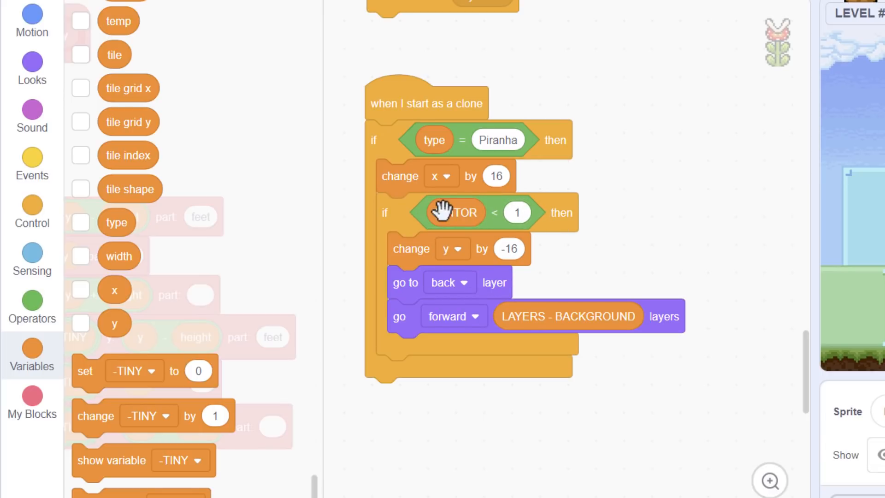
{"action": "mouse_move", "coordinate": [559, 316]}
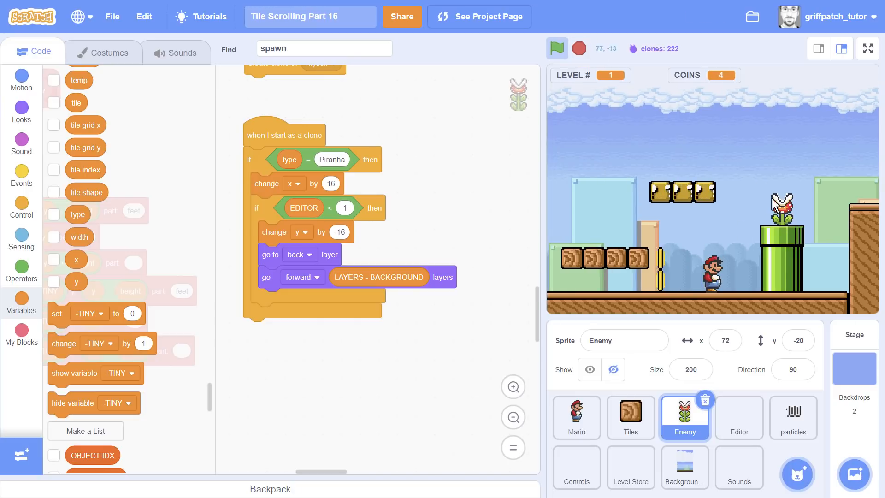
- Use Find to jump to the 'when I receive move enemy' script and locate the Life branch
{"action": "left_click", "coordinate": [323, 48]}
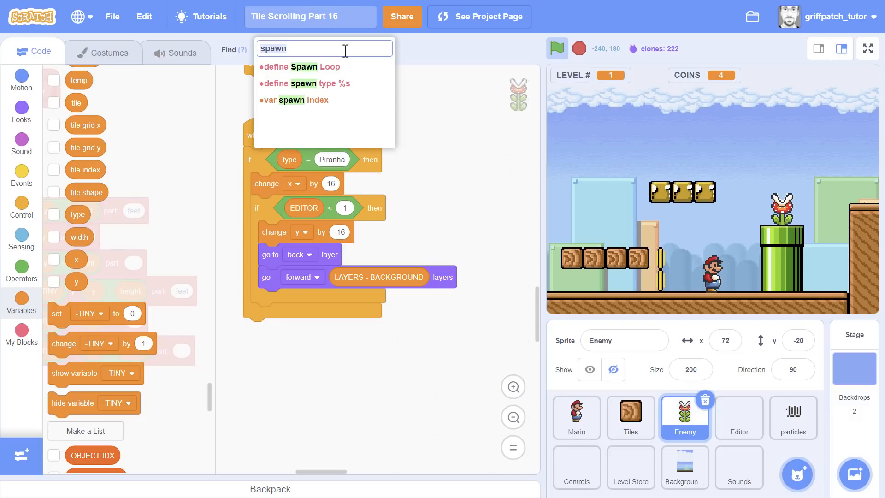
{"action": "type", "text": "move"}
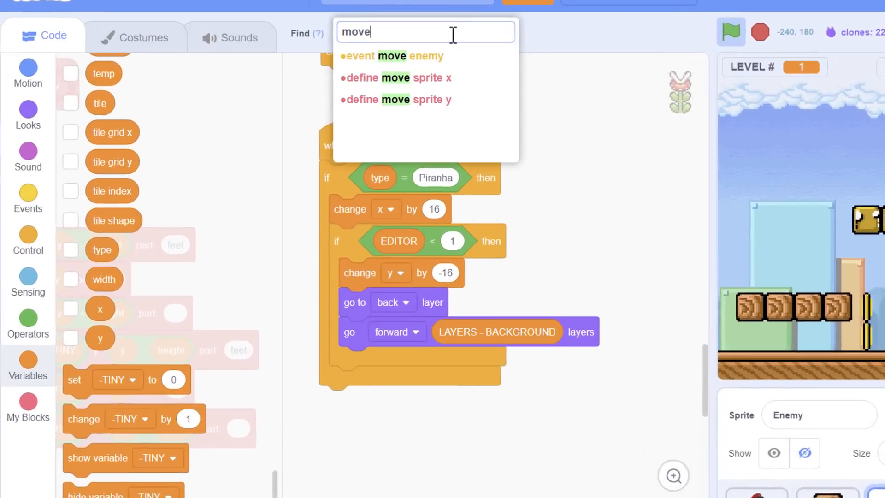
{"action": "left_click", "coordinate": [400, 56]}
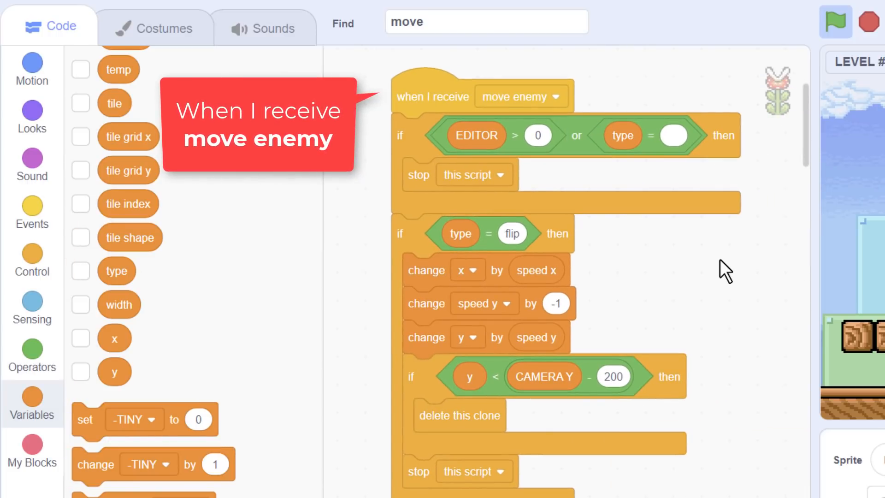
{"action": "scroll", "scroll_direction": "down", "scroll_amount": 3}
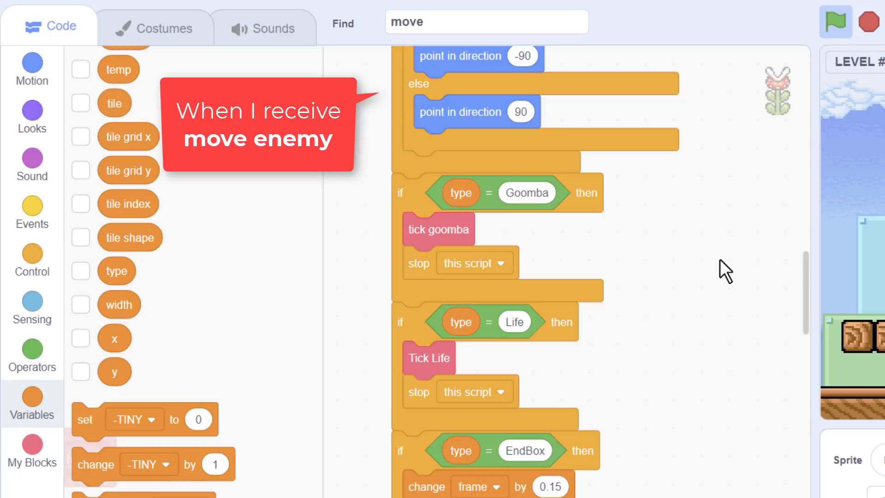
{"action": "scroll", "scroll_direction": "down", "scroll_amount": 3}
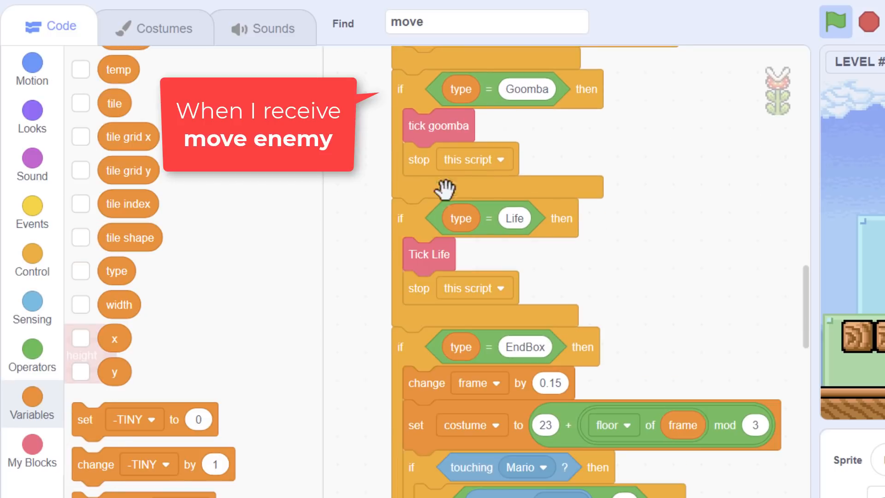
- Duplicate the Life if branch to reuse as the Piranha type case
{"action": "right_click", "coordinate": [446, 192]}
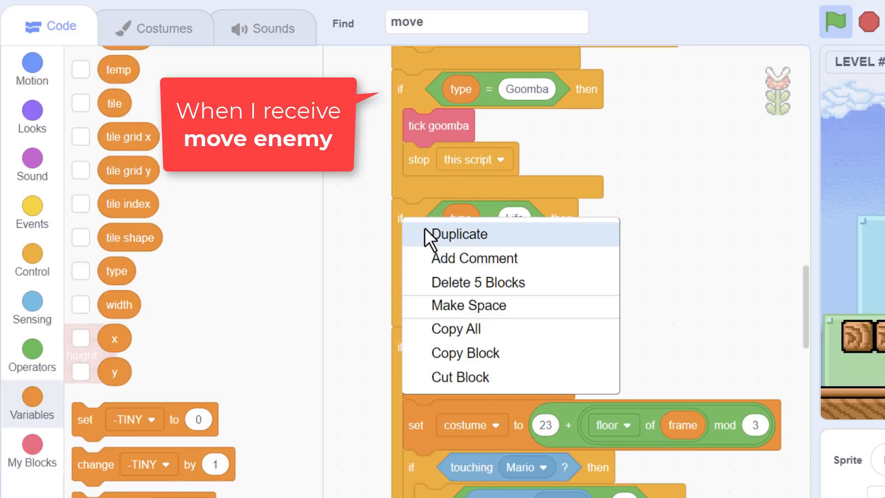
{"action": "left_click", "coordinate": [460, 234]}
{"action": "type", "text": "Piranha"}
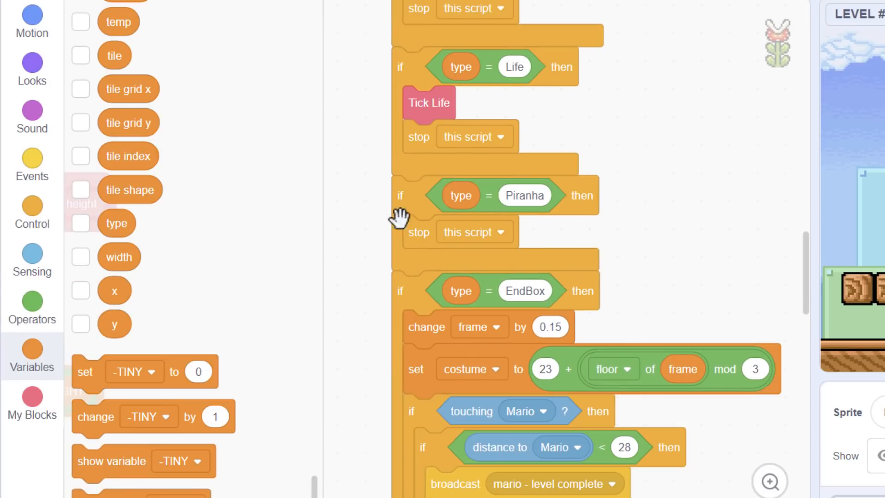
- Create a custom block named Tick Piranha set to run without screen refresh
{"action": "left_click", "coordinate": [32, 404]}
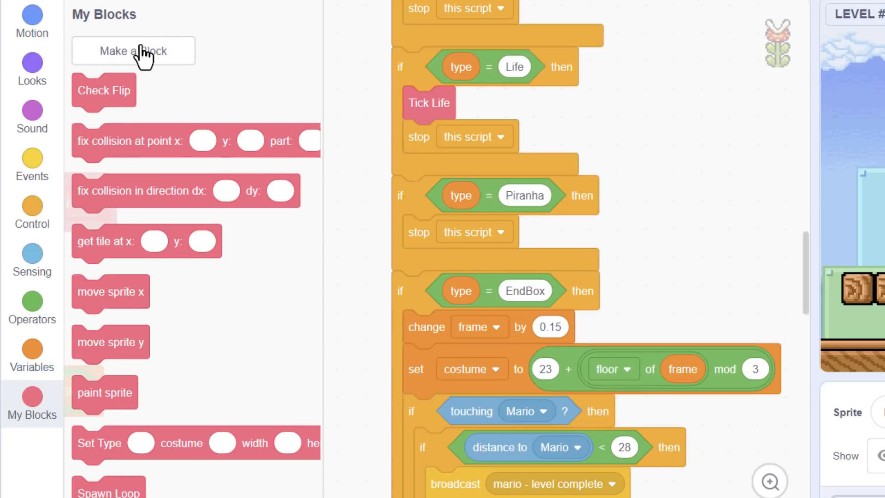
{"action": "left_click", "coordinate": [133, 51]}
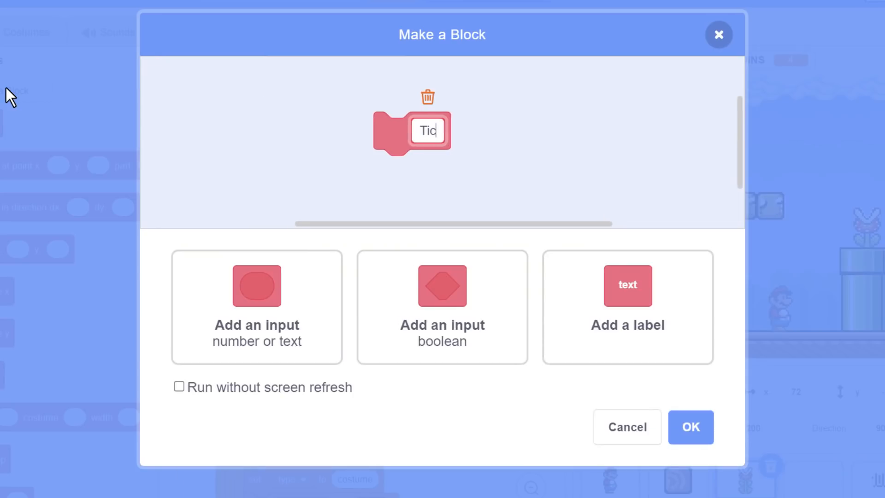
{"action": "type", "text": "k Pi"}
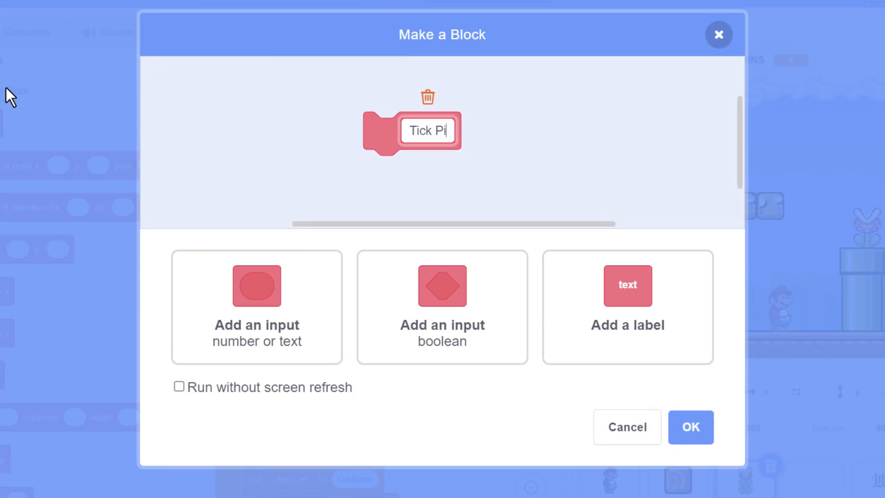
{"action": "type", "text": "ranha"}
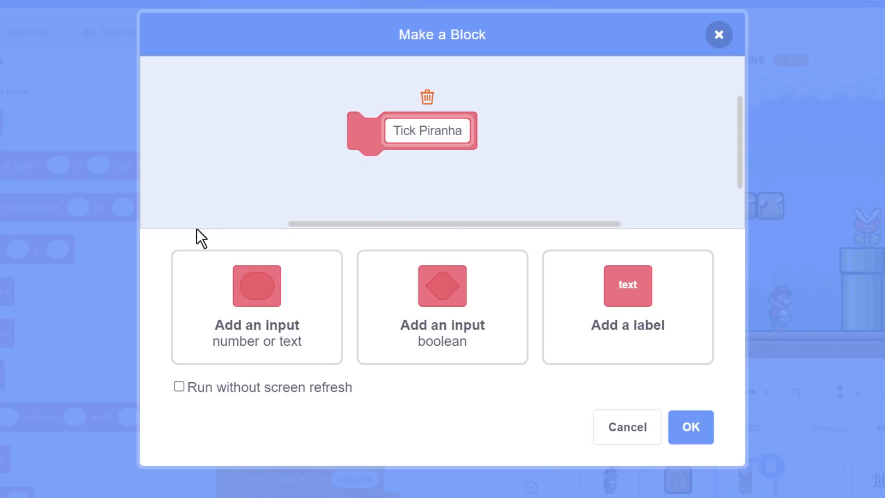
{"action": "left_click", "coordinate": [179, 386]}
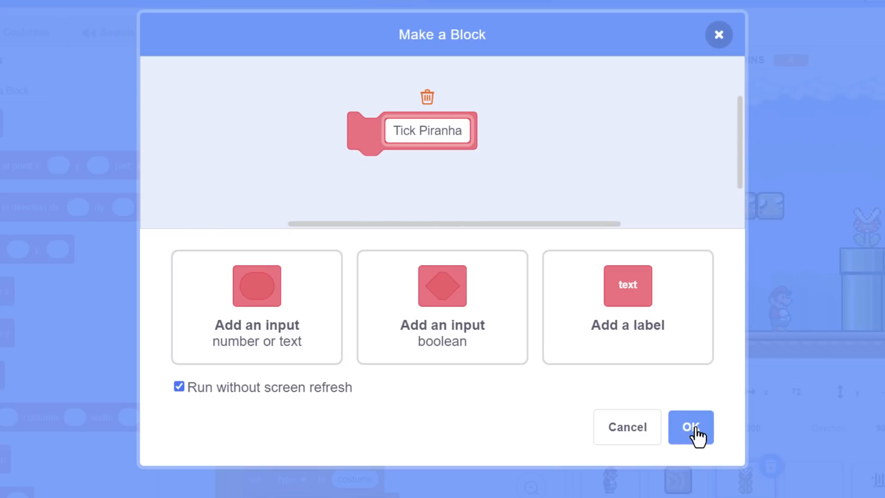
{"action": "left_click", "coordinate": [690, 427]}
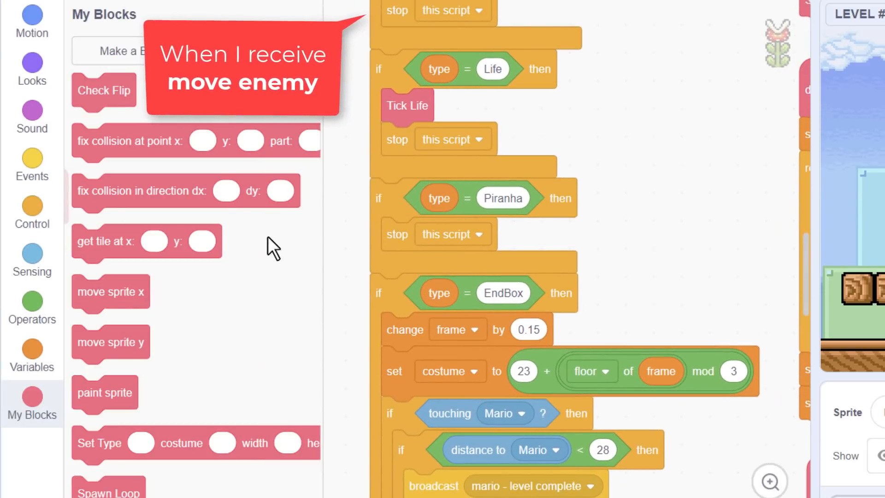
- Clean up all blocks so the scripts and define Tick Piranha sit neatly
{"action": "scroll", "scroll_direction": "down", "scroll_amount": 3}
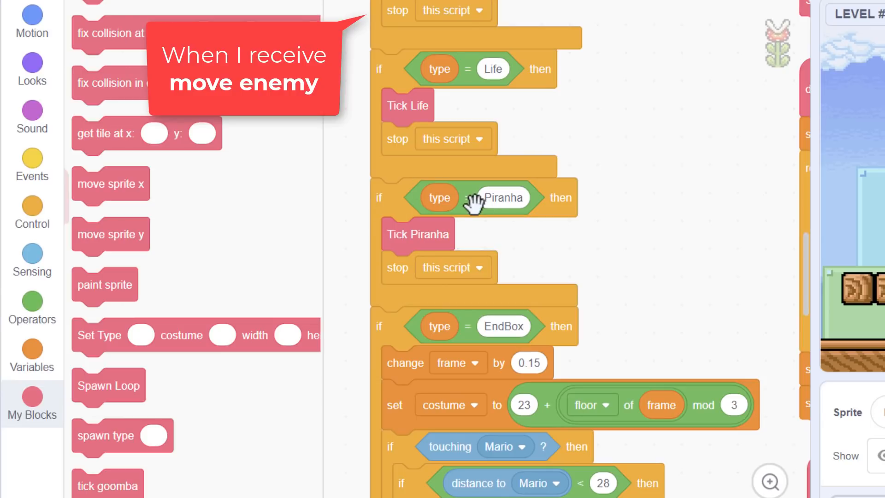
{"action": "mouse_move", "coordinate": [485, 279]}
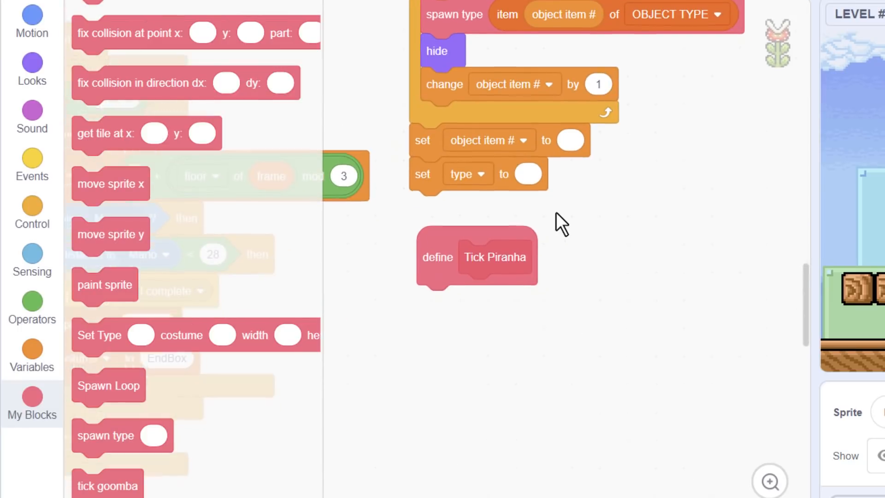
{"action": "right_click", "coordinate": [558, 220]}
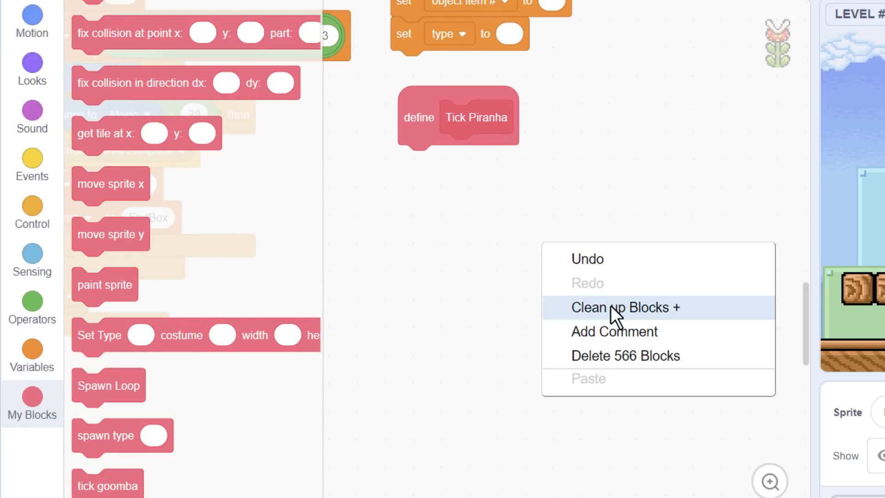
{"action": "left_click", "coordinate": [620, 306]}
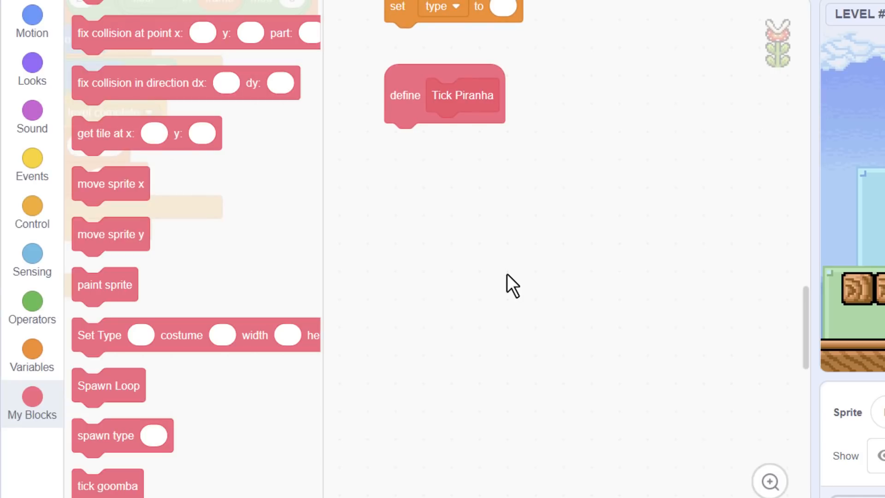
- Make Tick Piranha change frame by 1, then add a set costume block below it
{"action": "type", "text": "ch fr"}
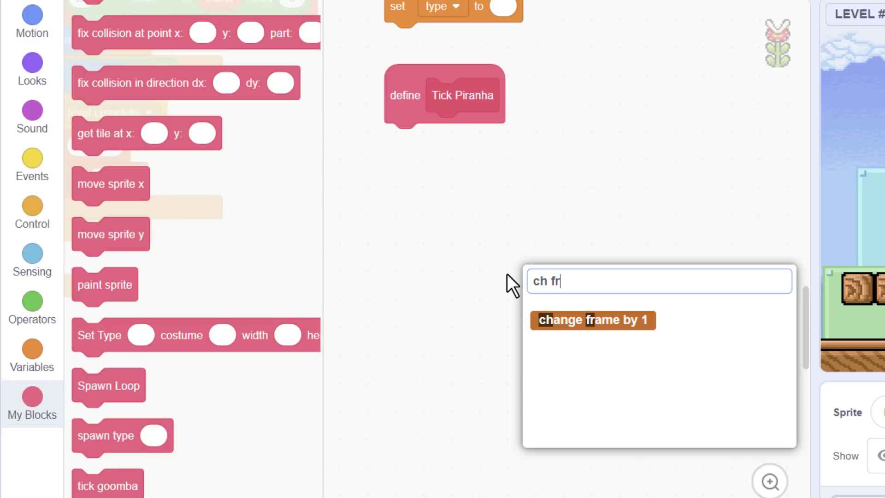
{"action": "left_click", "coordinate": [592, 319]}
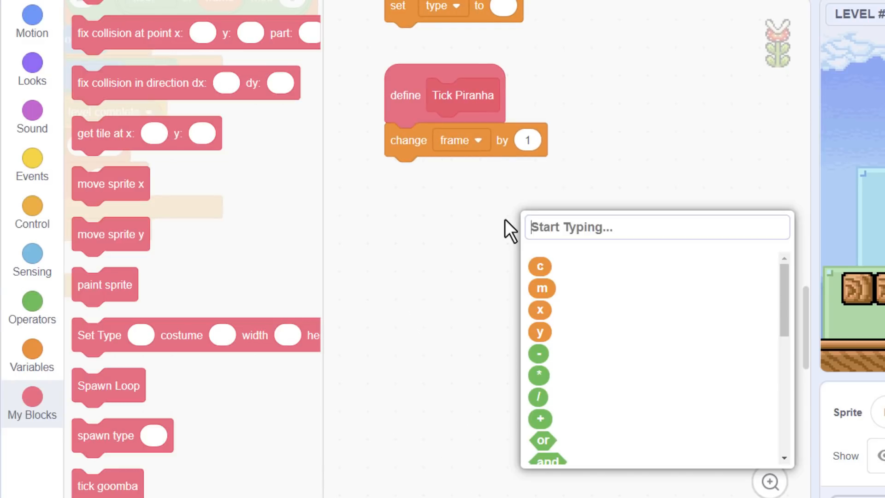
{"action": "type", "text": "set co"}
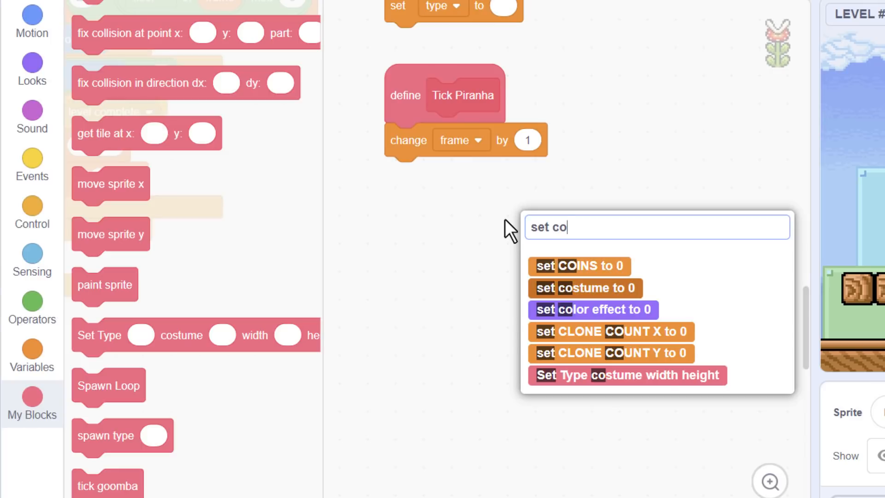
{"action": "left_click", "coordinate": [583, 287]}
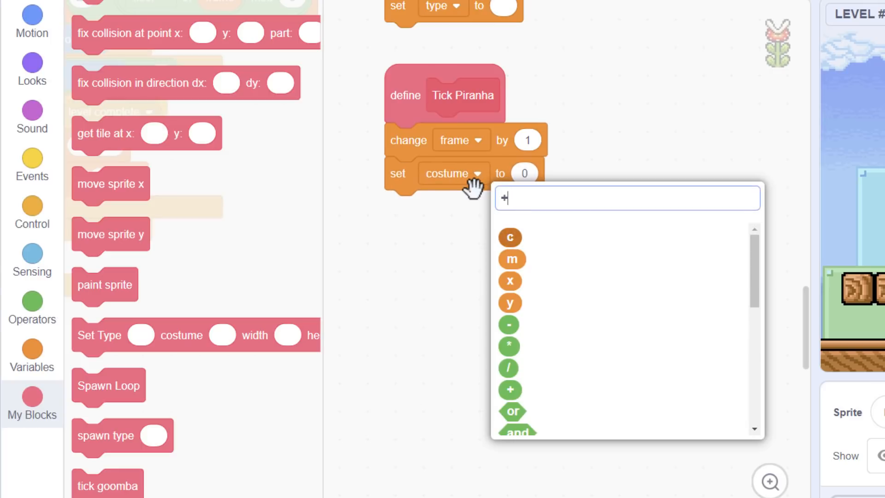
- Build the costume value as 9 plus floor of frame divided by 4, mod 2
{"action": "left_click", "coordinate": [508, 389]}
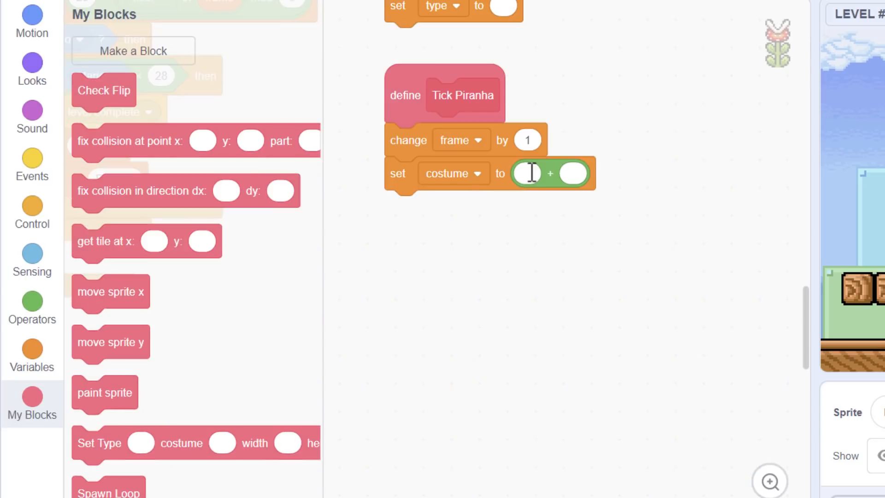
{"action": "type", "text": "9"}
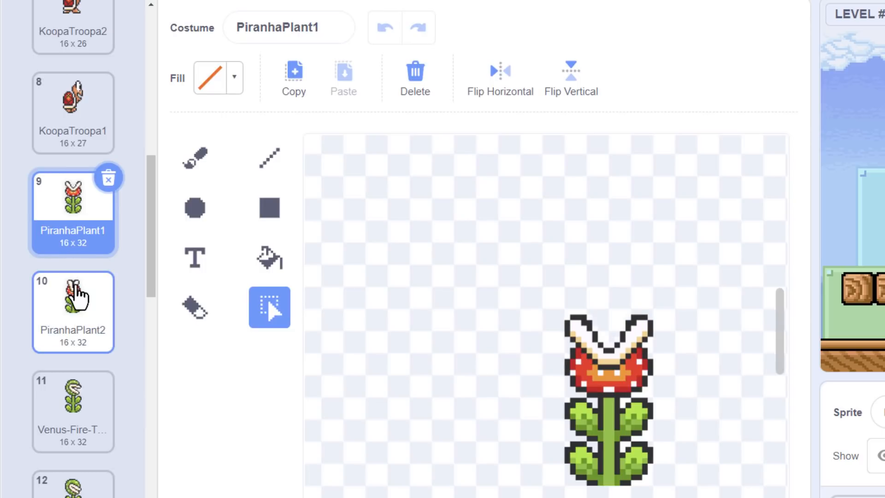
{"action": "left_click", "coordinate": [73, 313]}
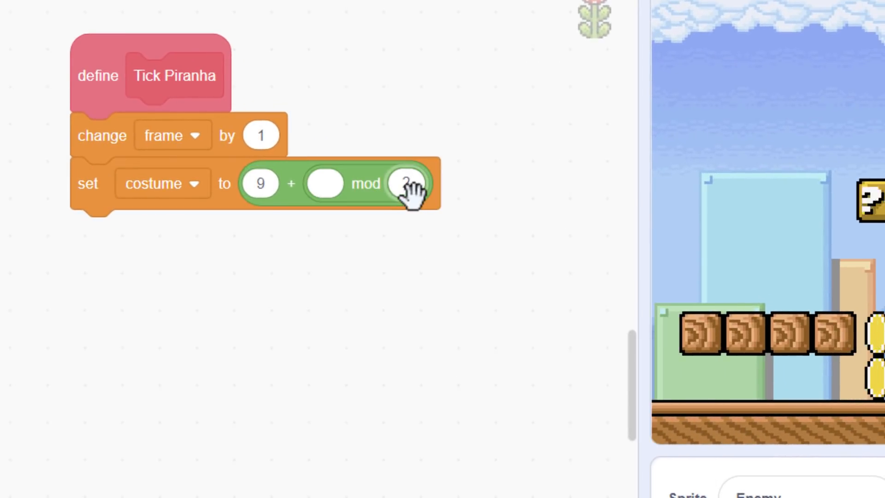
{"action": "mouse_move", "coordinate": [330, 184]}
{"action": "type", "text": "flo"}
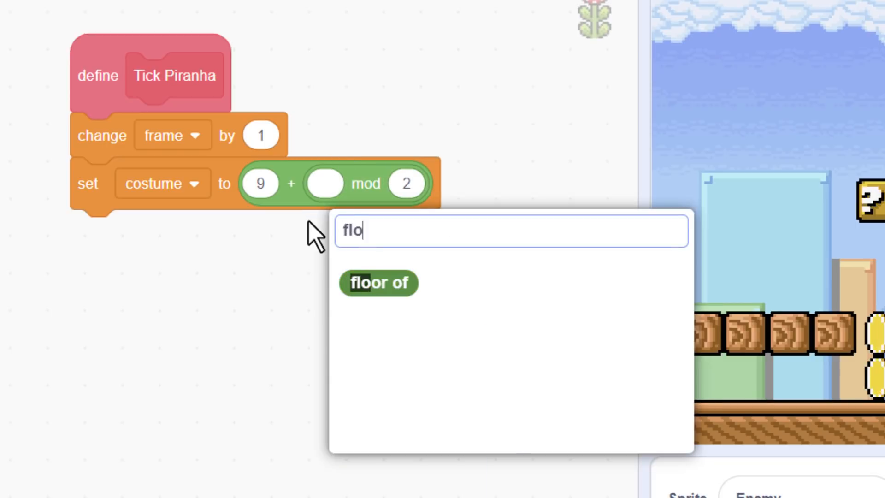
{"action": "left_click", "coordinate": [378, 282]}
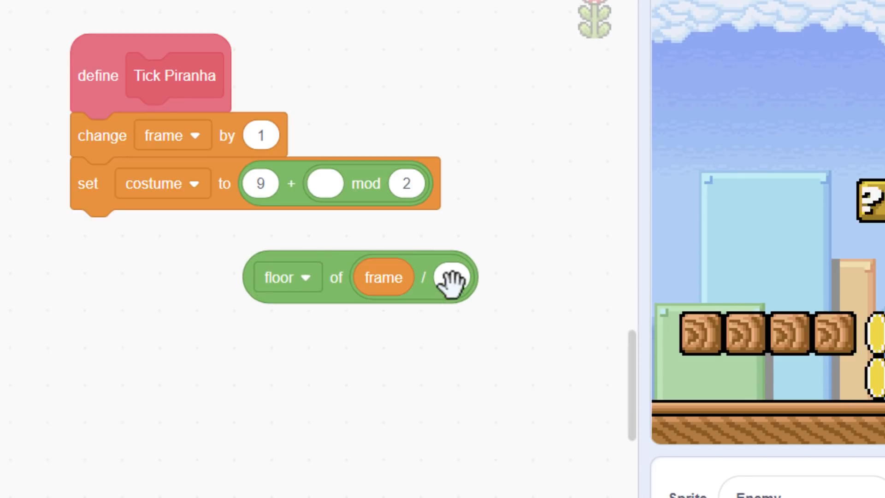
{"action": "left_click", "coordinate": [449, 277]}
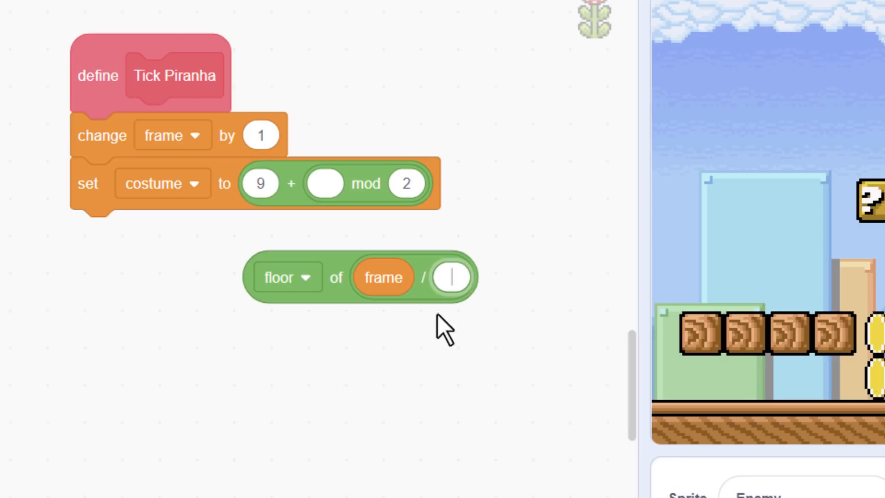
{"action": "mouse_move", "coordinate": [513, 393]}
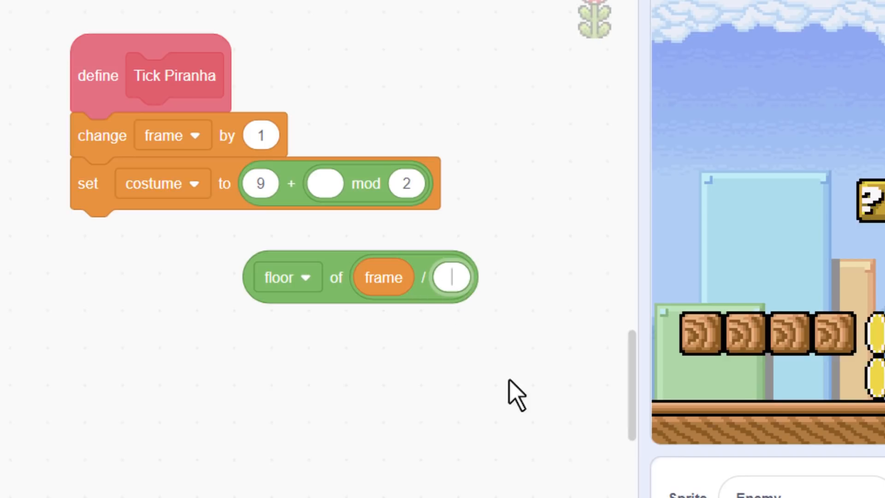
{"action": "mouse_move", "coordinate": [467, 367]}
{"action": "type", "text": "4"}
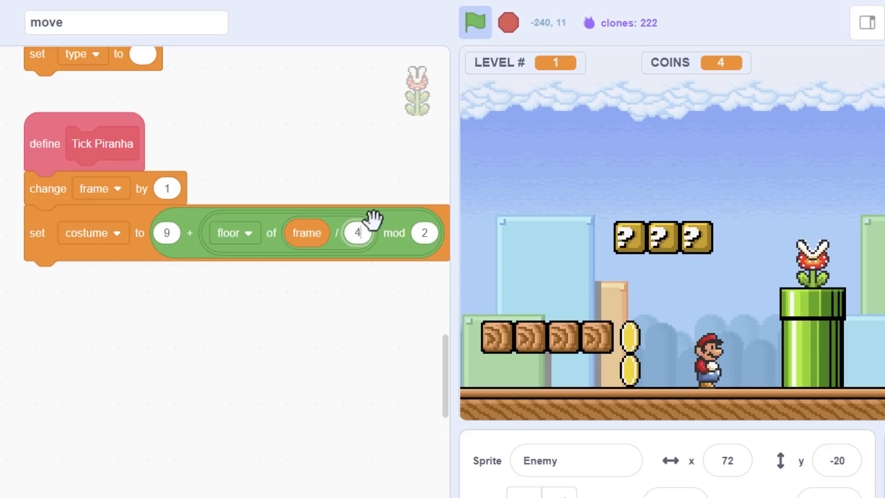
{"action": "mouse_move", "coordinate": [292, 325]}
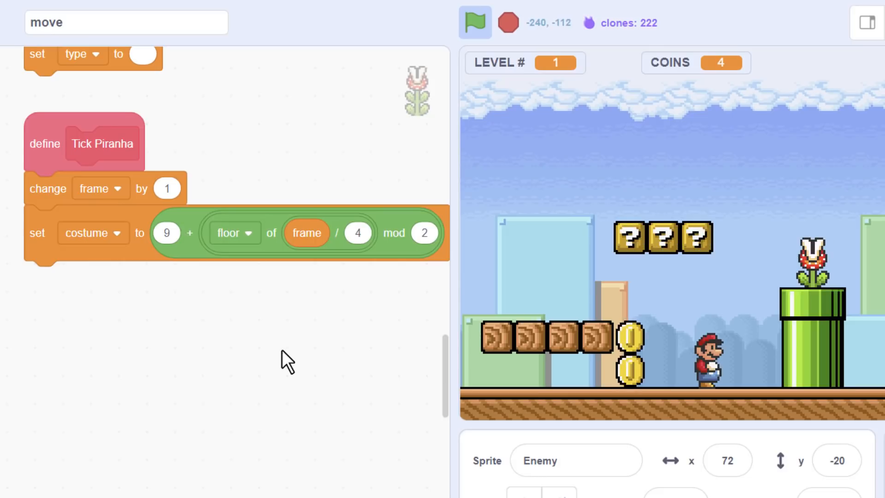
{"action": "mouse_move", "coordinate": [217, 308]}
{"action": "type", "text": "ch y"}
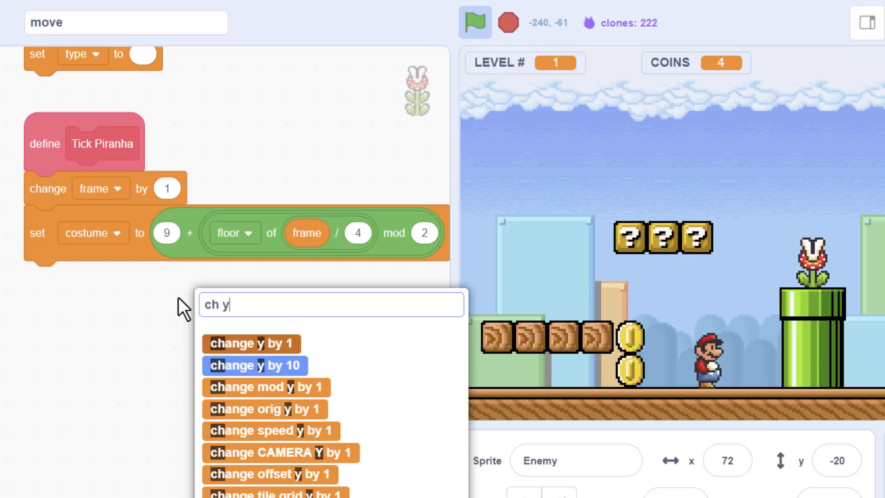
- Leave a change y by 1 block detached and attach a set temp block below the costume block
{"action": "left_click", "coordinate": [250, 343]}
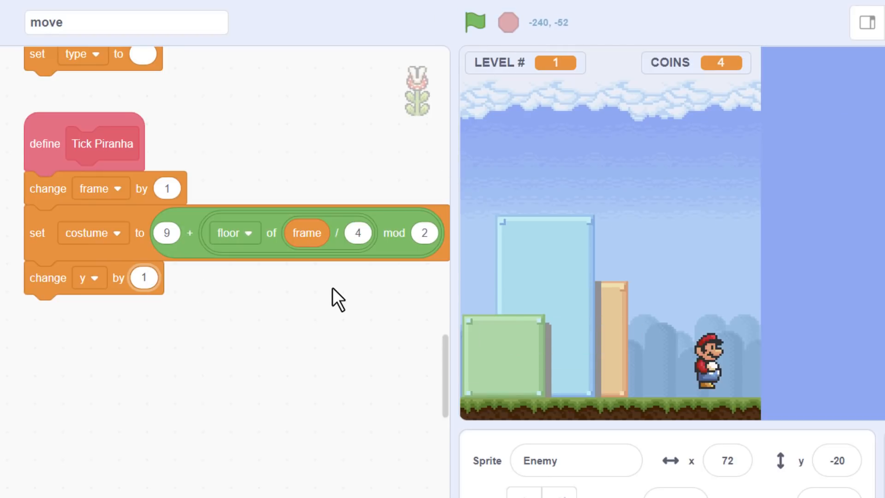
{"action": "left_click", "coordinate": [441, 487]}
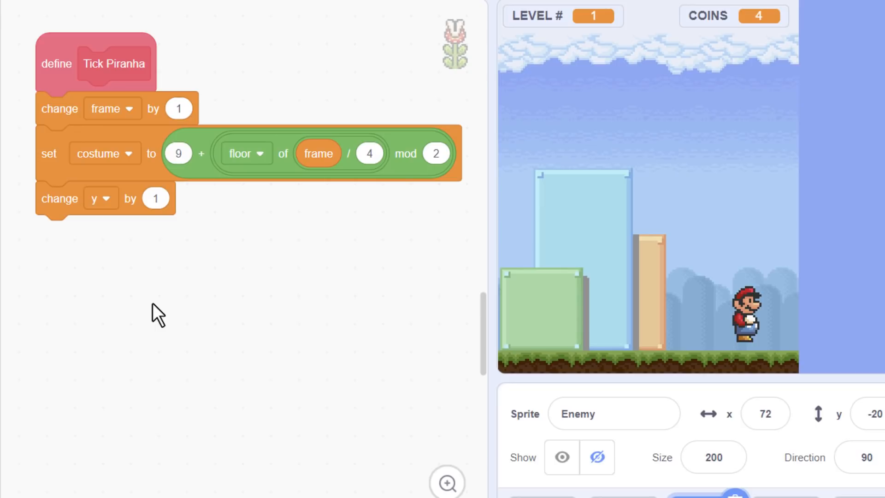
{"action": "mouse_move", "coordinate": [64, 231]}
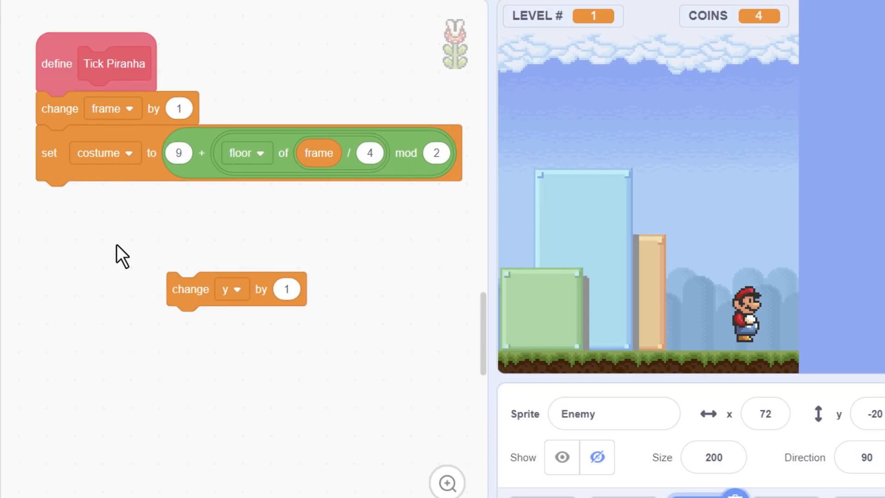
{"action": "mouse_move", "coordinate": [257, 153]}
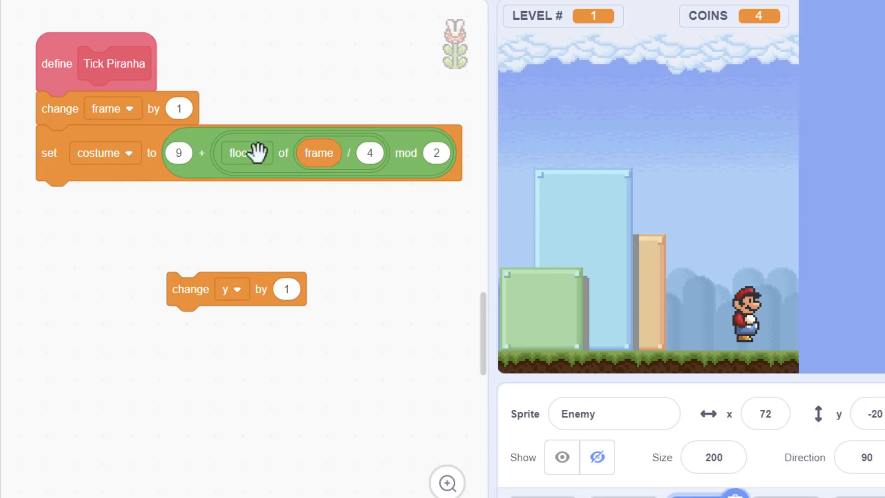
{"action": "mouse_move", "coordinate": [632, 287]}
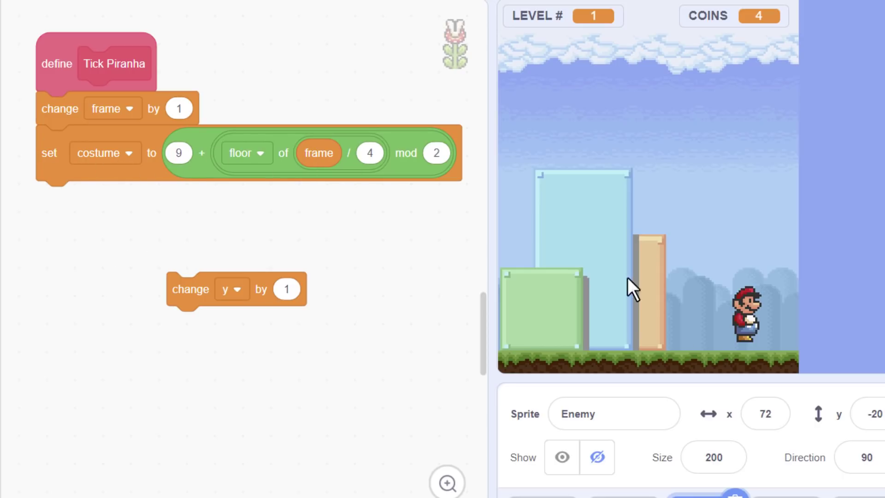
{"action": "mouse_move", "coordinate": [317, 199]}
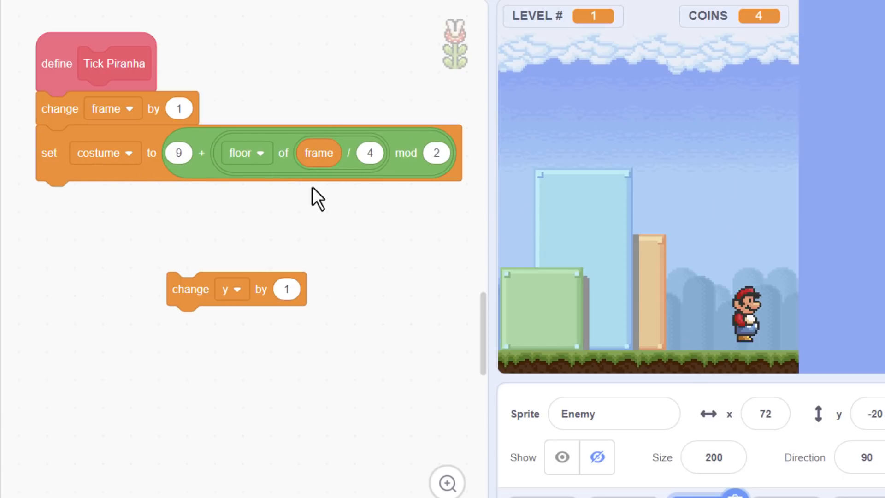
{"action": "mouse_move", "coordinate": [412, 154]}
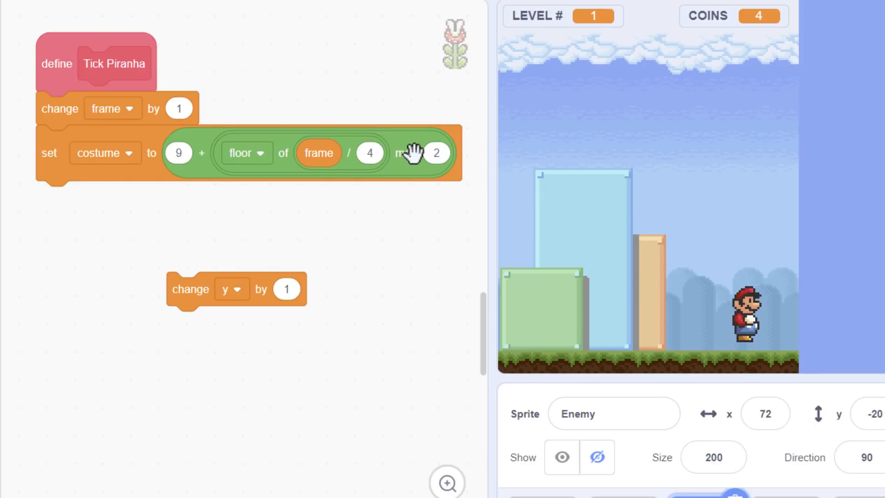
{"action": "mouse_move", "coordinate": [734, 282]}
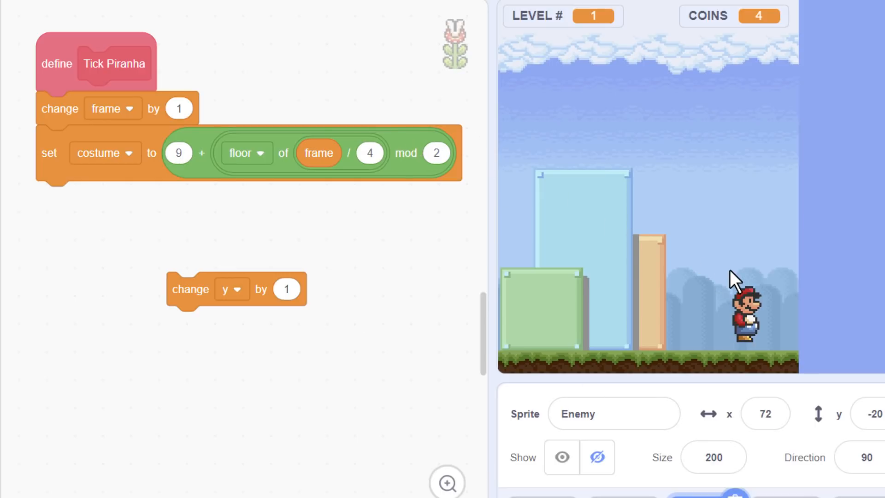
{"action": "mouse_move", "coordinate": [722, 197]}
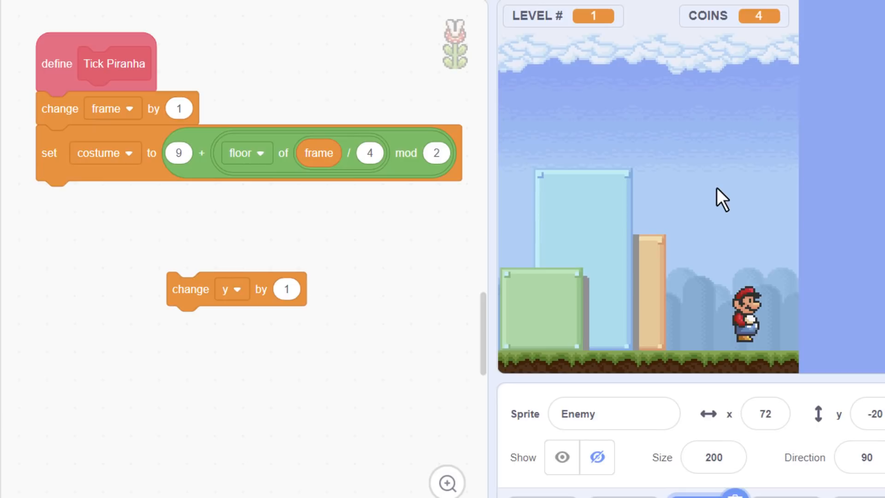
{"action": "mouse_move", "coordinate": [292, 275]}
{"action": "type", "text": "set t"}
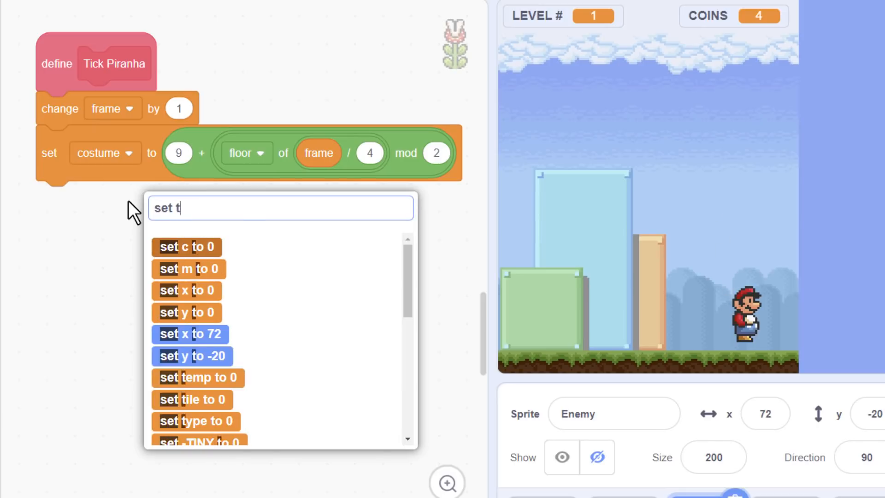
{"action": "left_click", "coordinate": [197, 377]}
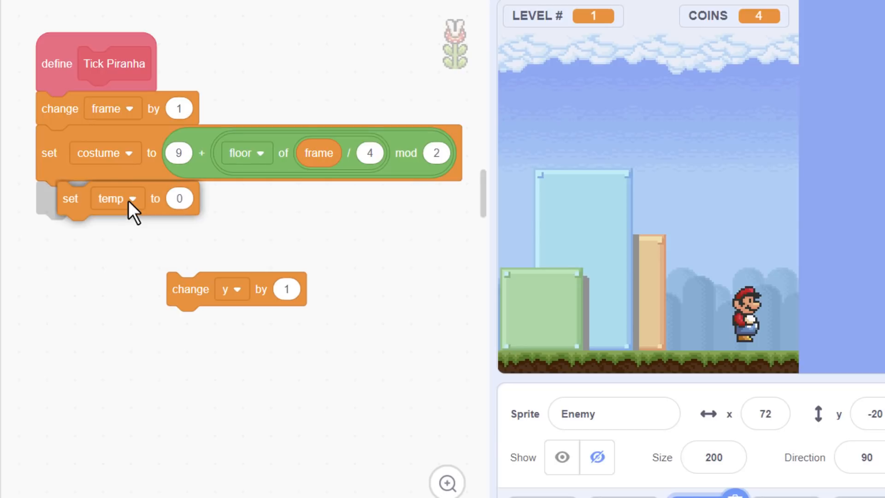
{"action": "left_click_drag", "start_coordinate": [112, 198], "coordinate": [68, 198]}
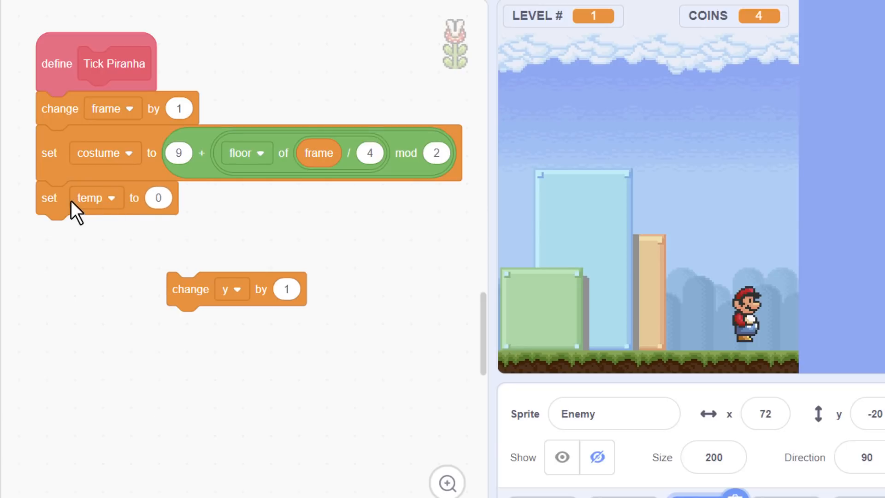
{"action": "mouse_move", "coordinate": [107, 251]}
{"action": "type", "text": "fr"}
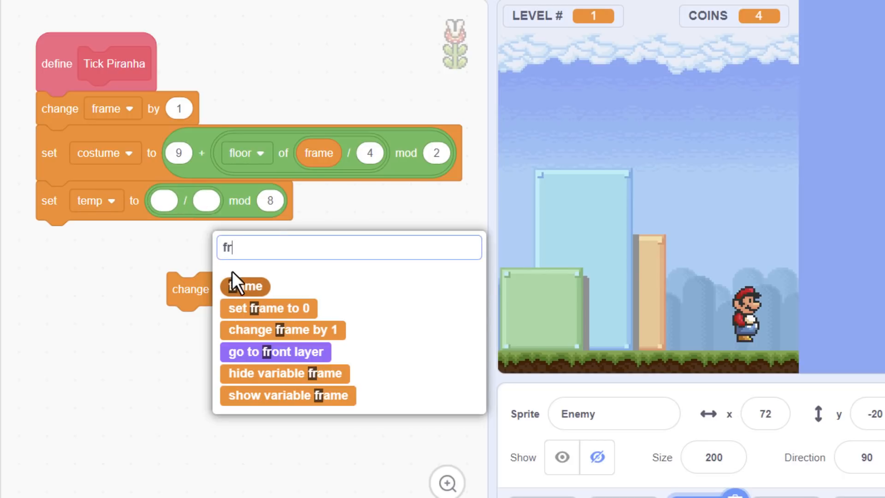
- Fill temp with frame divided by 16, mod 8
{"action": "left_click", "coordinate": [245, 286]}
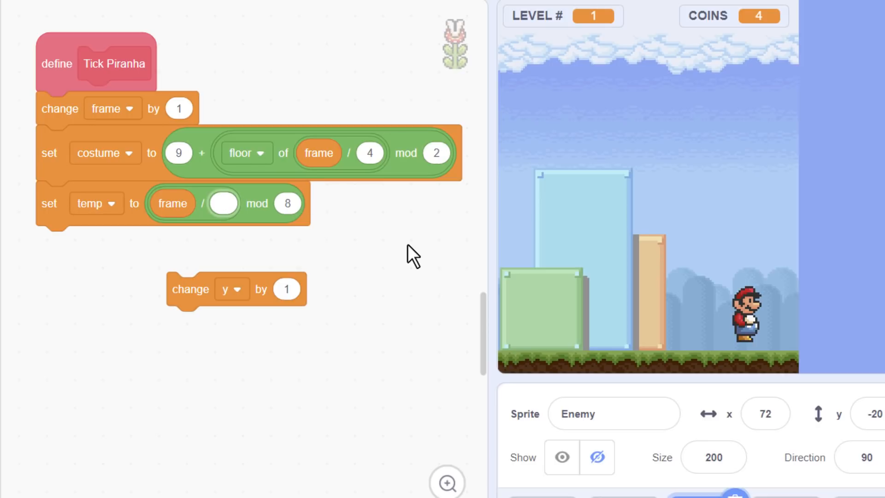
{"action": "left_click", "coordinate": [222, 203]}
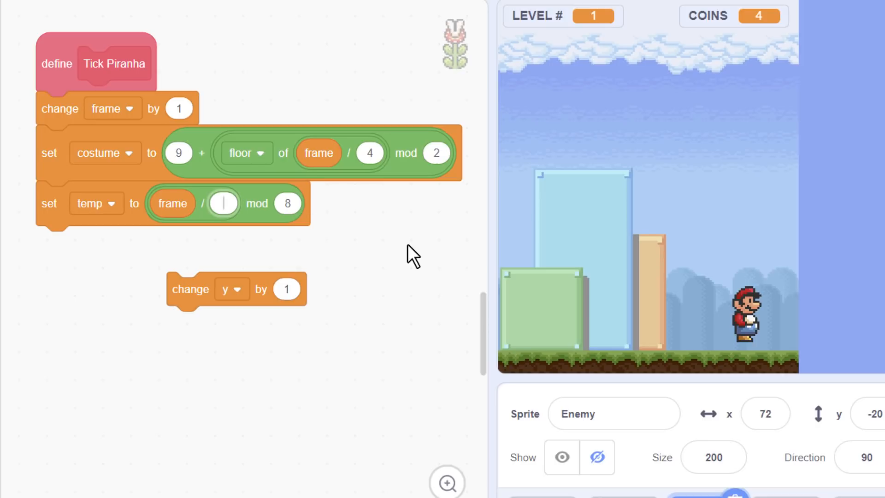
{"action": "mouse_move", "coordinate": [423, 281]}
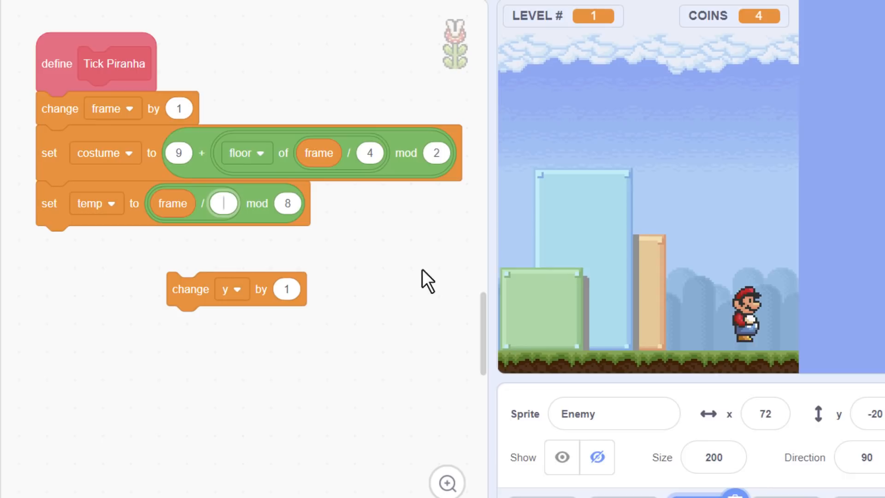
{"action": "mouse_move", "coordinate": [750, 308]}
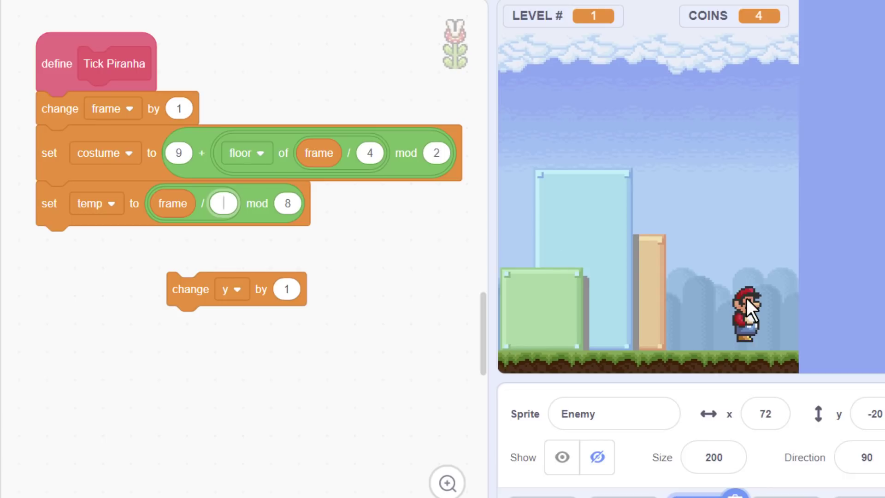
{"action": "mouse_move", "coordinate": [277, 221]}
{"action": "type", "text": "1"}
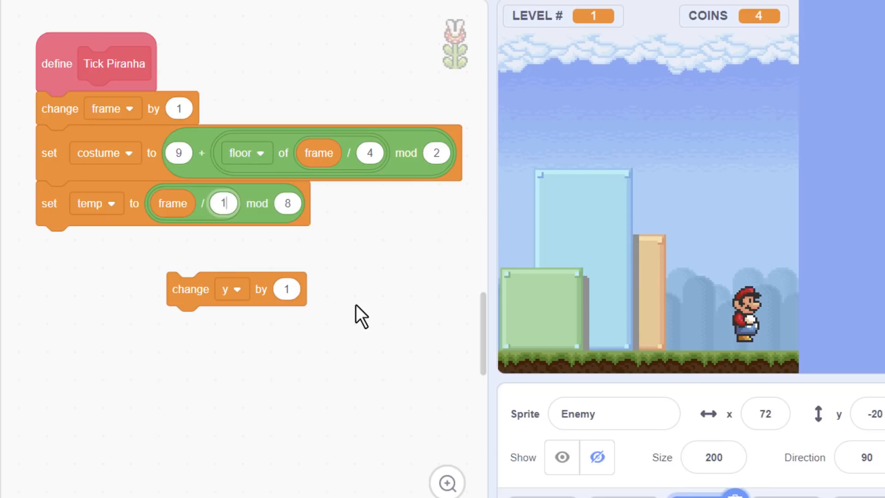
{"action": "mouse_move", "coordinate": [223, 202]}
{"action": "type", "text": "6"}
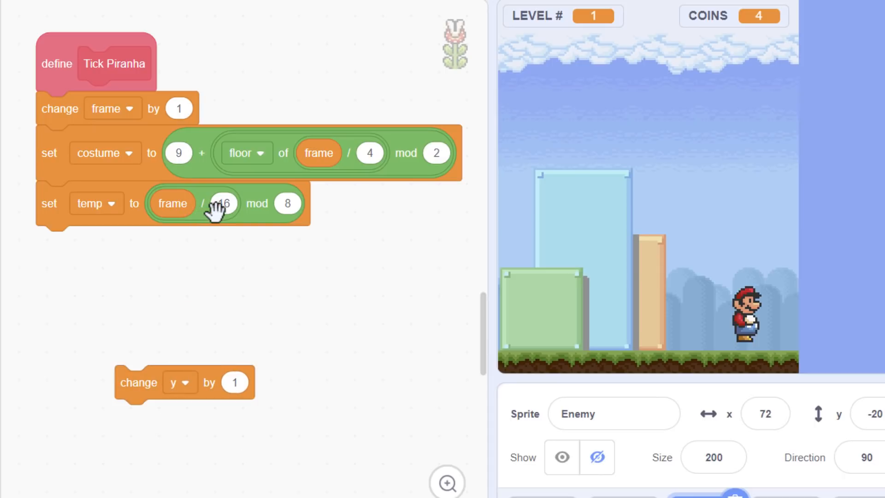
{"action": "mouse_move", "coordinate": [201, 299]}
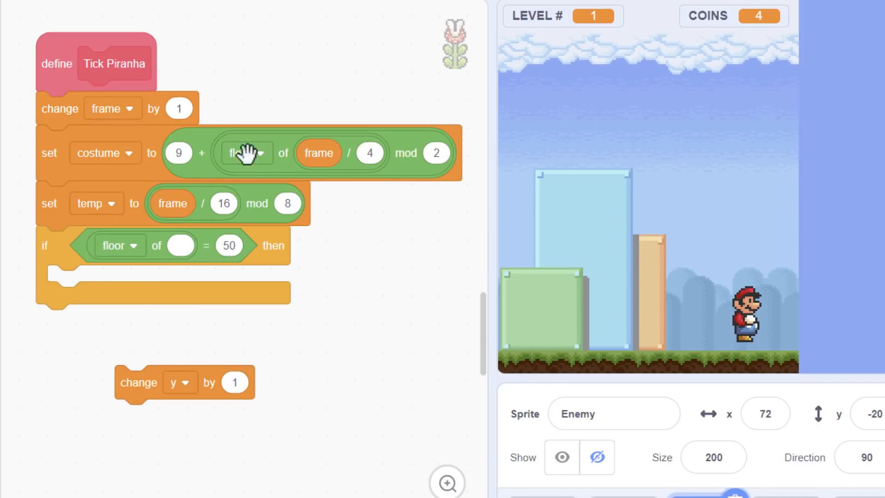
- Set the if condition to check whether floor of temp equals 4
{"action": "left_click", "coordinate": [245, 152]}
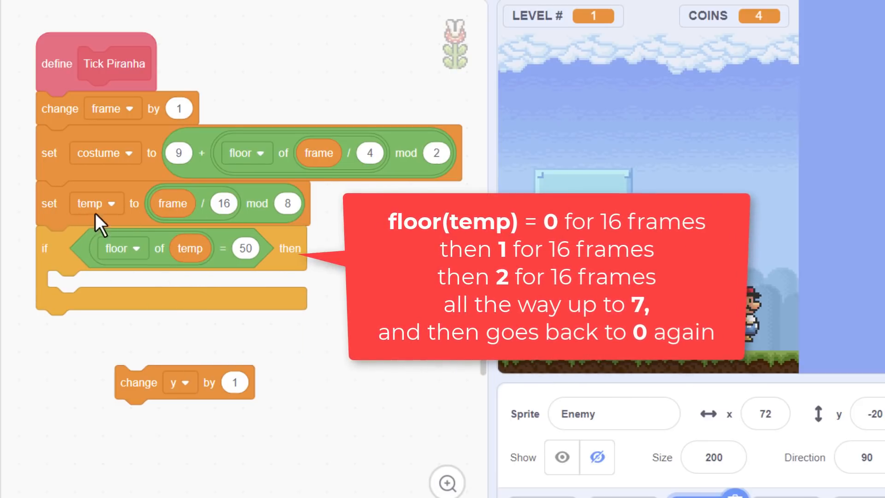
{"action": "mouse_move", "coordinate": [296, 213]}
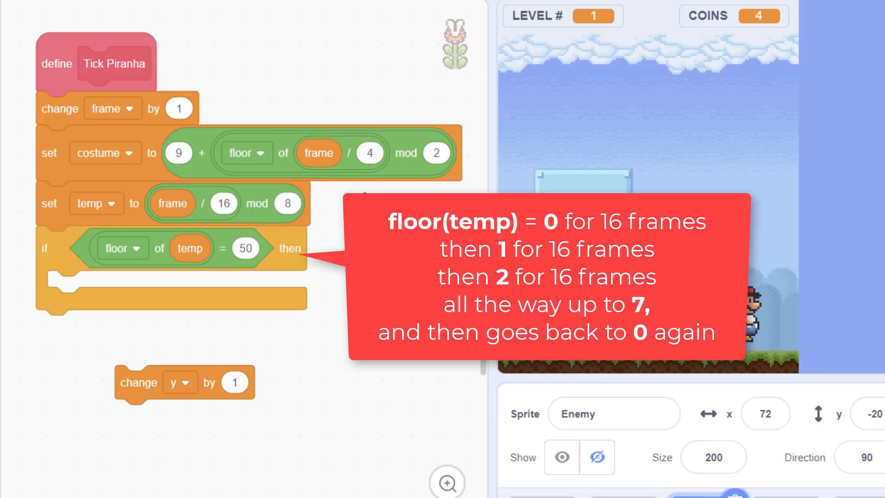
{"action": "mouse_move", "coordinate": [223, 207]}
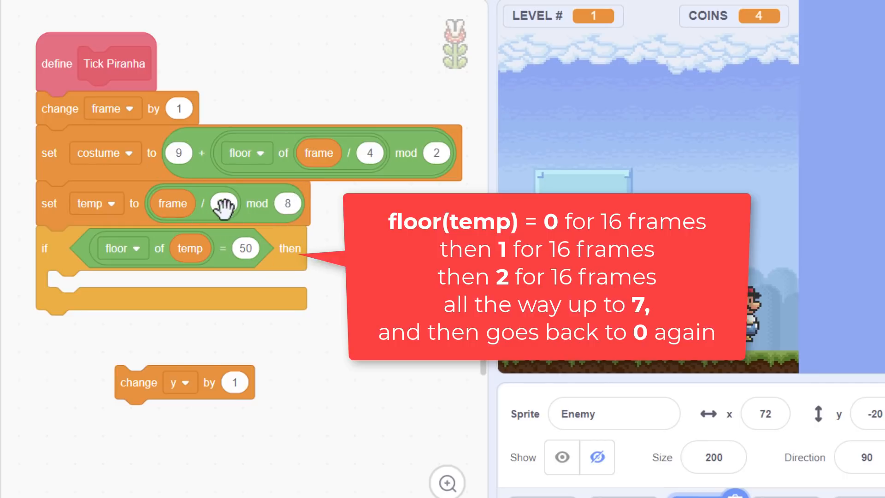
{"action": "mouse_move", "coordinate": [225, 202]}
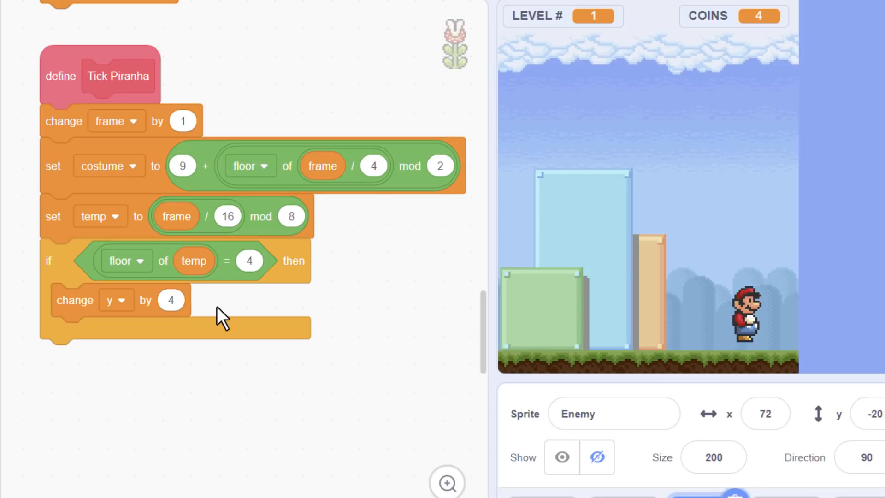
{"action": "mouse_move", "coordinate": [600, 492]}
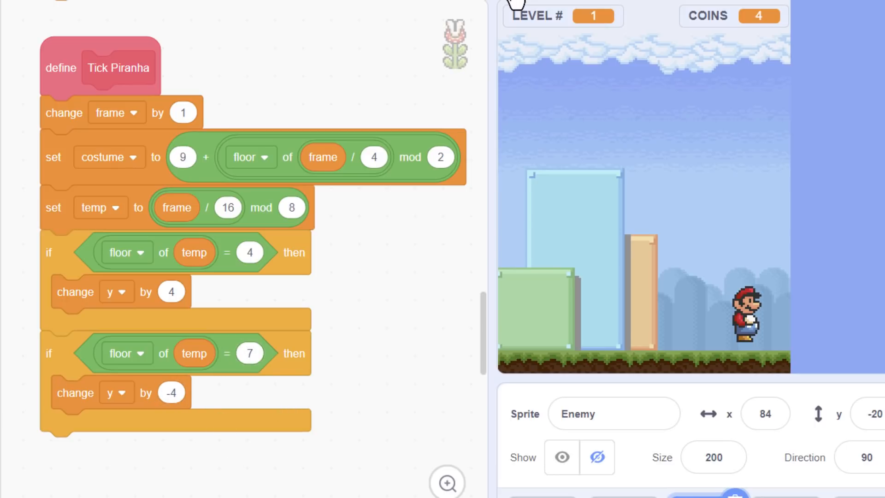
- Run the project to watch the piranha rise at temp 2 and sink at 7
{"action": "left_click", "coordinate": [394, 24]}
{"action": "type", "text": "2"}
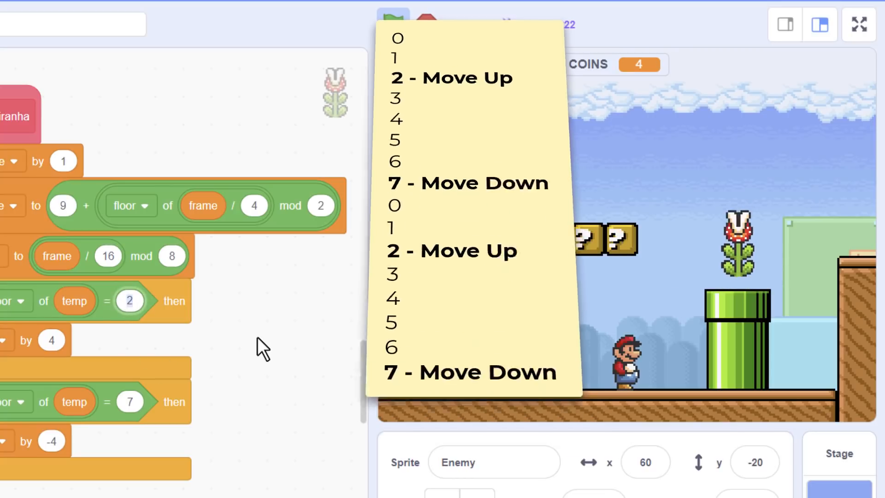
{"action": "left_click", "coordinate": [427, 24]}
{"action": "type", "text": "clon"}
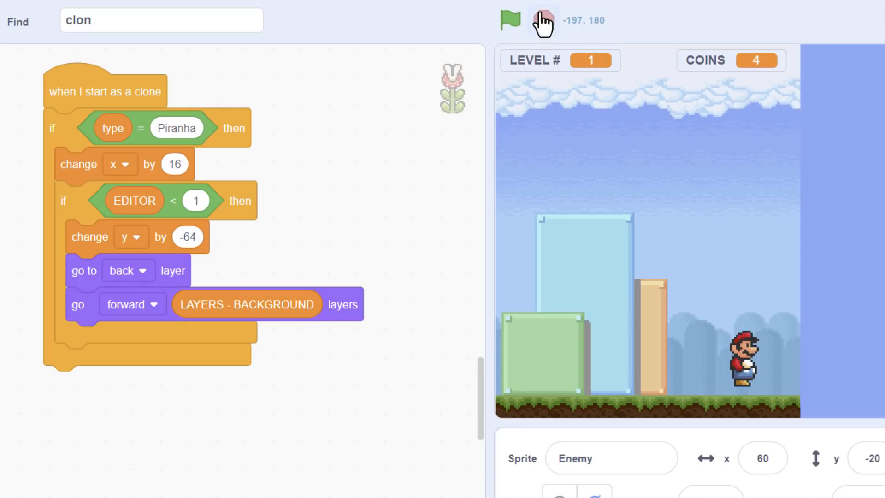
- Stop and rerun the level to see the piranha plant emerge from its pipe
{"action": "left_click", "coordinate": [393, 21]}
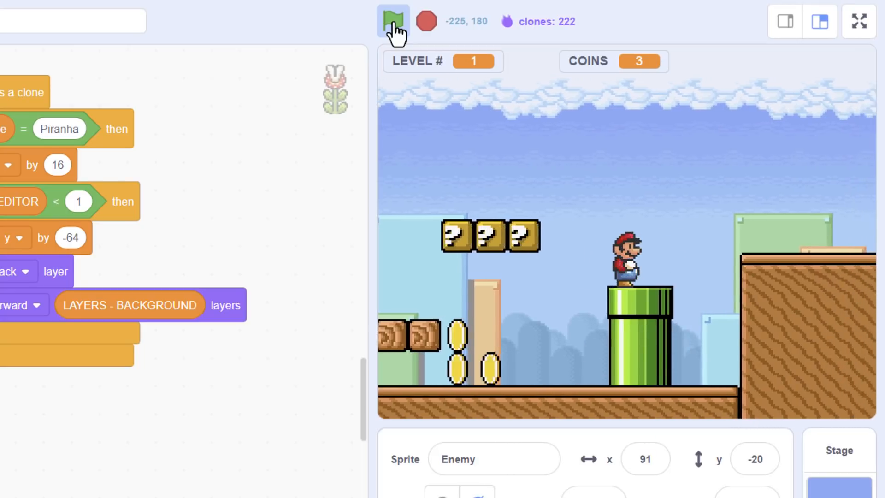
{"action": "left_click", "coordinate": [391, 21]}
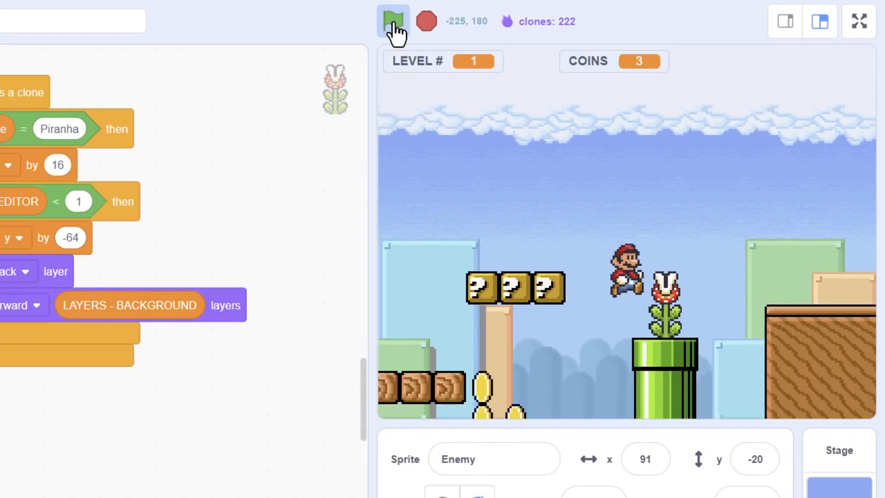
{"action": "left_click", "coordinate": [392, 21]}
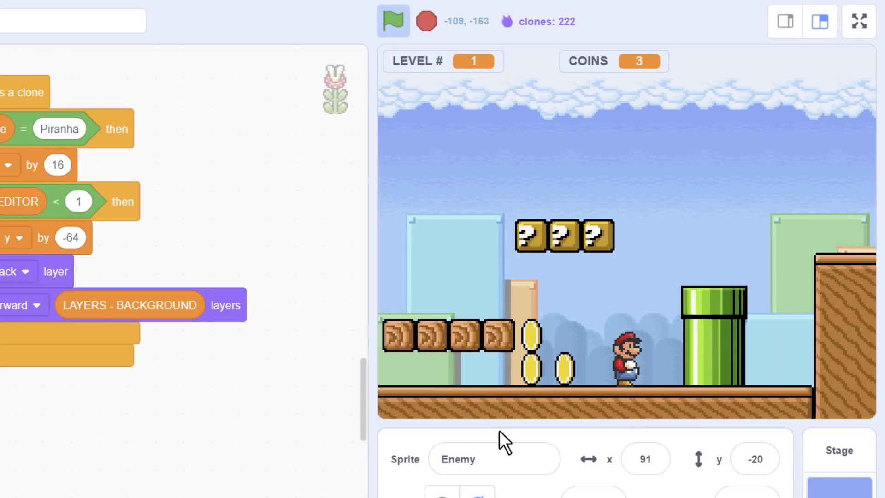
{"action": "left_click", "coordinate": [393, 21]}
{"action": "type", "text": "t"}
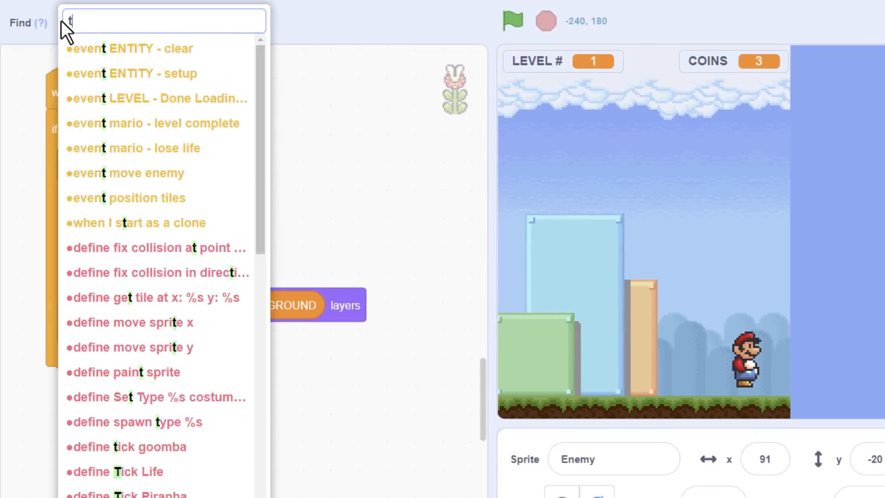
- Find Tick Piranha and add broadcast 'mario - lose life' inside an if touching Mario? check
{"action": "type", "text": "ick"}
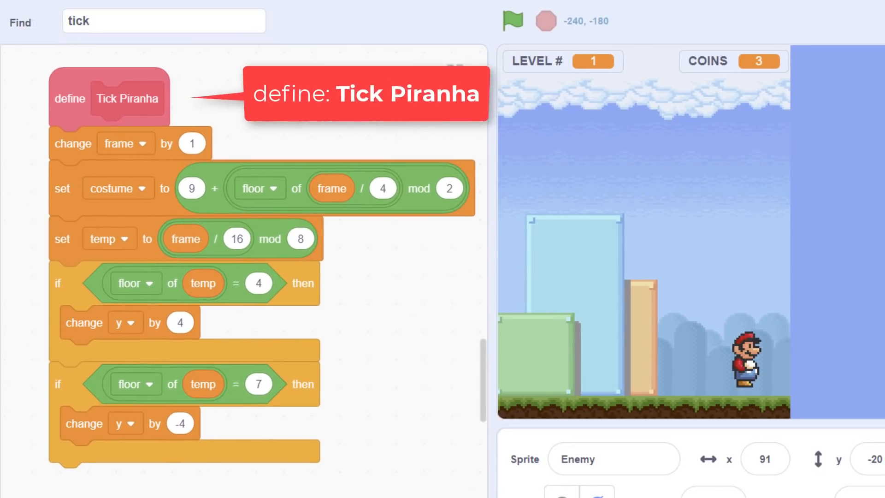
{"action": "scroll", "scroll_direction": "down", "scroll_amount": 3}
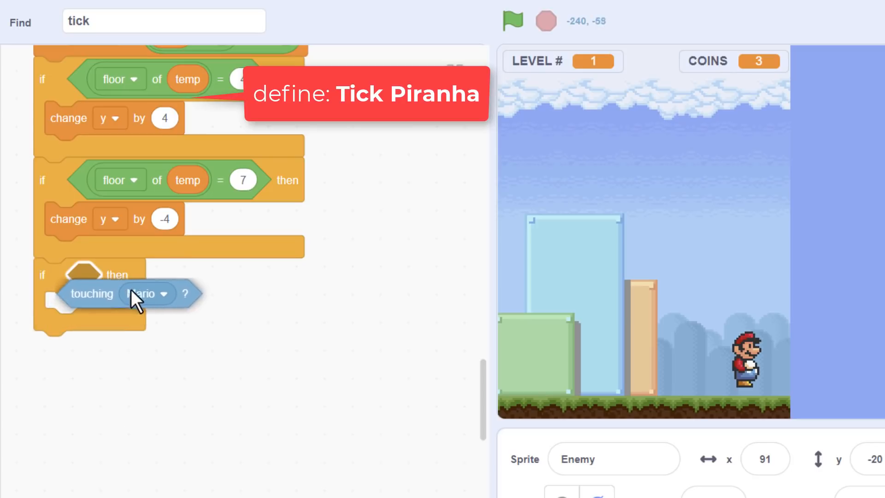
{"action": "type", "text": "br ma"}
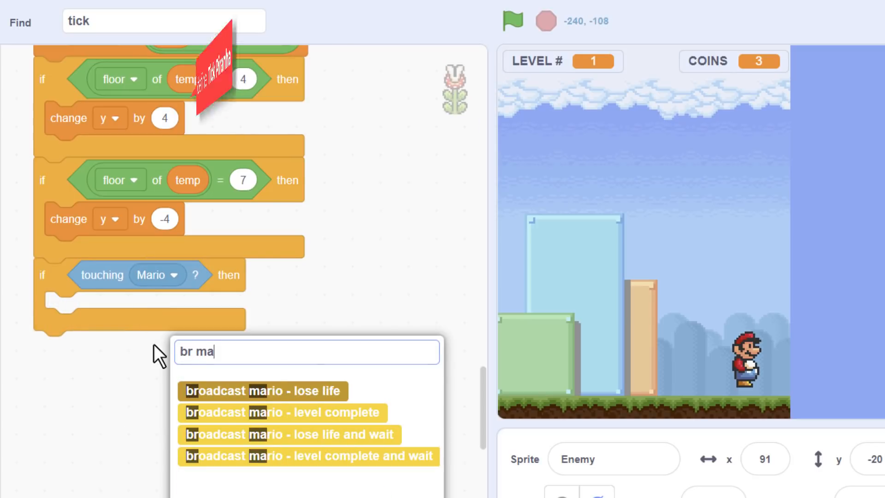
{"action": "left_click", "coordinate": [262, 390]}
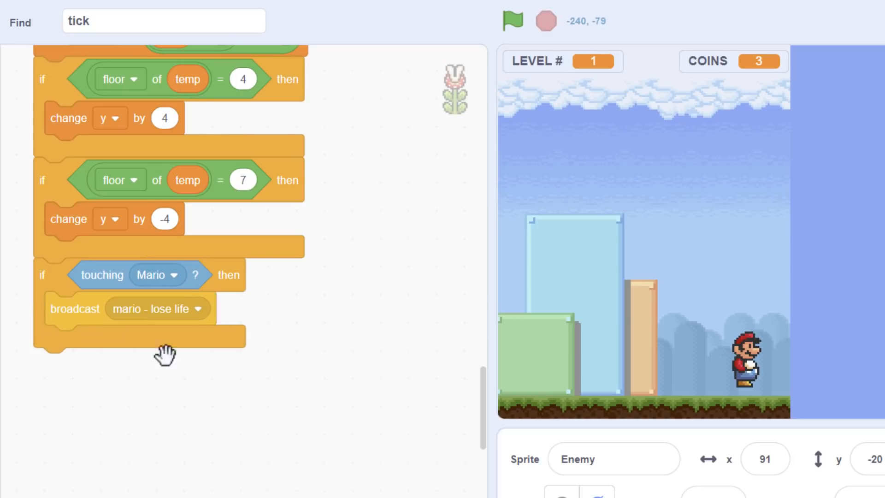
{"action": "left_click", "coordinate": [511, 22]}
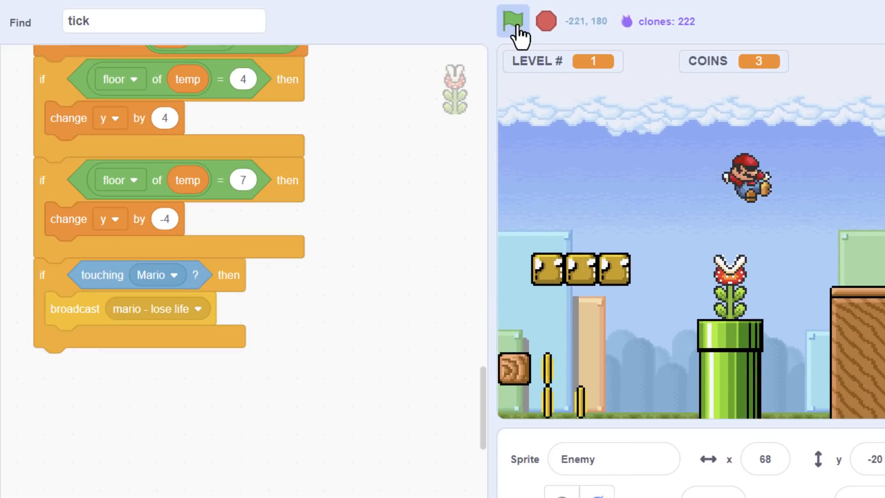
- Restart the game to test that touching the piranha kills Mario
{"action": "left_click", "coordinate": [511, 21]}
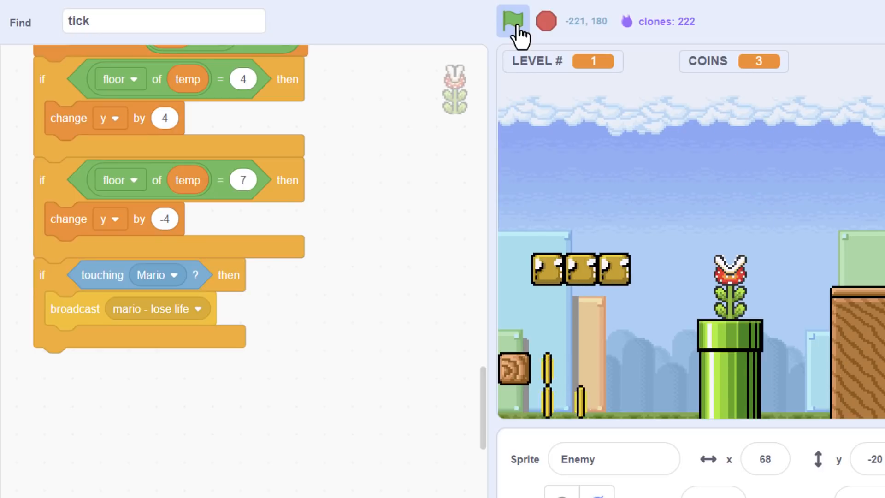
{"action": "left_click", "coordinate": [512, 22]}
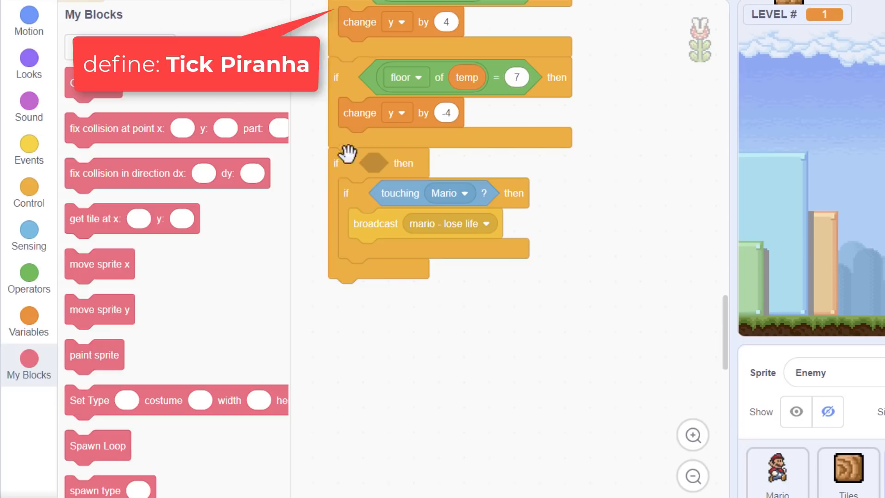
- Gate the kill behind a temp > 4.2 condition and run the game full screen
{"action": "left_click", "coordinate": [375, 163]}
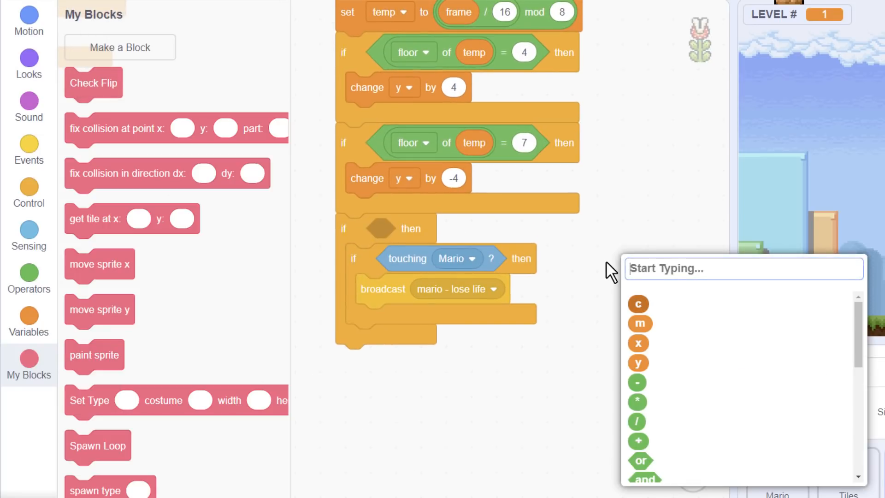
{"action": "type", "text": ">"}
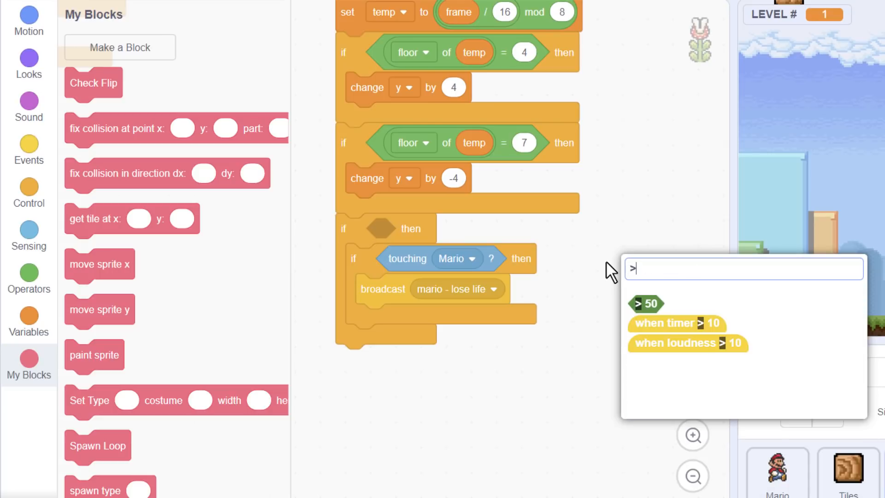
{"action": "left_click", "coordinate": [645, 303]}
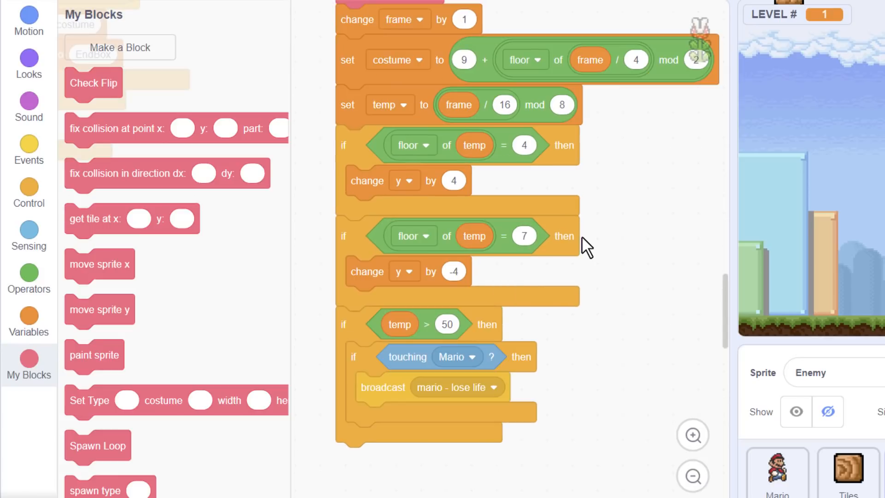
{"action": "mouse_move", "coordinate": [525, 146]}
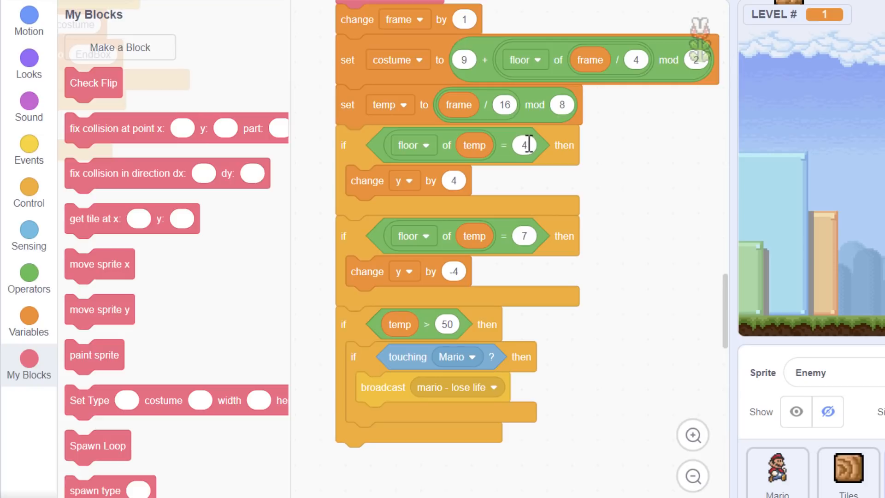
{"action": "left_click", "coordinate": [692, 435]}
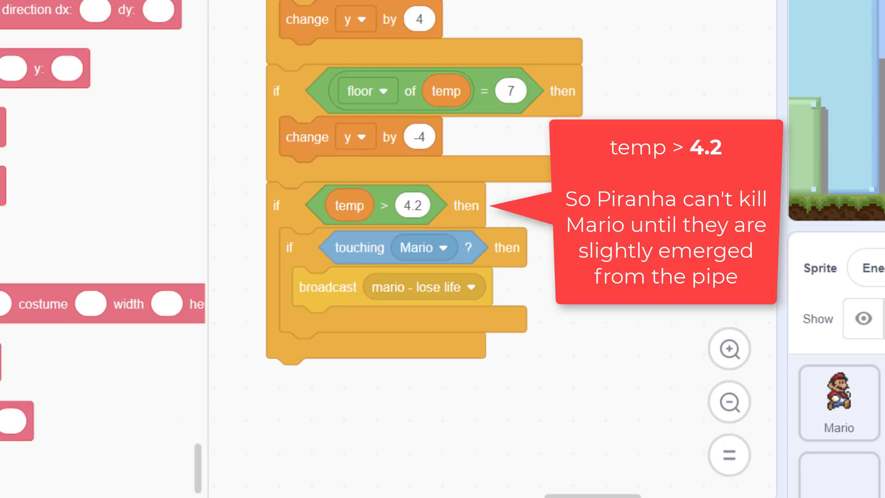
{"action": "mouse_move", "coordinate": [381, 205]}
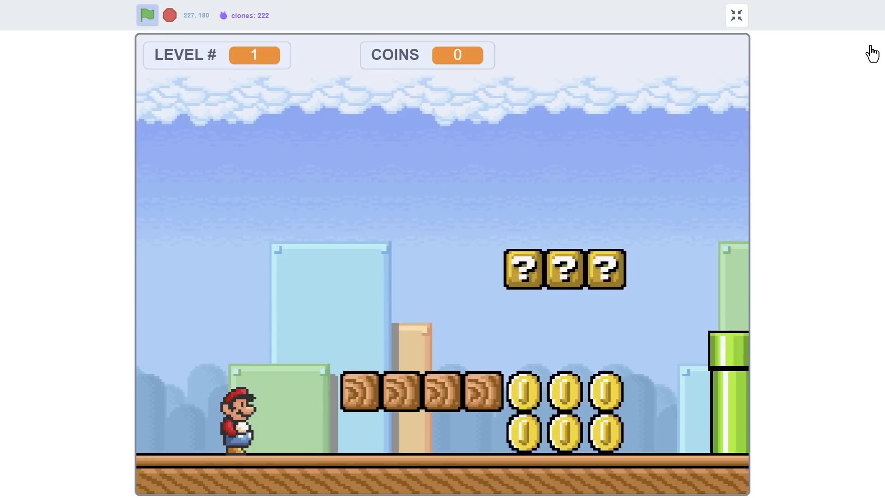
- Steer Mario right through the level to the pair of piranha pipes
{"action": "key", "text": "right"}
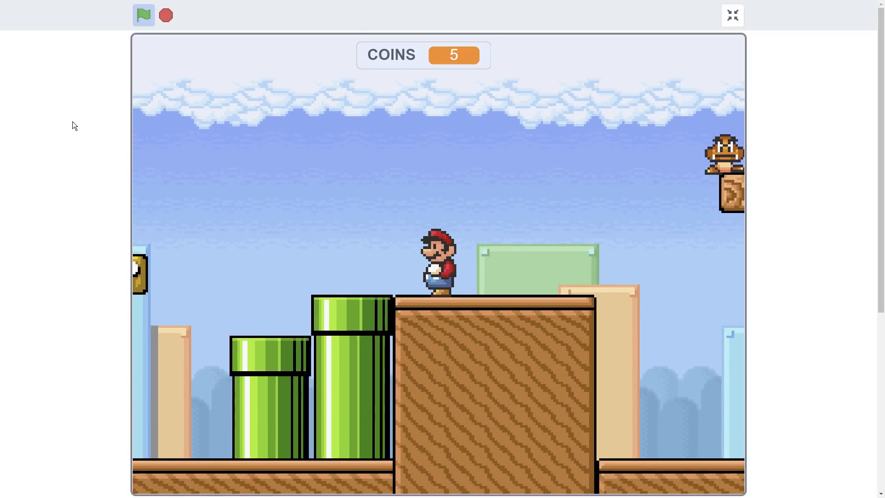
{"action": "left_click", "coordinate": [144, 15]}
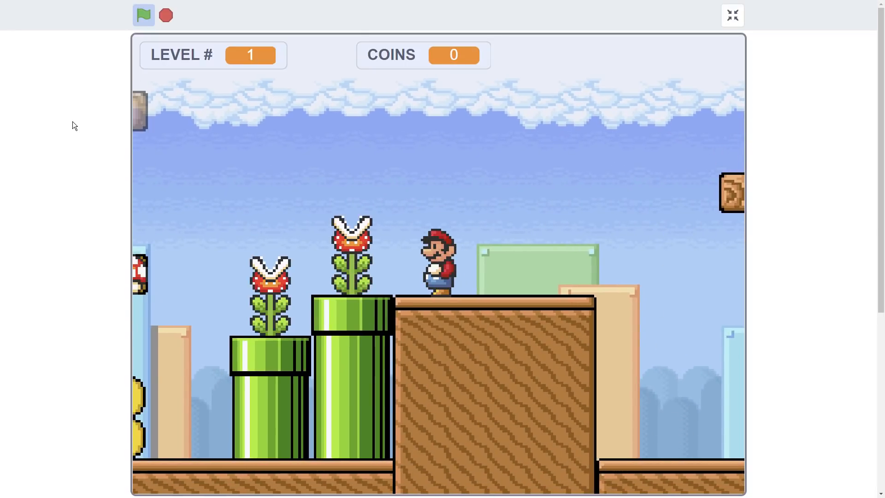